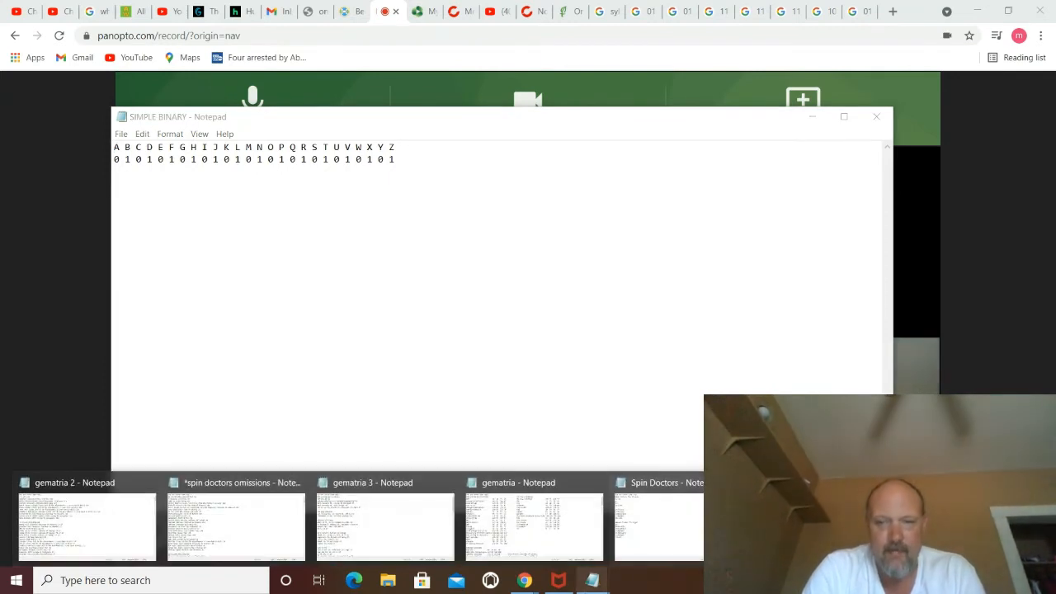
Step: Bring the 'REM losing my religion binary' Notepad window to the front
left_click(592, 580)
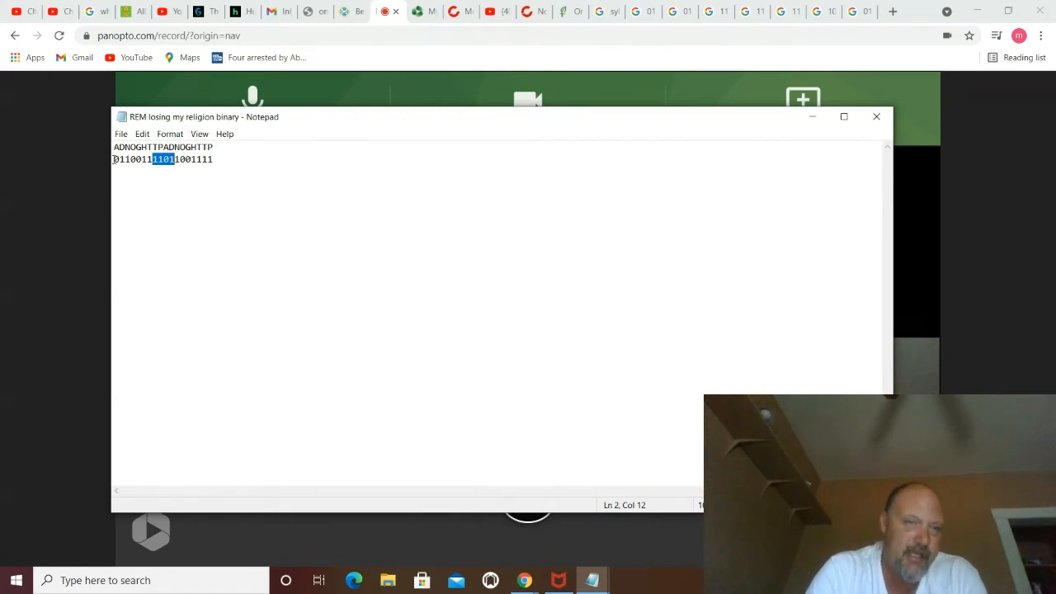
mouse_move(99, 162)
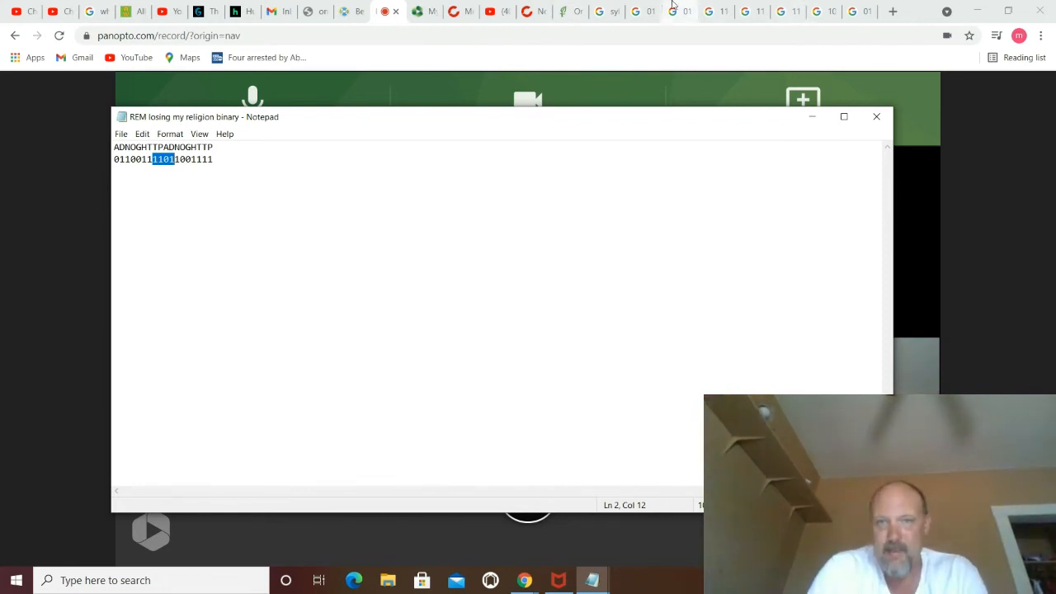
mouse_move(607, 12)
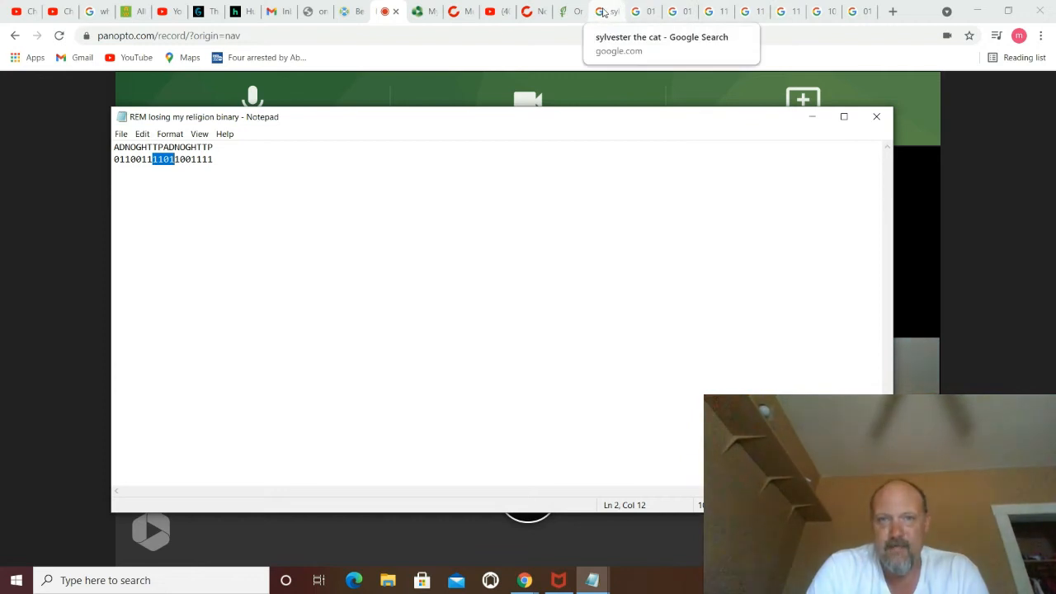
mouse_move(643, 11)
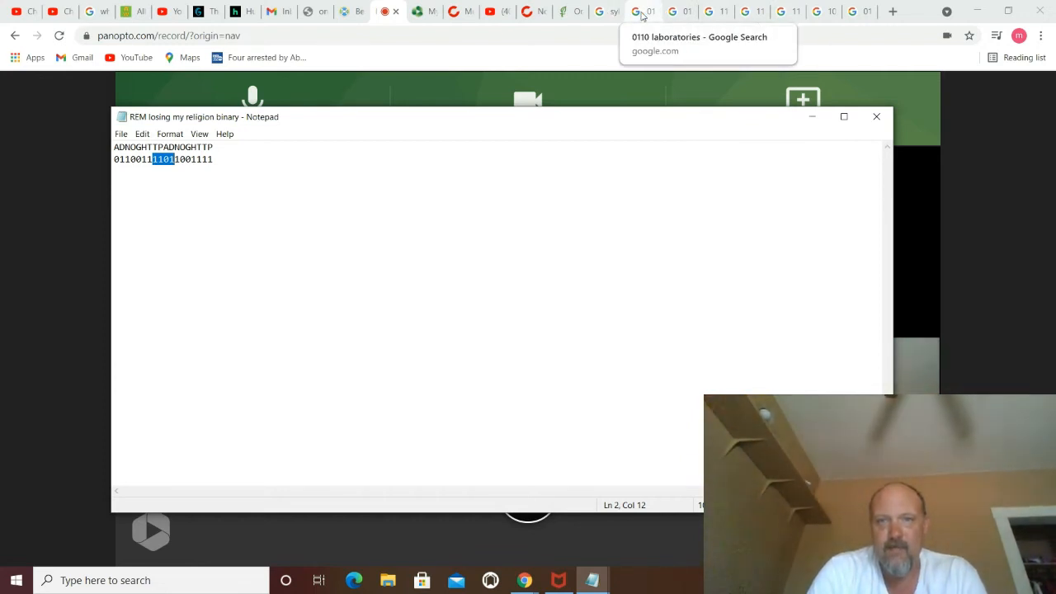
Step: On the '0110 laboratories' results, highlight 0110 in the Oregon Health Authority and revenue codes snippets
left_click(642, 12)
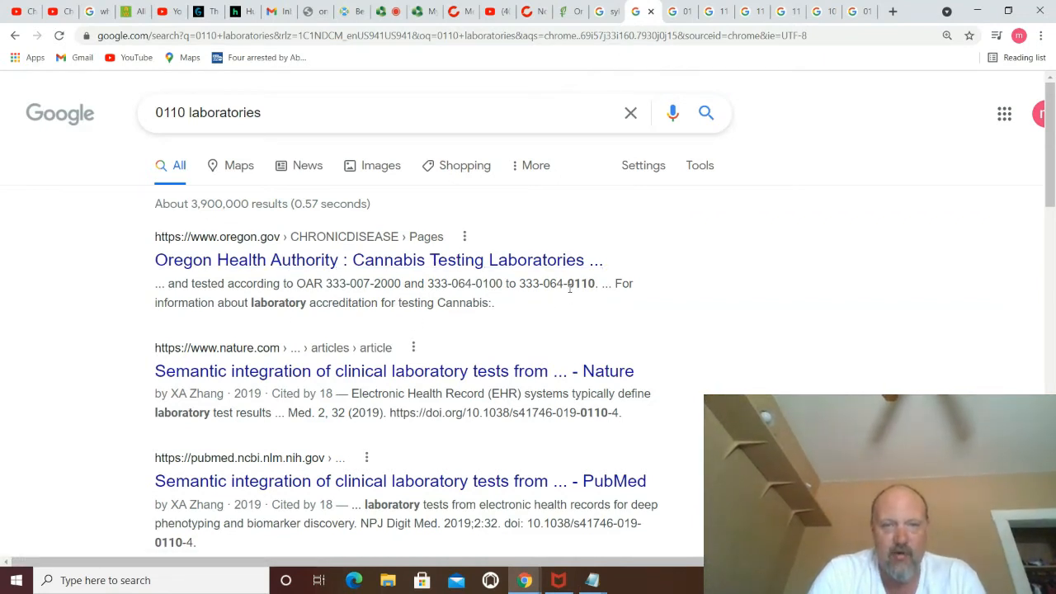
double_click(580, 283)
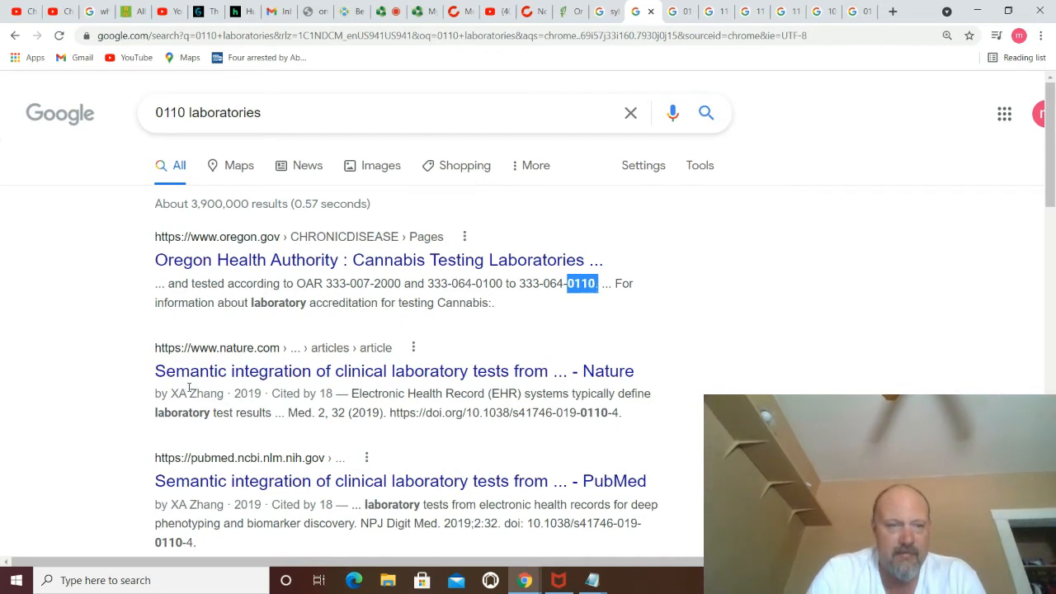
mouse_move(264, 390)
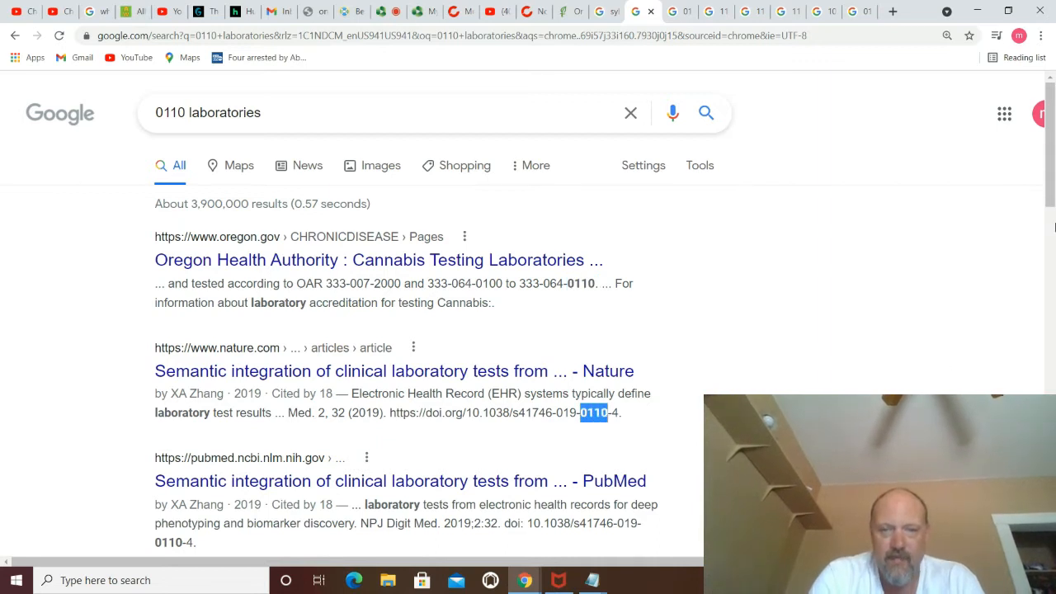
scroll("down", 3)
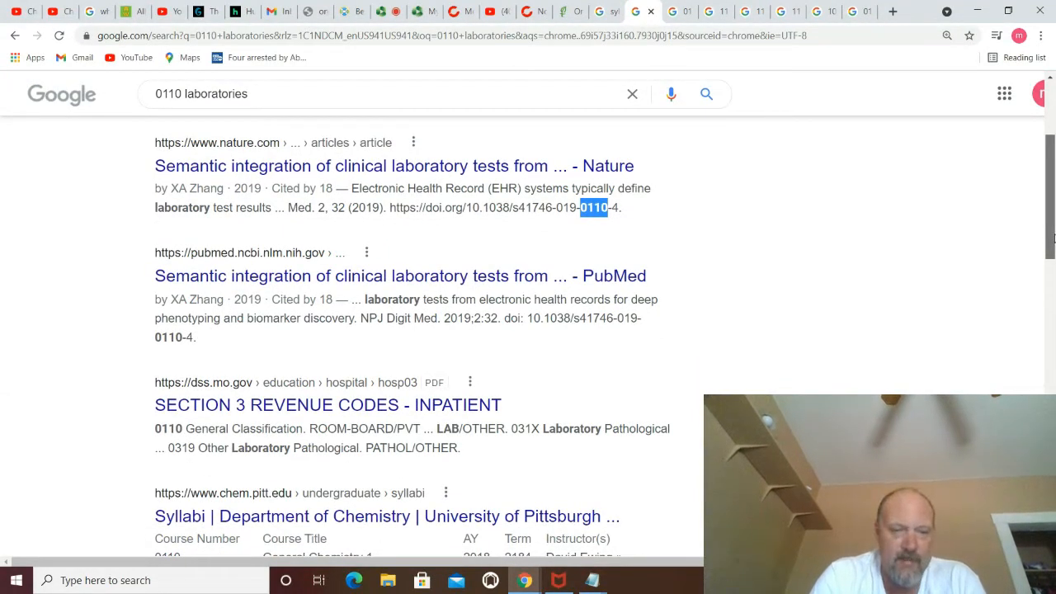
scroll("down", 3)
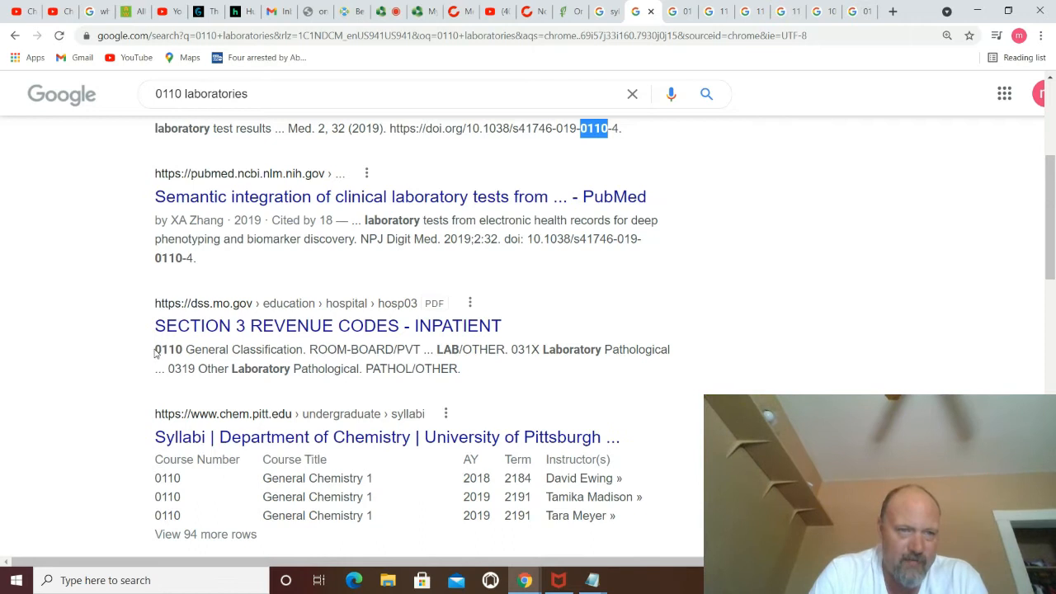
double_click(167, 349)
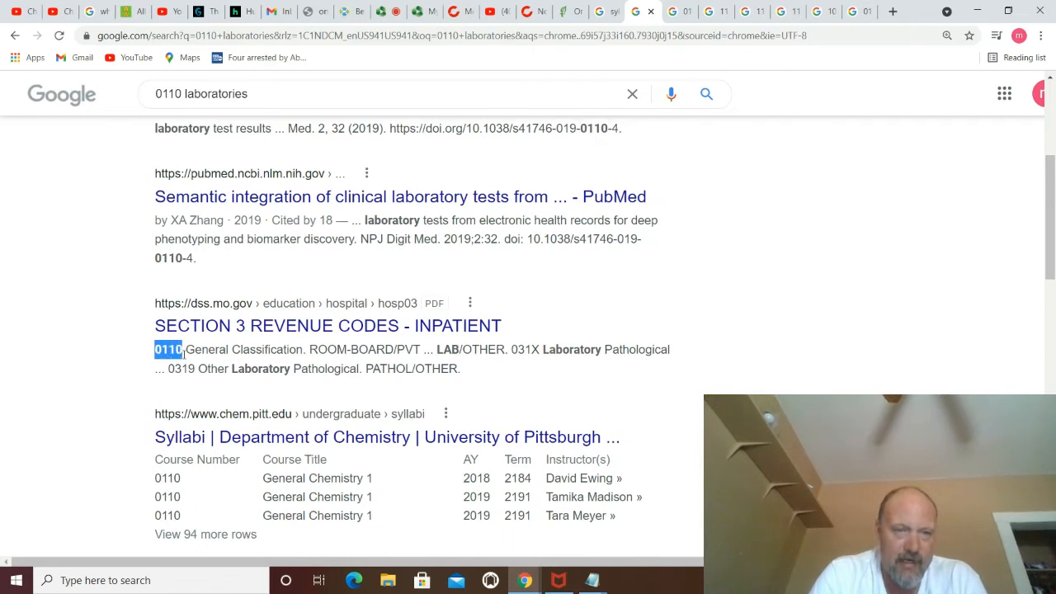
mouse_move(979, 246)
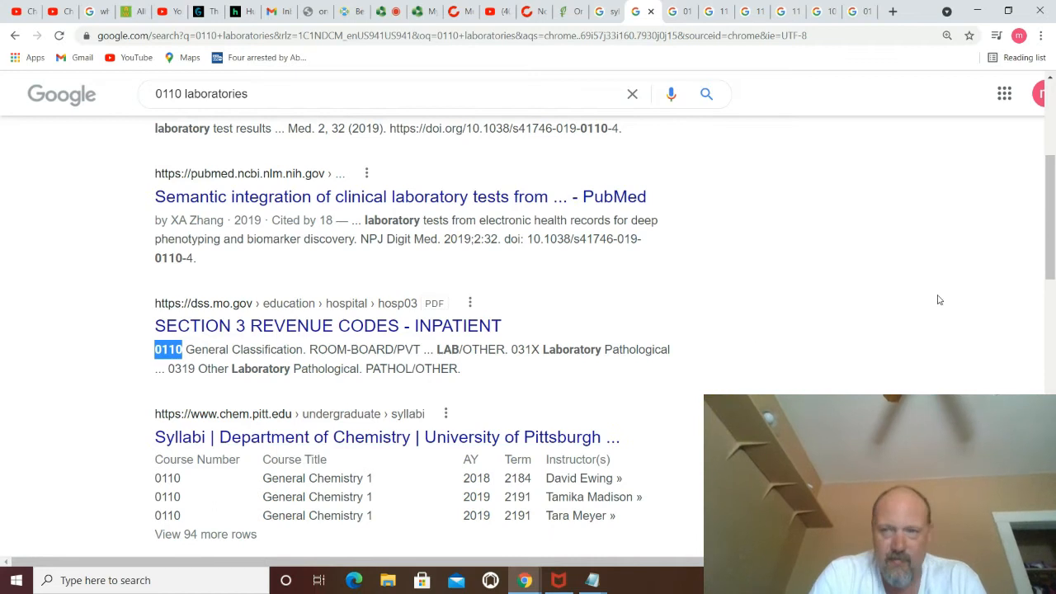
Step: Scroll further and highlight 0110 in the syphilis result's link
scroll("down", 3)
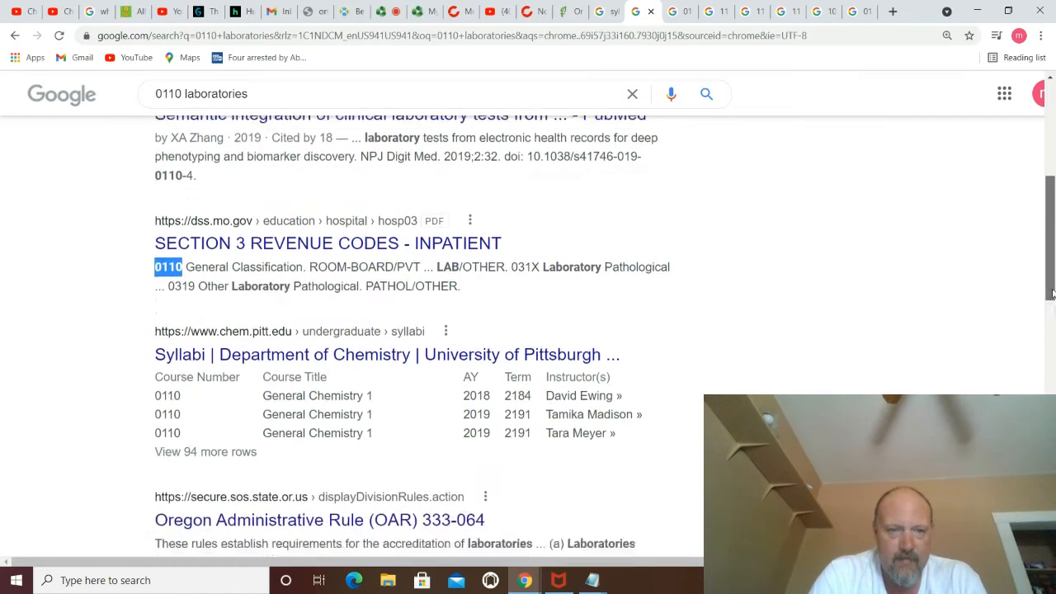
scroll("down", 3)
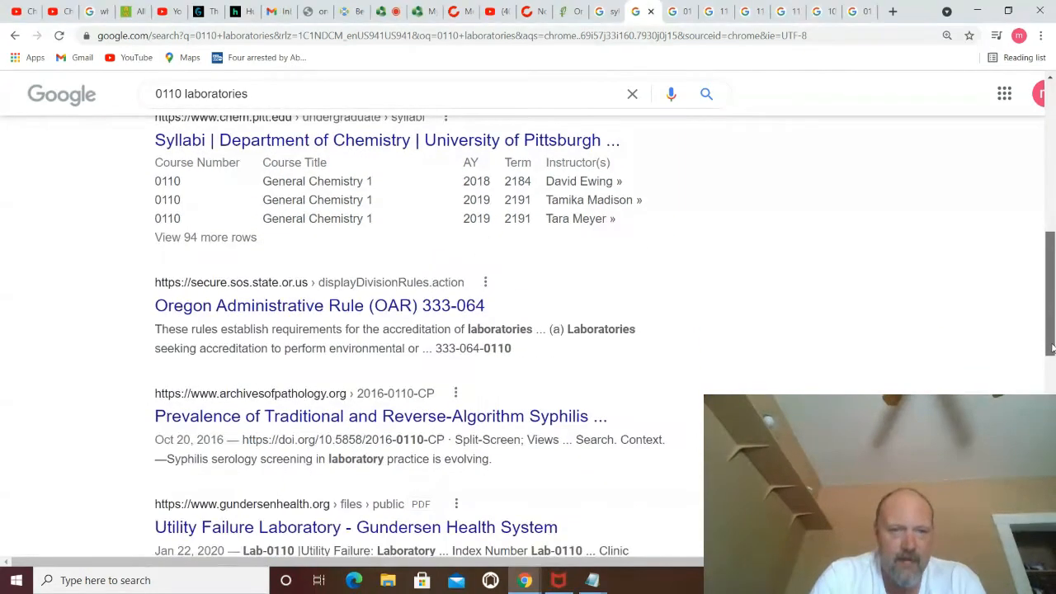
scroll("down", 3)
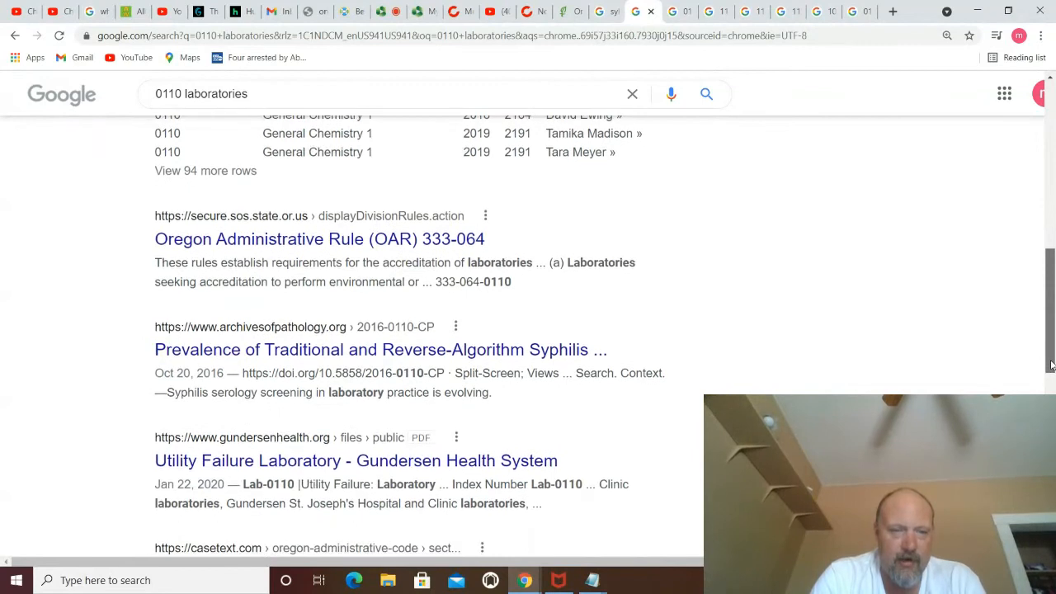
scroll("down", 3)
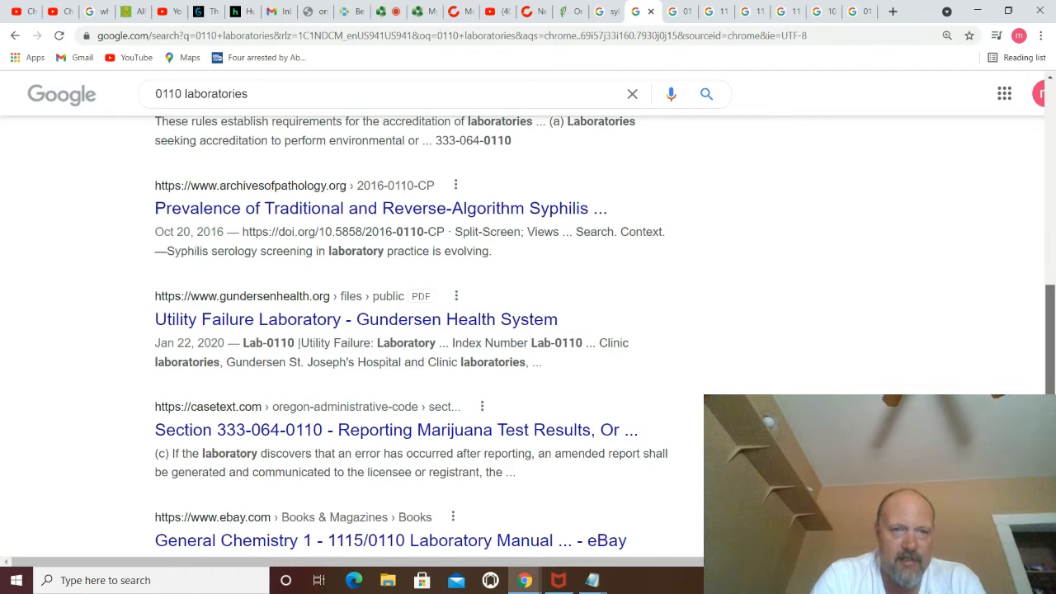
mouse_move(754, 210)
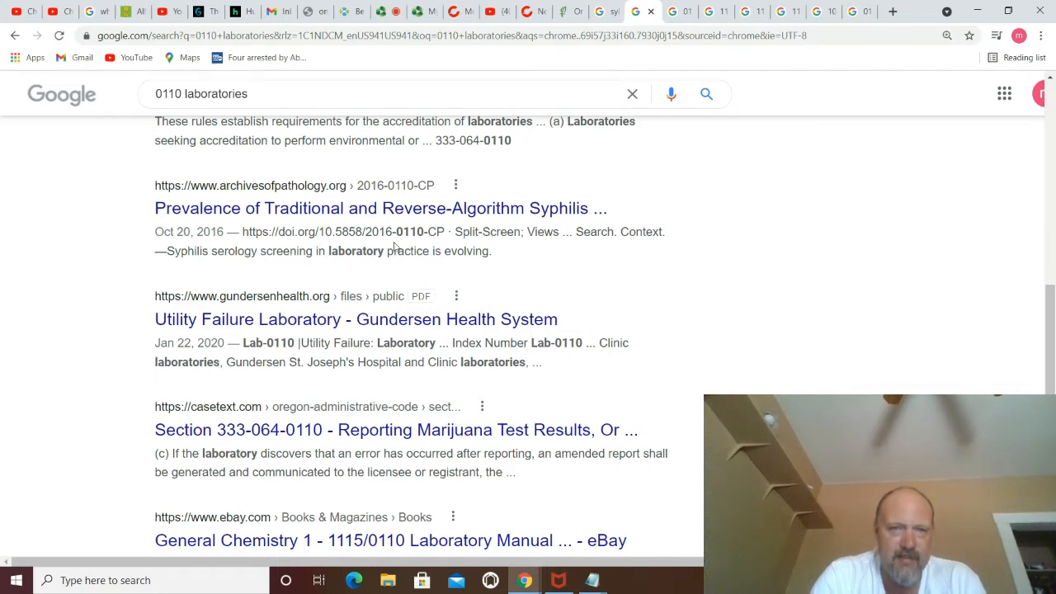
double_click(404, 232)
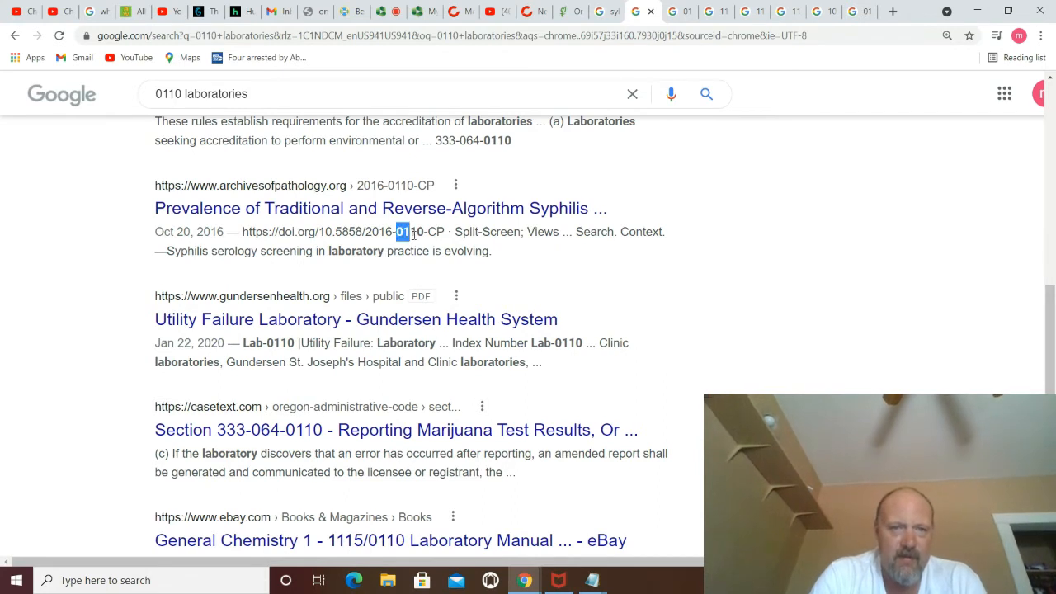
double_click(410, 232)
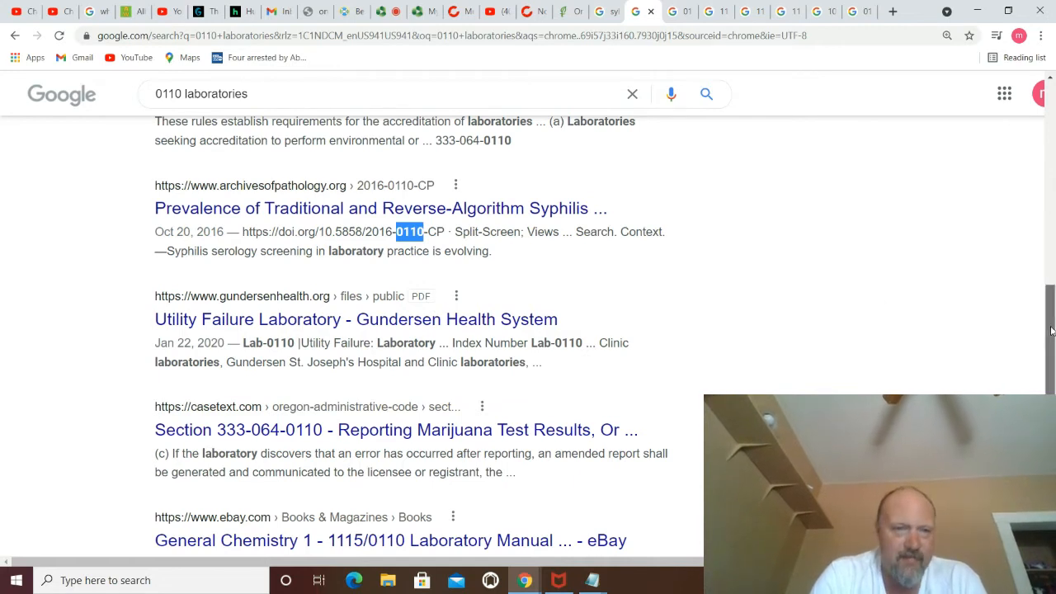
scroll("down", 3)
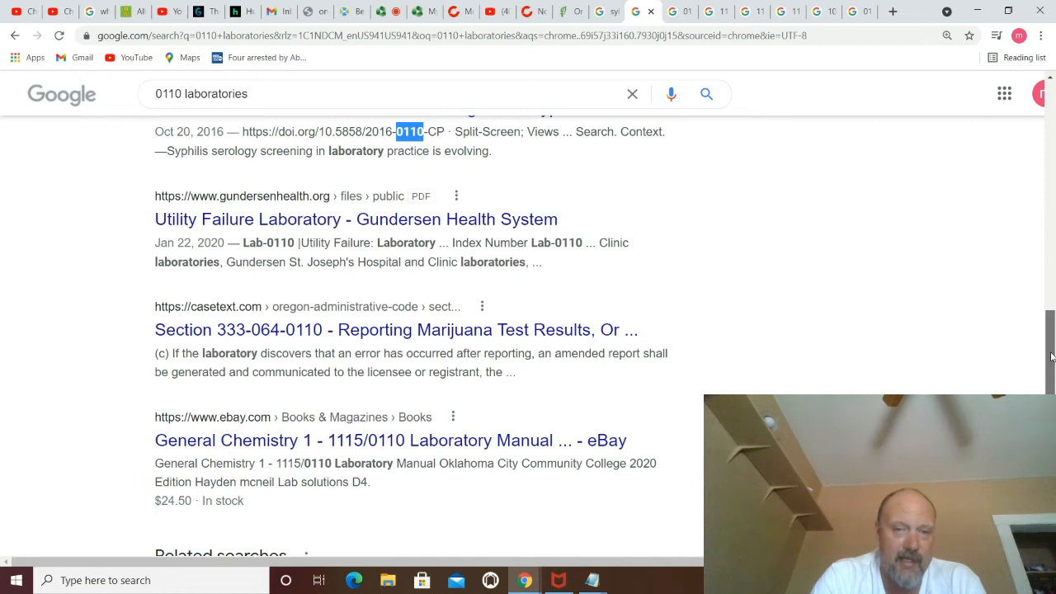
scroll("down", 3)
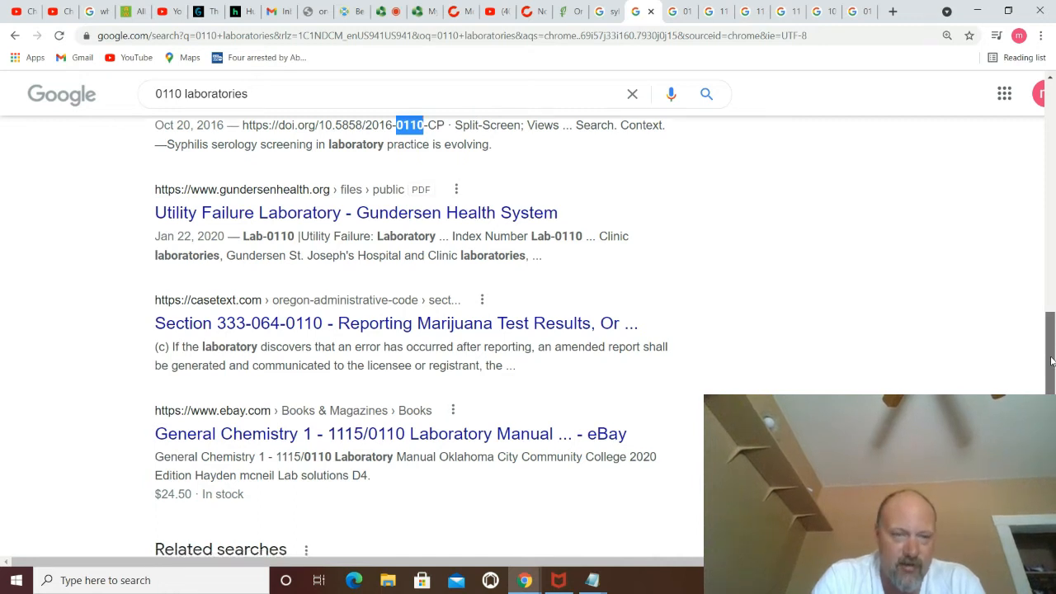
scroll("down", 3)
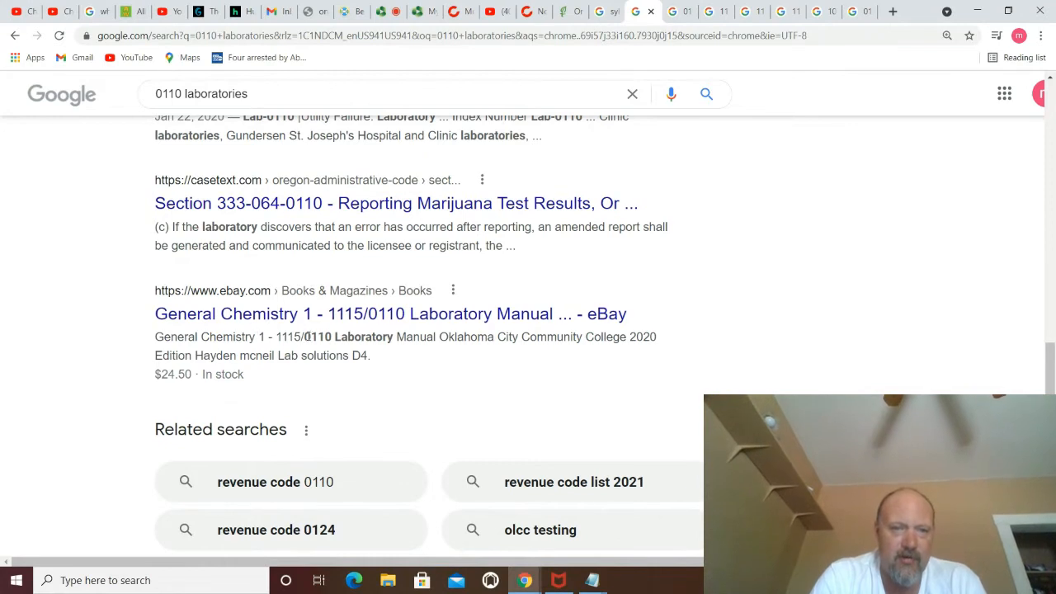
mouse_move(518, 358)
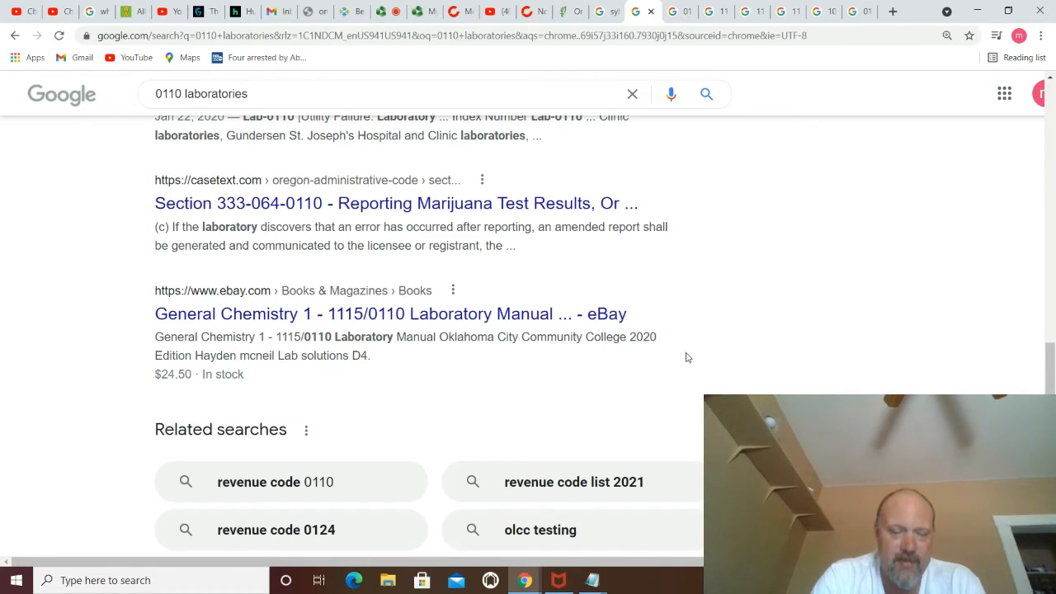
mouse_move(1015, 361)
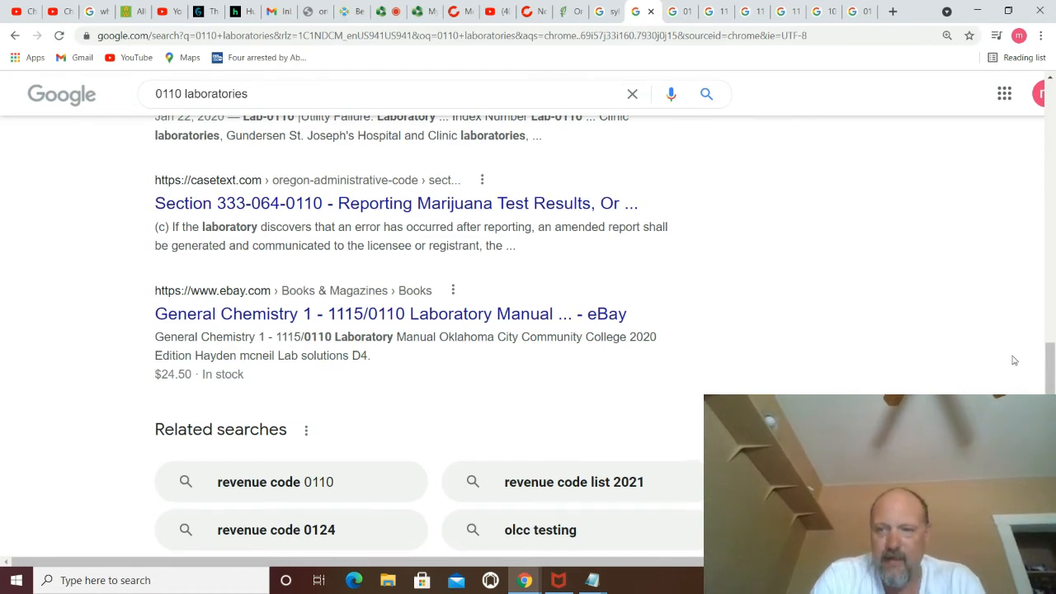
scroll("up", 3)
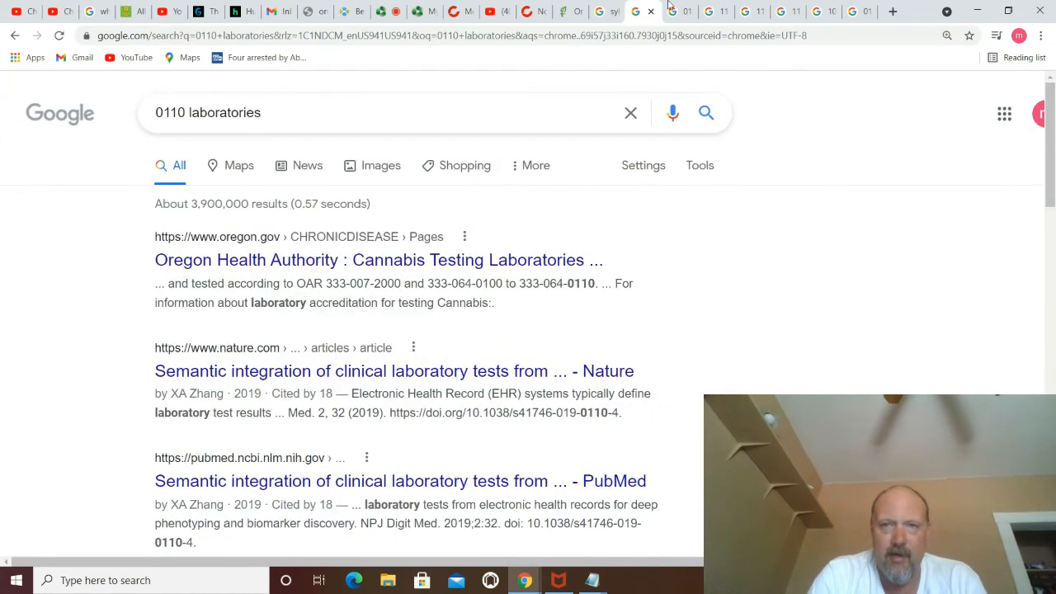
mouse_move(680, 11)
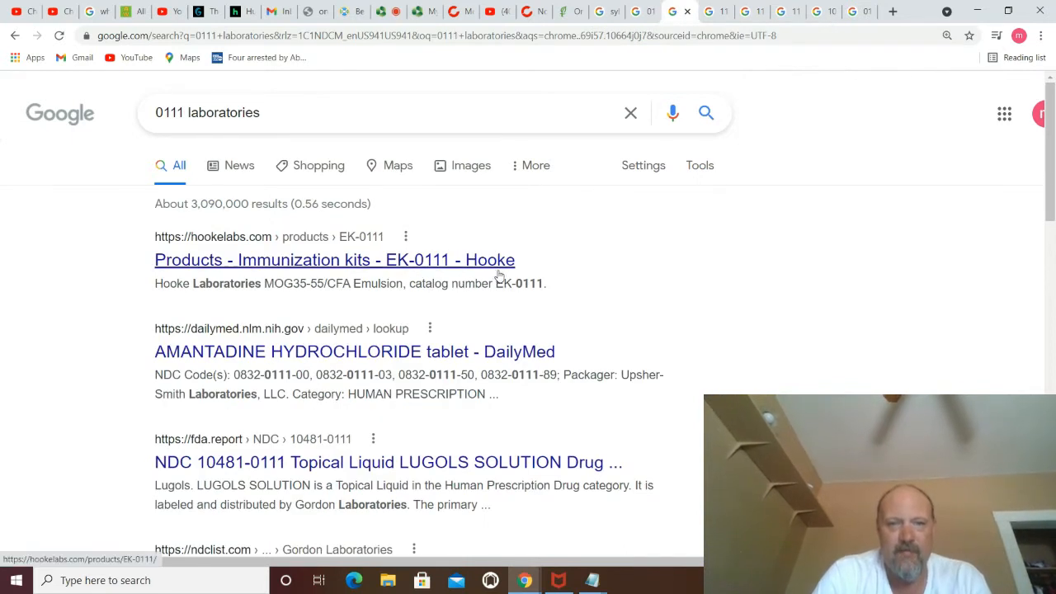
mouse_move(234, 297)
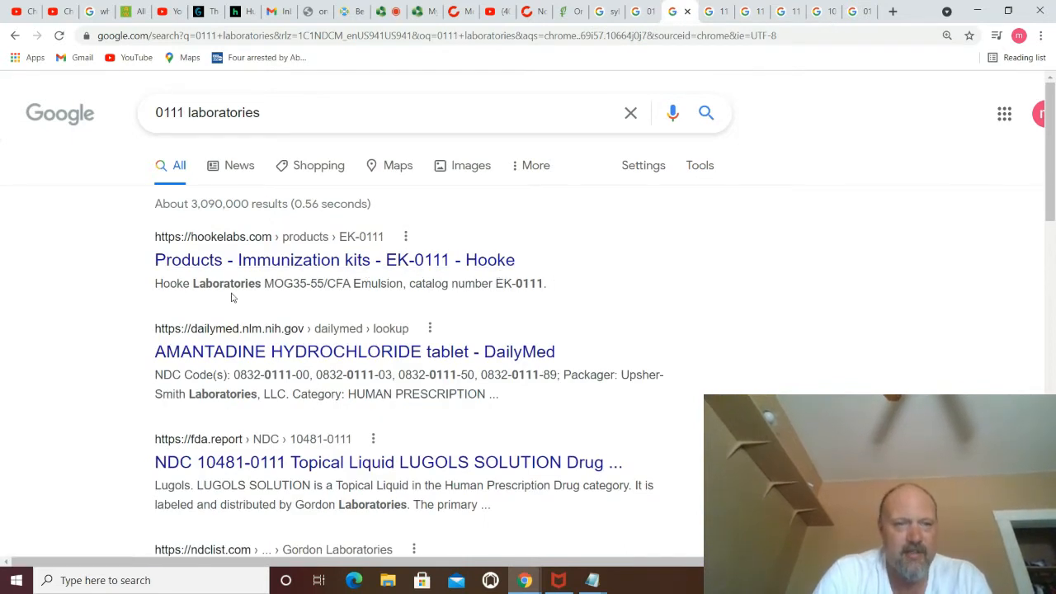
mouse_move(258, 278)
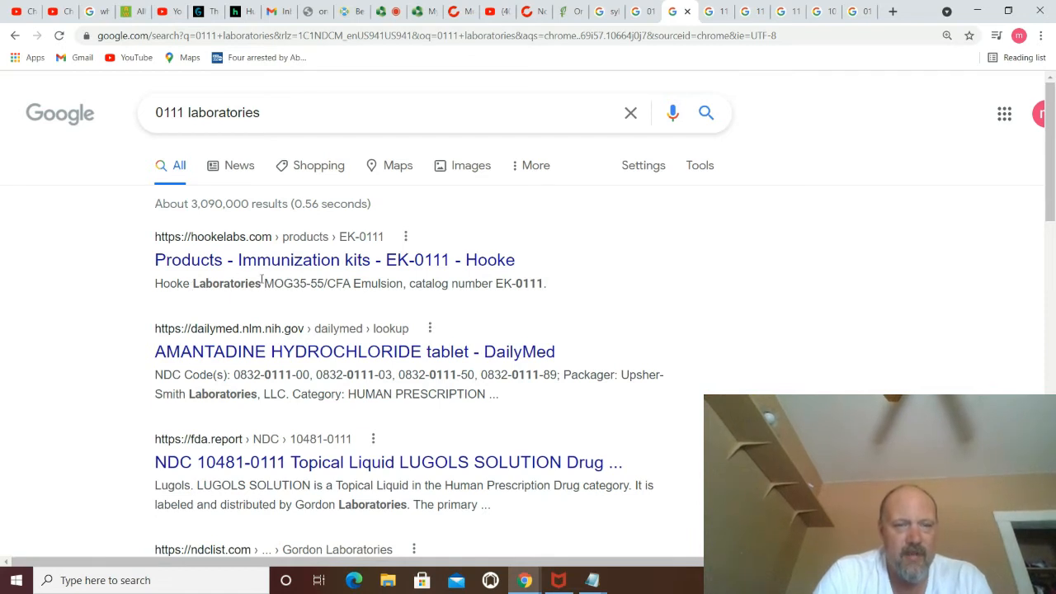
mouse_move(538, 370)
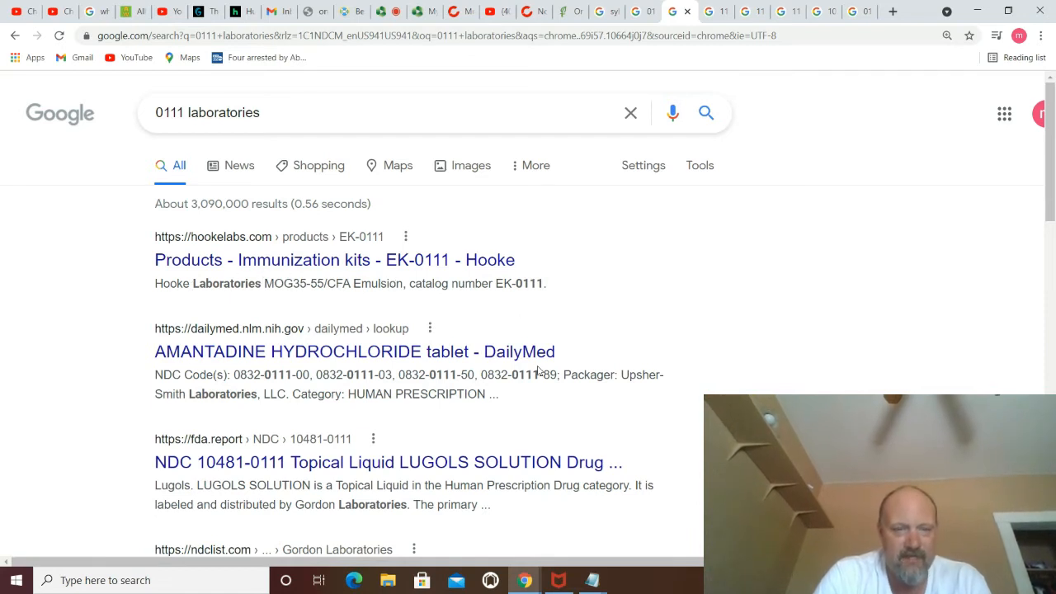
mouse_move(219, 357)
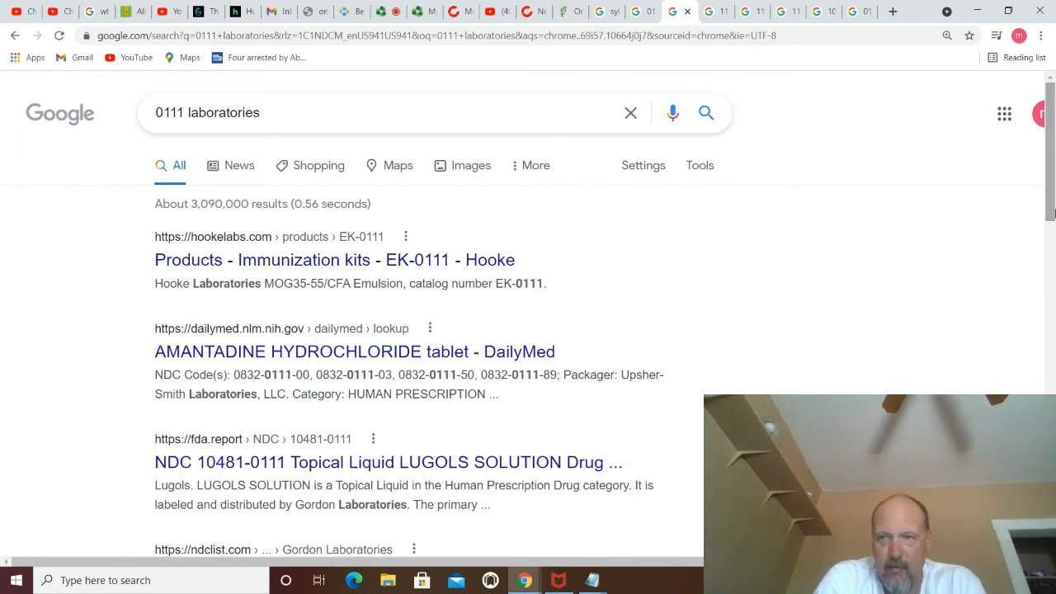
Step: Scroll down the '0111 laboratories' search results
scroll("down", 3)
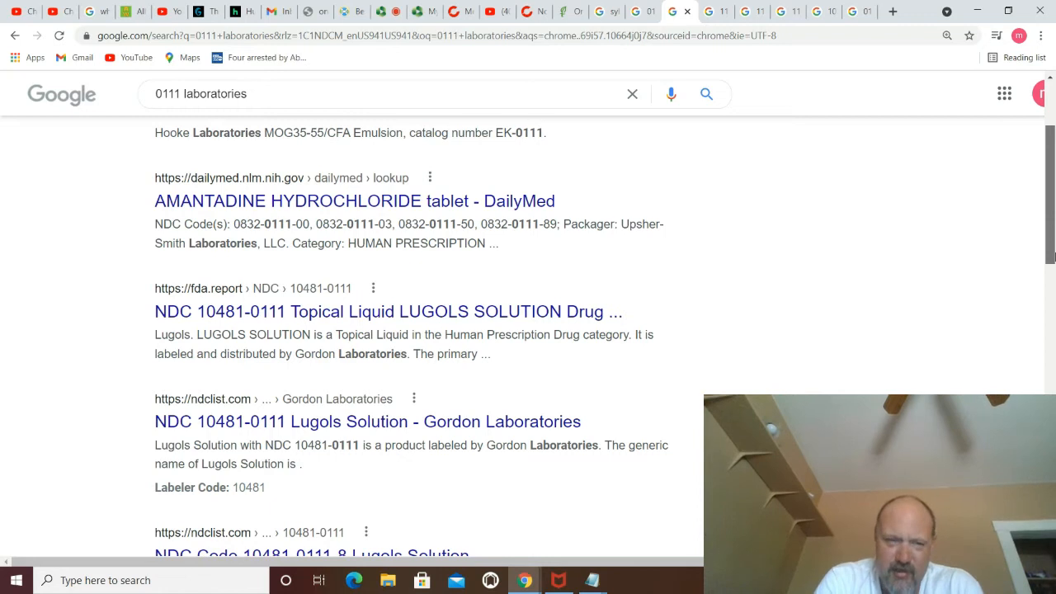
Step: Scroll down and highlight 0111 in the Mid Continent Testing snippet
scroll("down", 3)
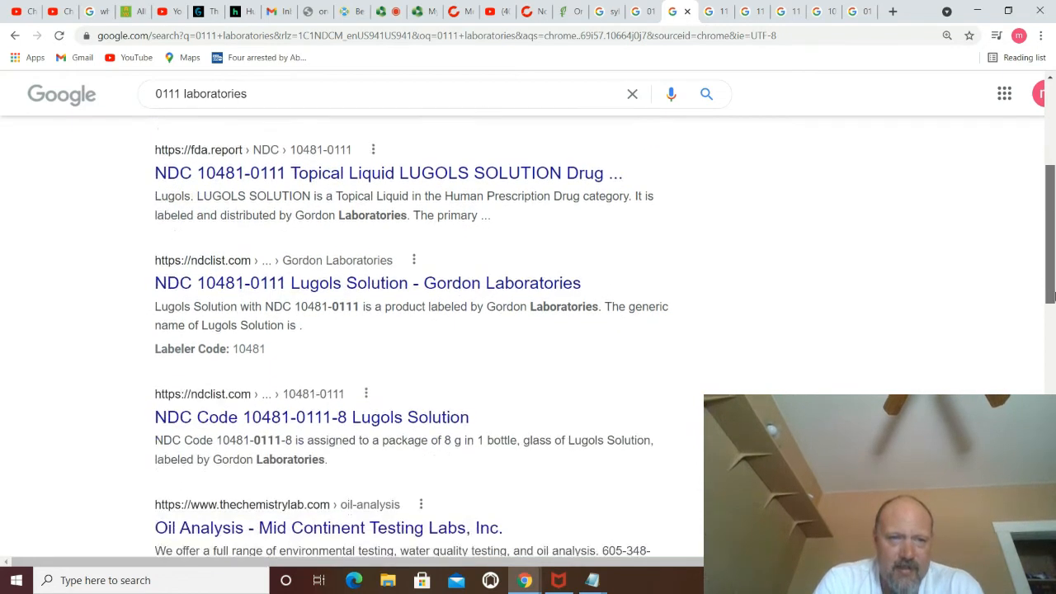
scroll("down", 3)
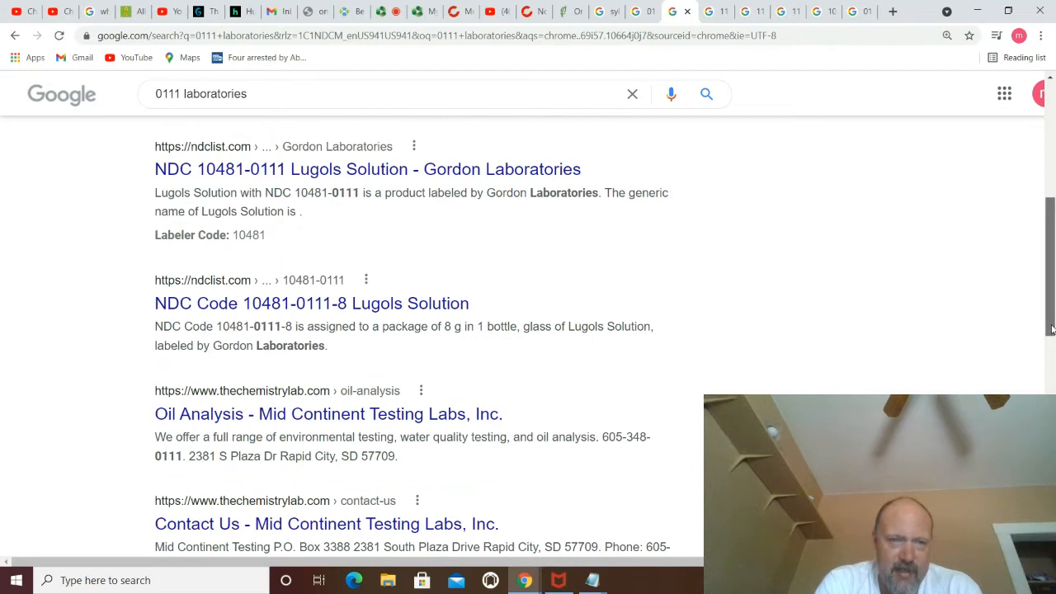
mouse_move(312, 303)
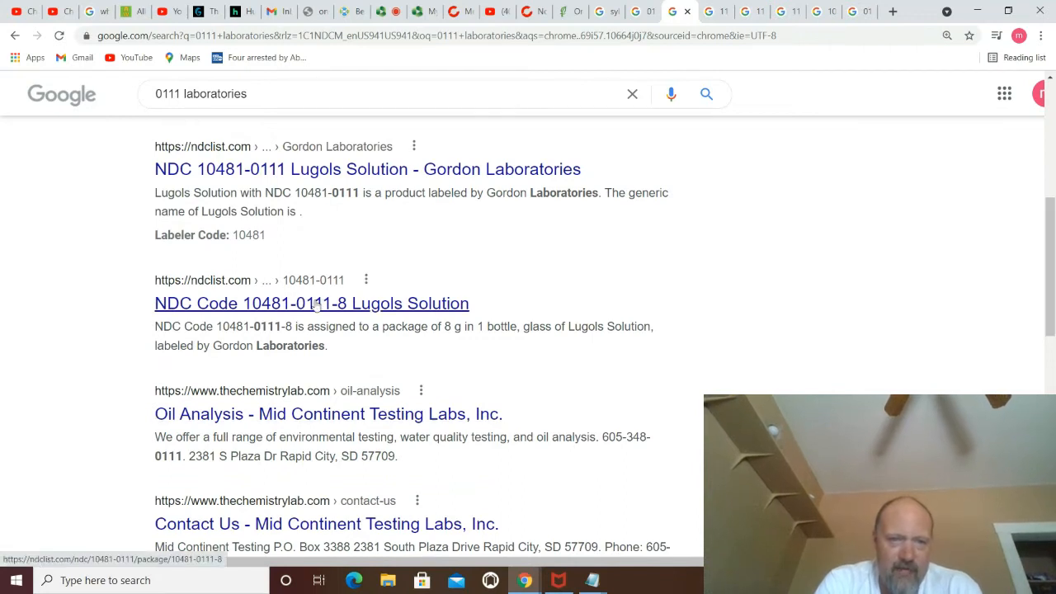
mouse_move(836, 295)
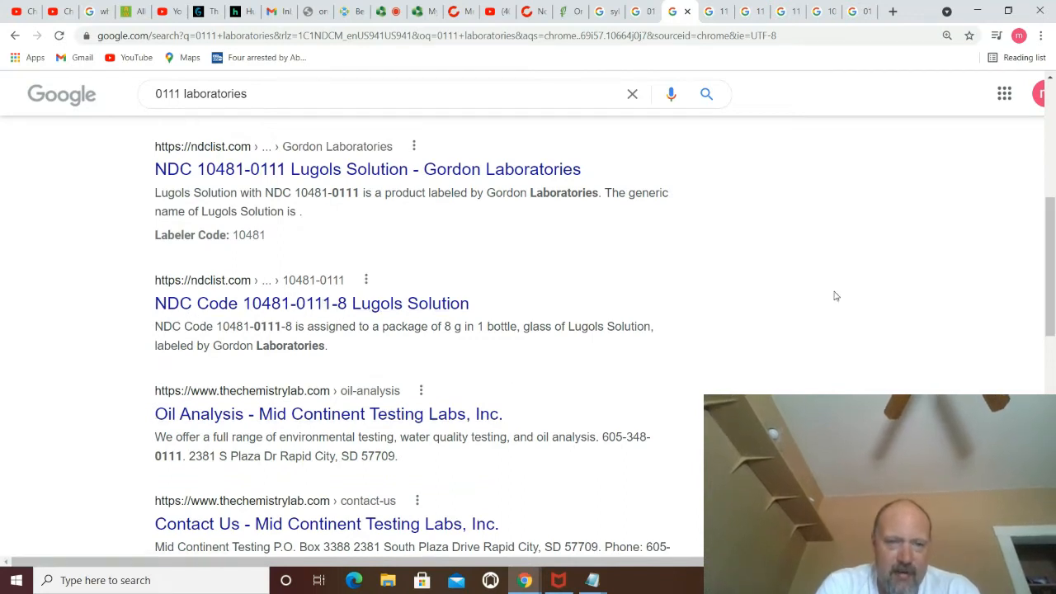
mouse_move(482, 492)
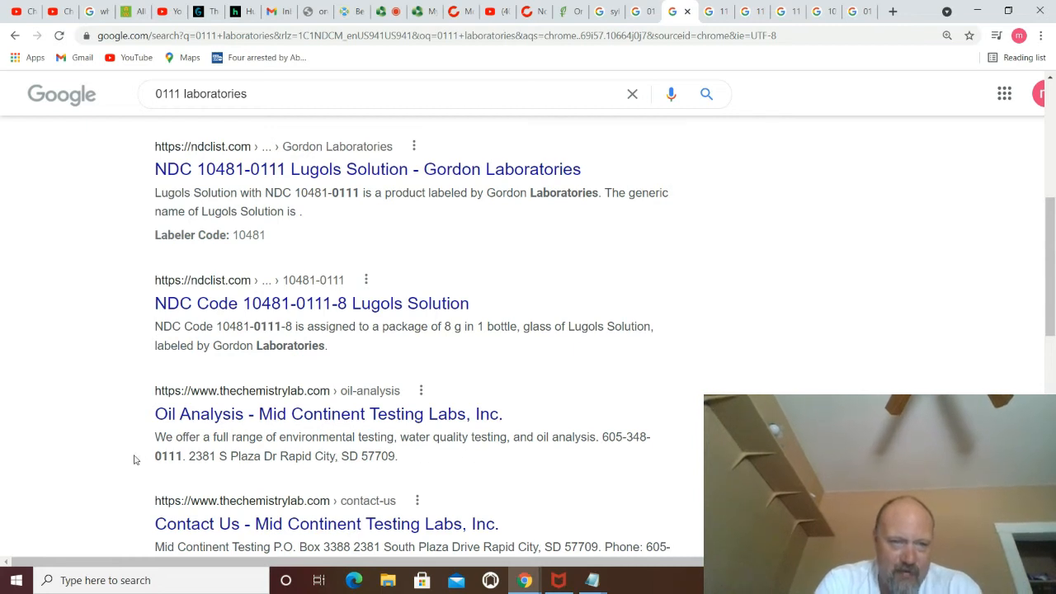
mouse_move(143, 460)
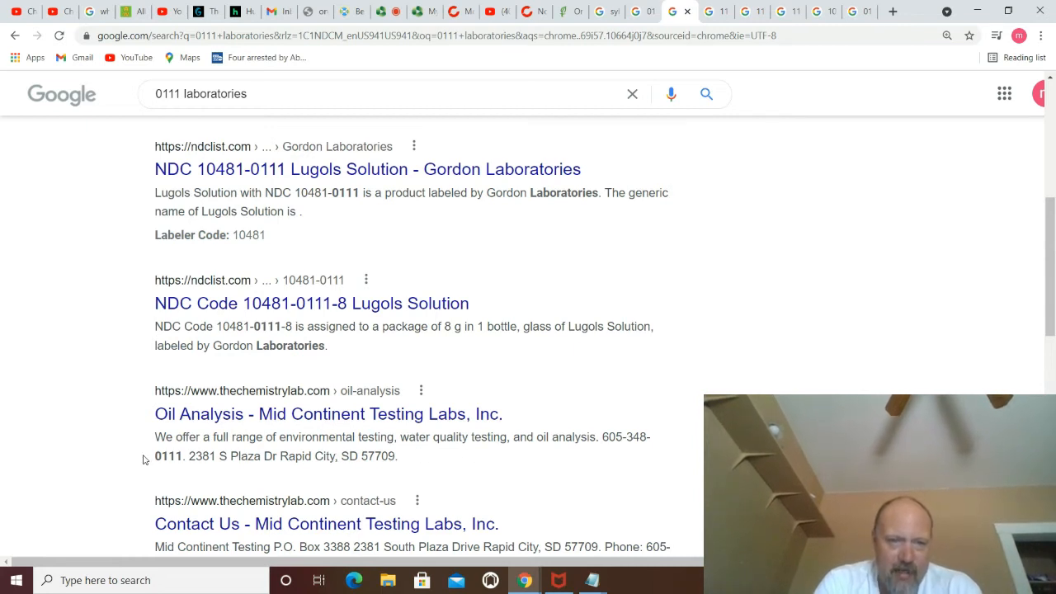
double_click(166, 456)
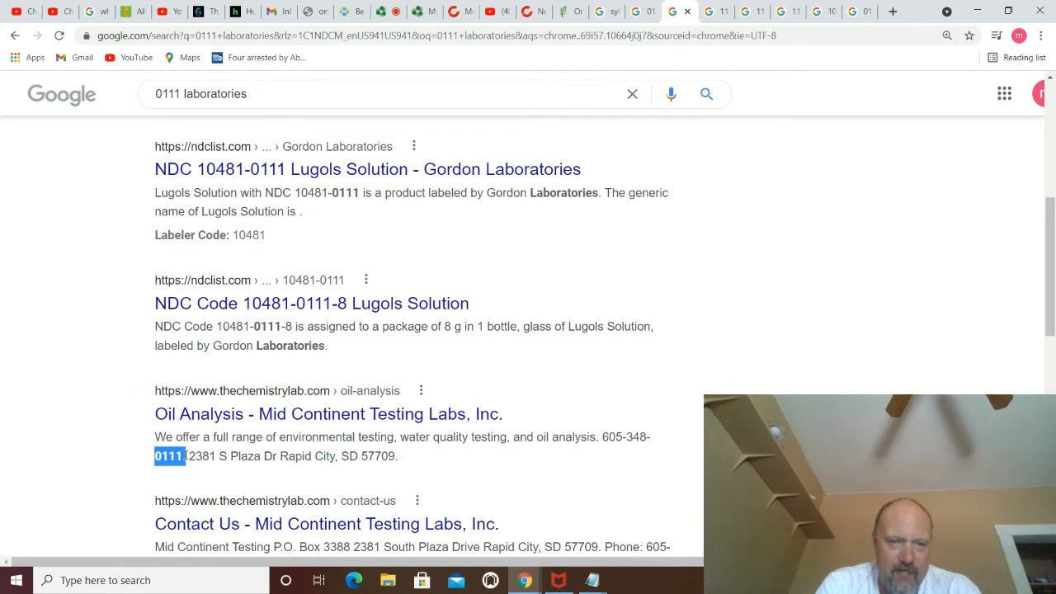
Step: Highlight 0111 in the Purdue phone number, then scroll further through the results
scroll("down", 3)
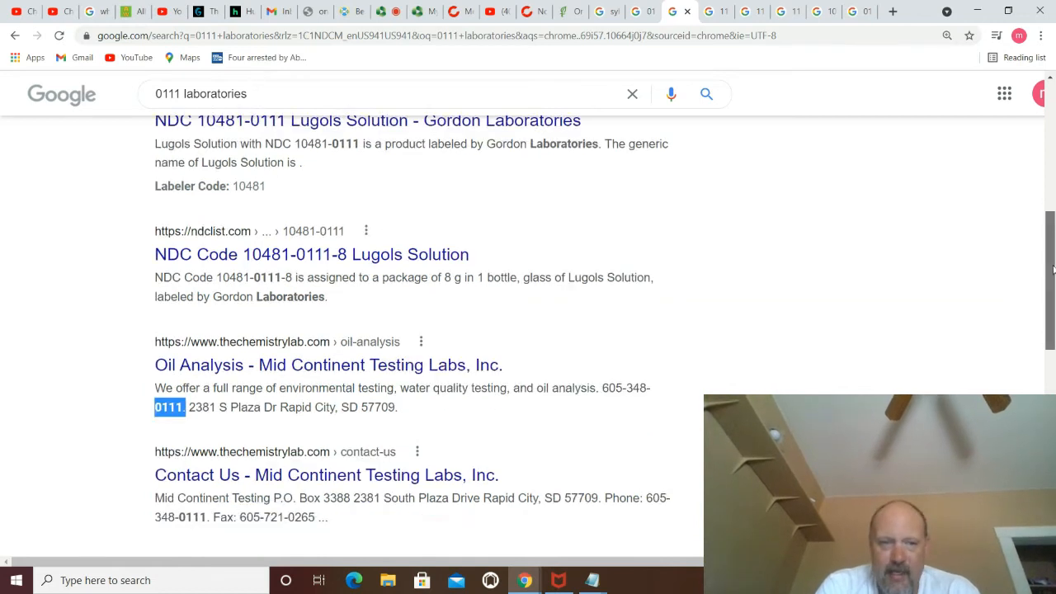
scroll("down", 3)
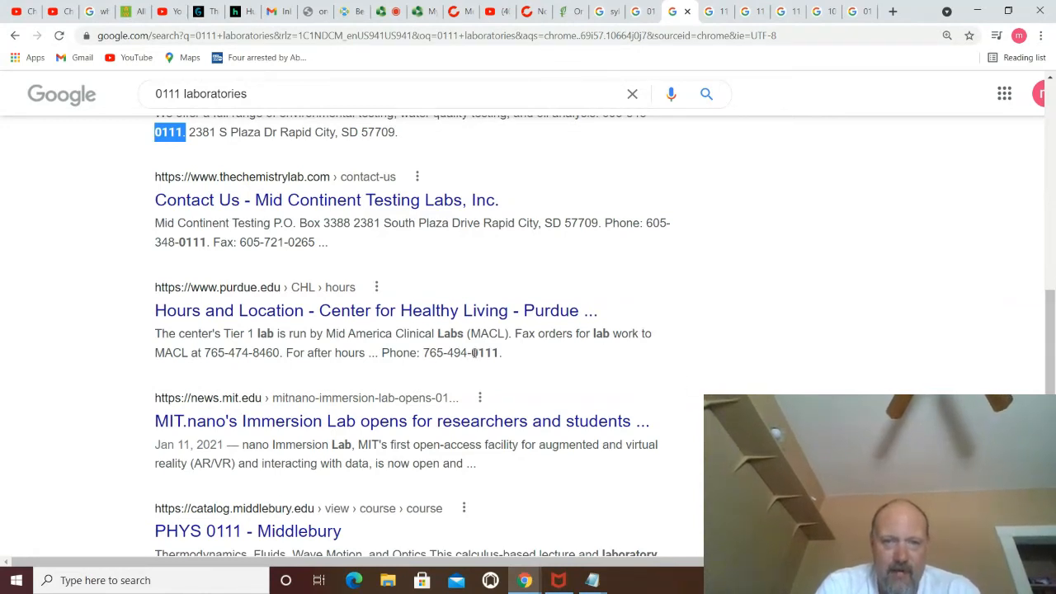
double_click(486, 352)
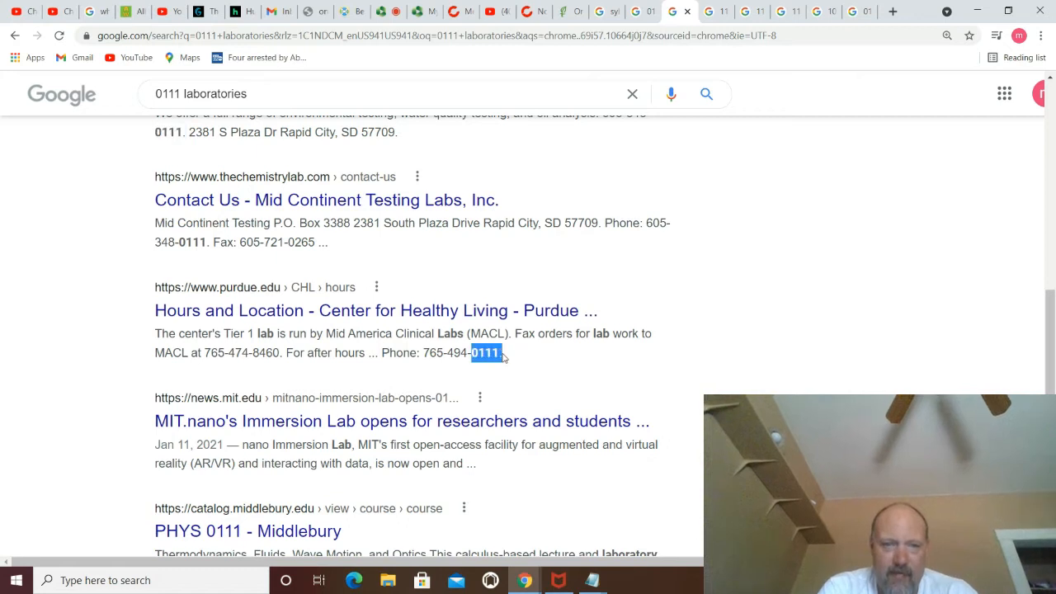
mouse_move(509, 356)
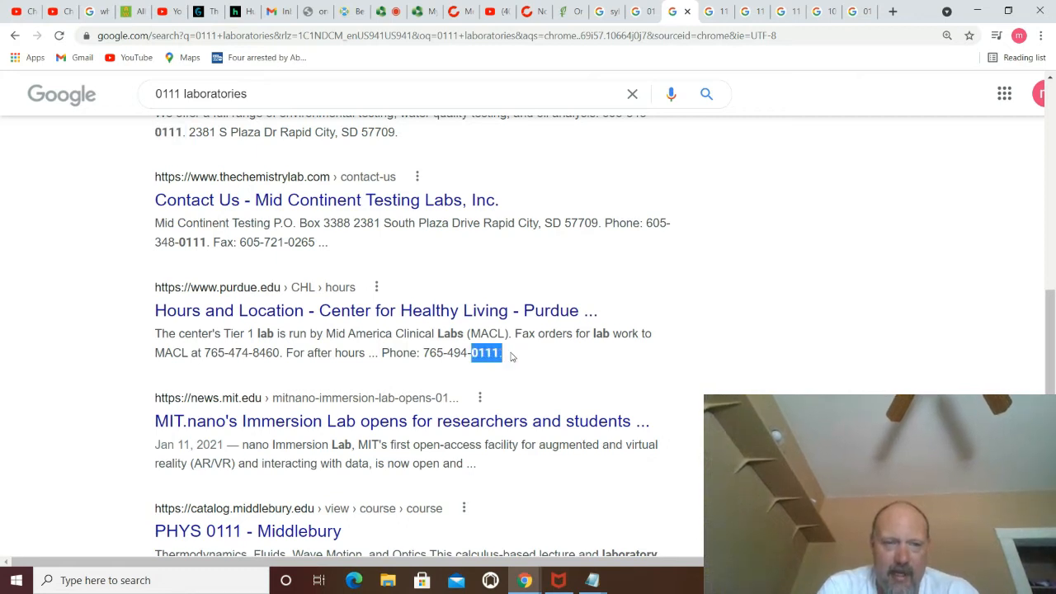
mouse_move(496, 368)
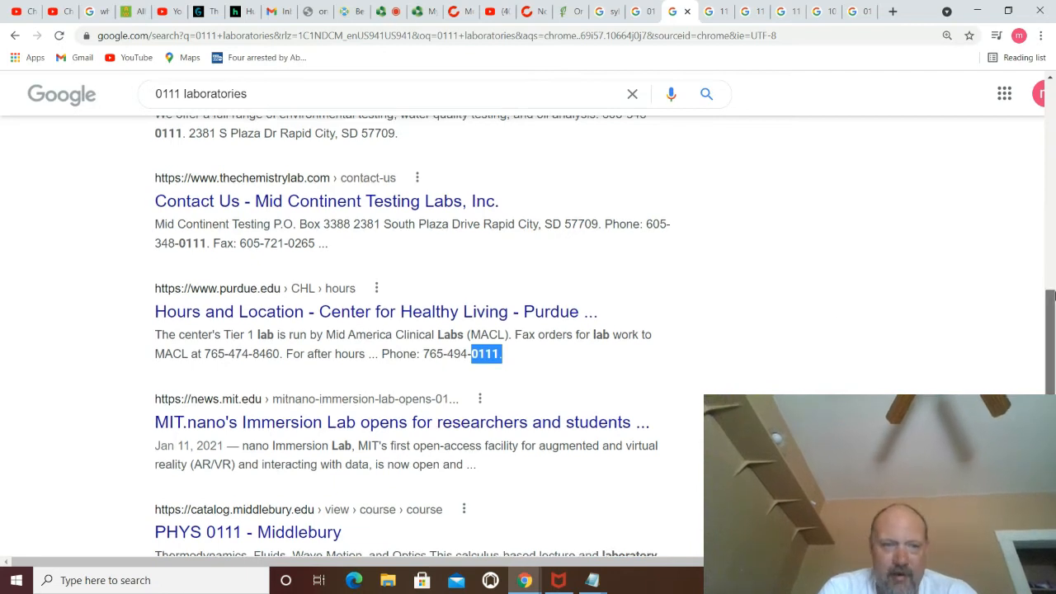
scroll("down", 3)
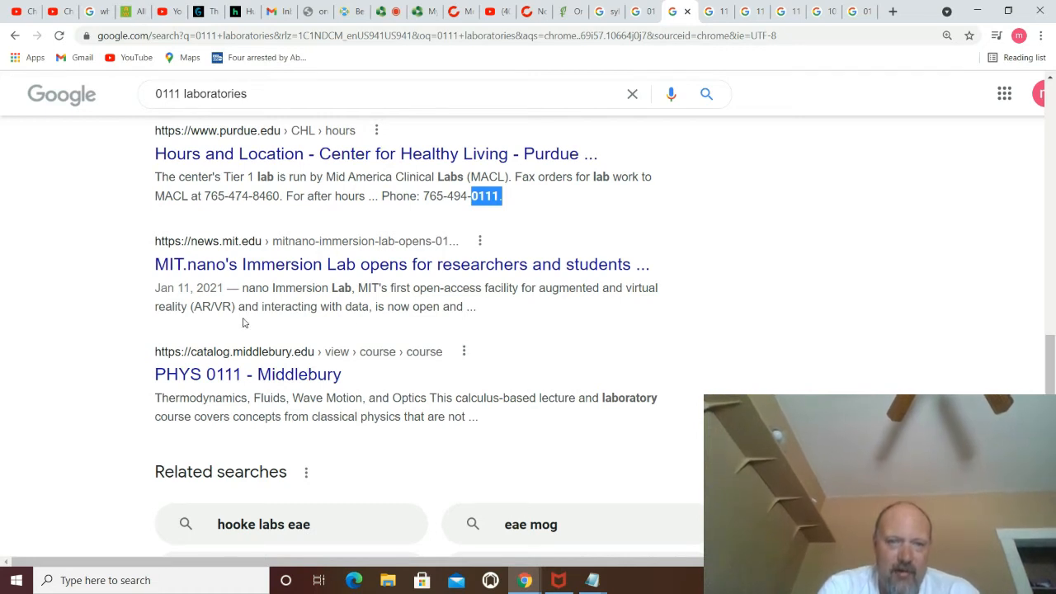
mouse_move(441, 340)
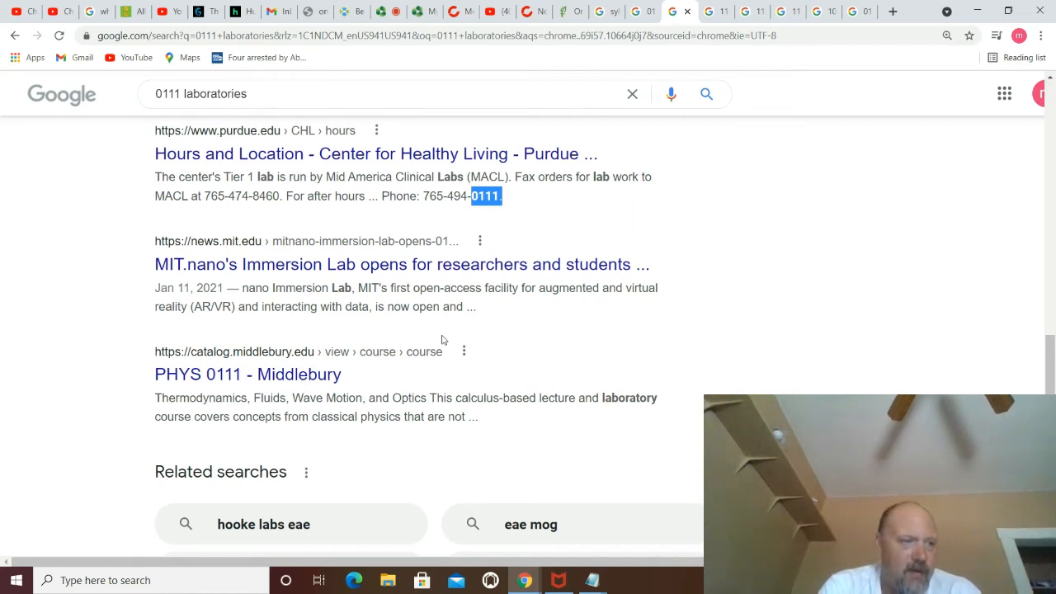
mouse_move(733, 309)
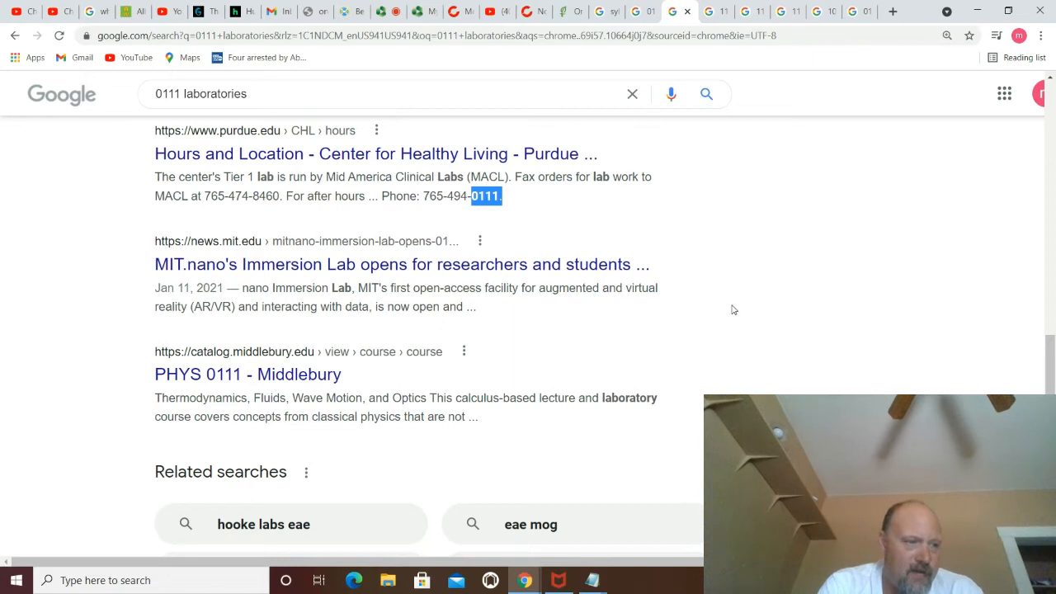
scroll("down", 3)
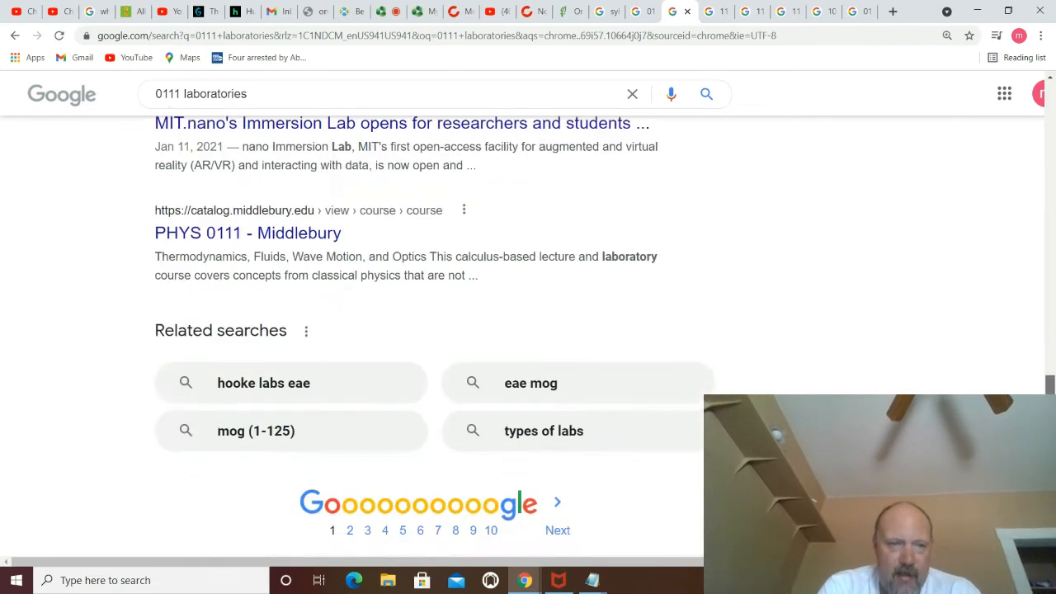
scroll("down", 3)
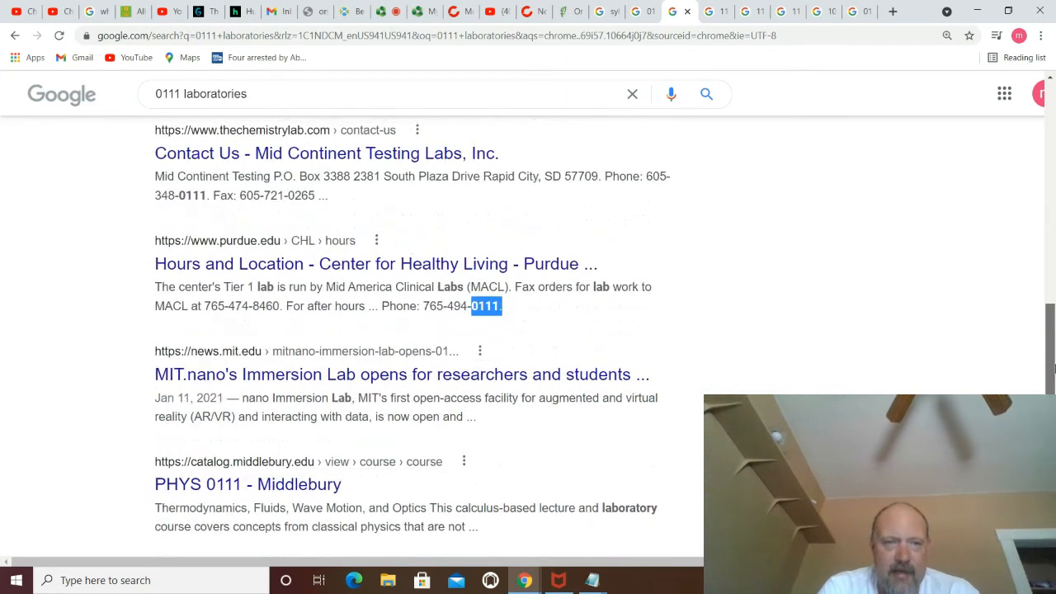
scroll("down", 3)
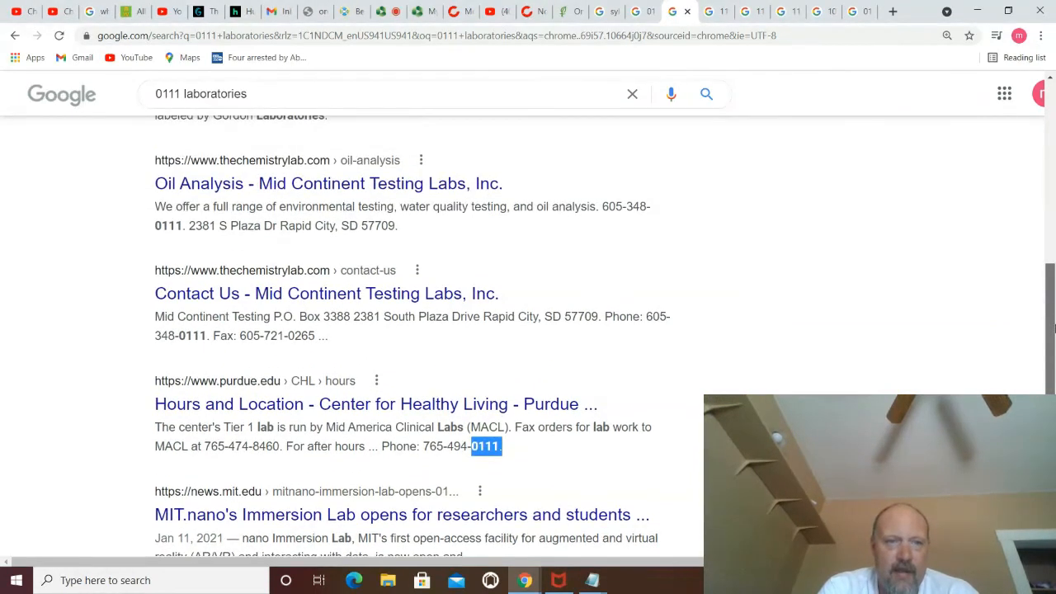
scroll("down", 3)
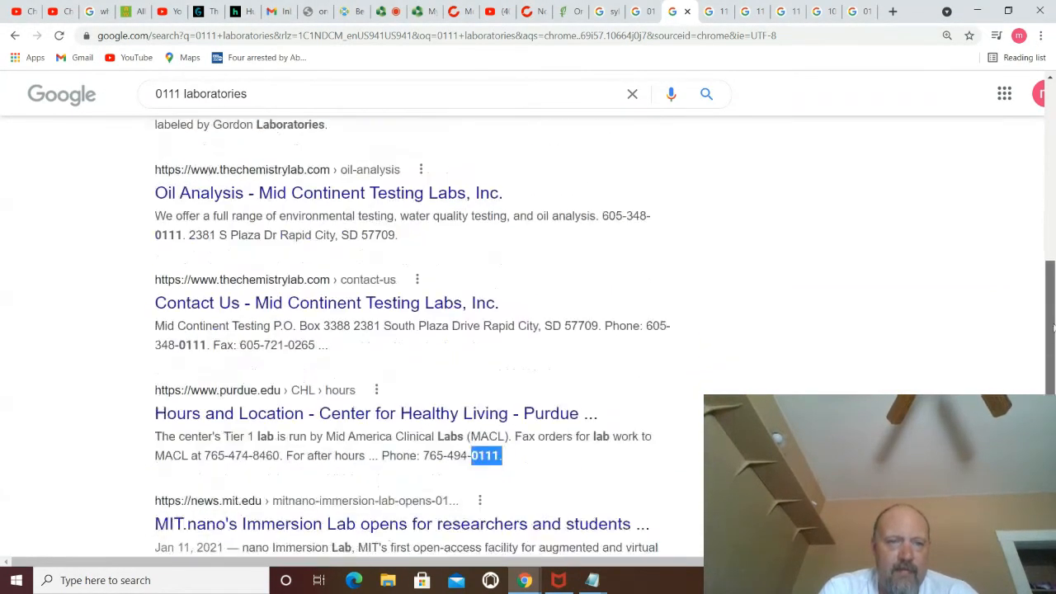
scroll("down", 3)
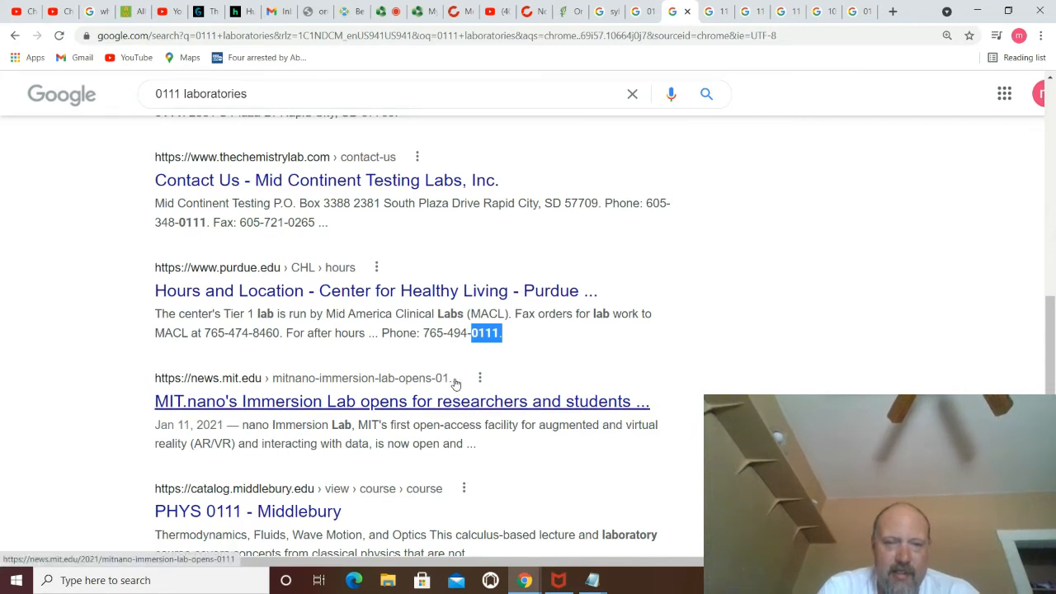
mouse_move(439, 386)
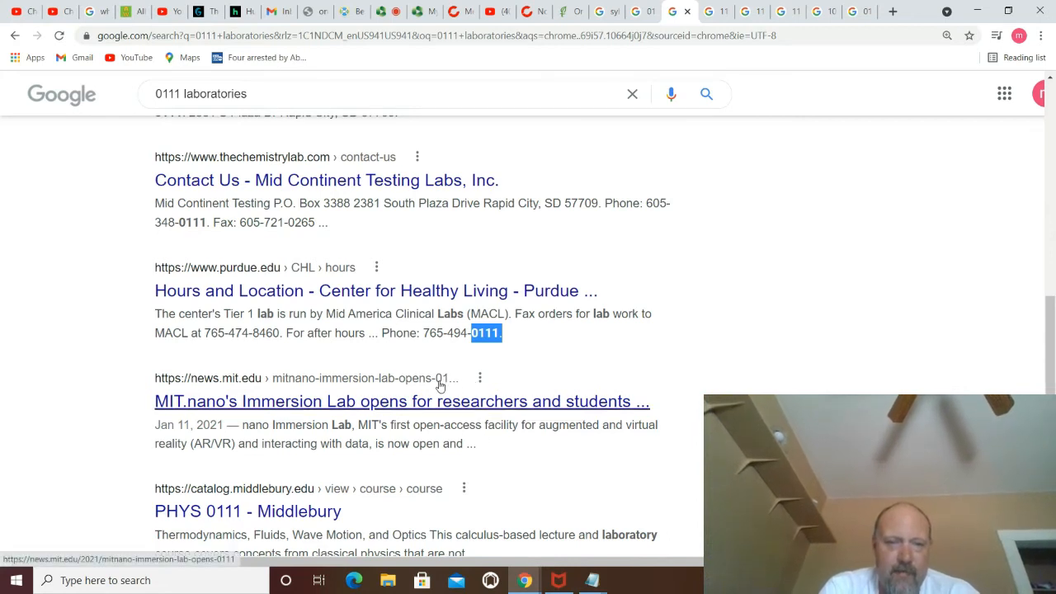
Step: Open the MIT.nano Immersion Lab article and scroll to its opening paragraphs
left_click(401, 401)
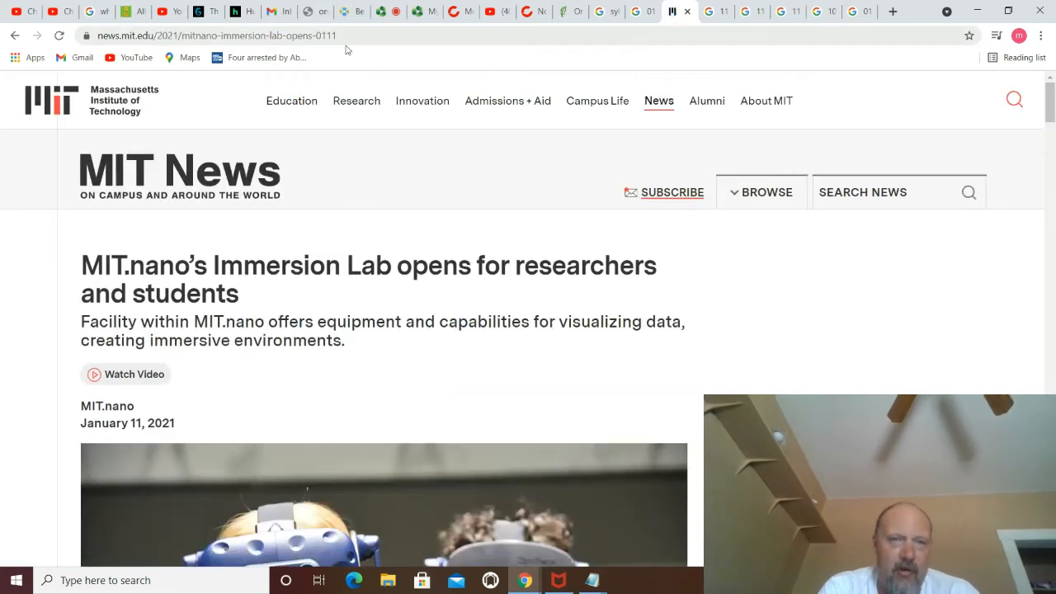
mouse_move(367, 298)
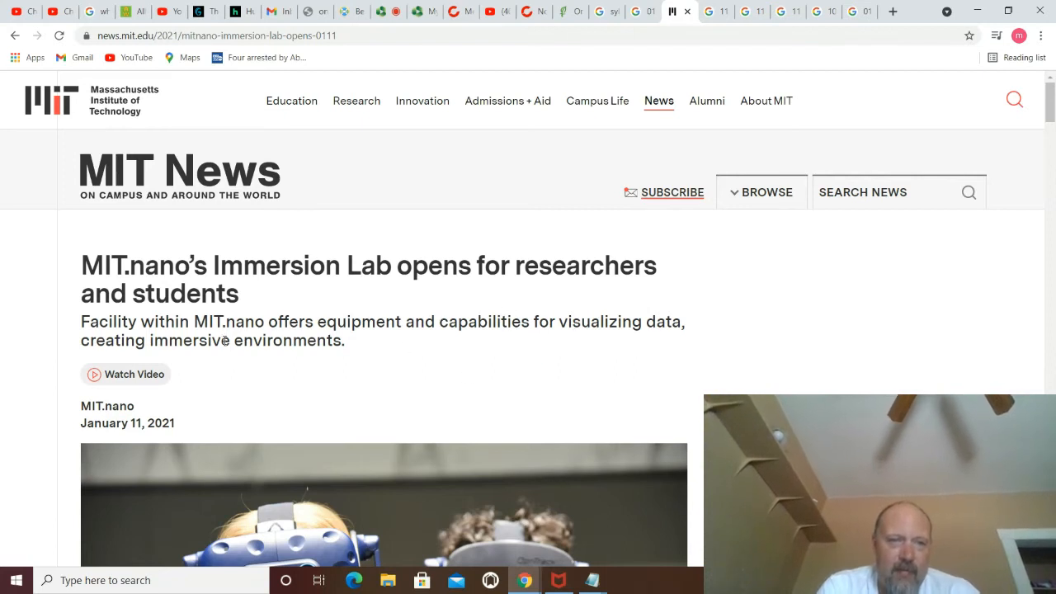
mouse_move(471, 349)
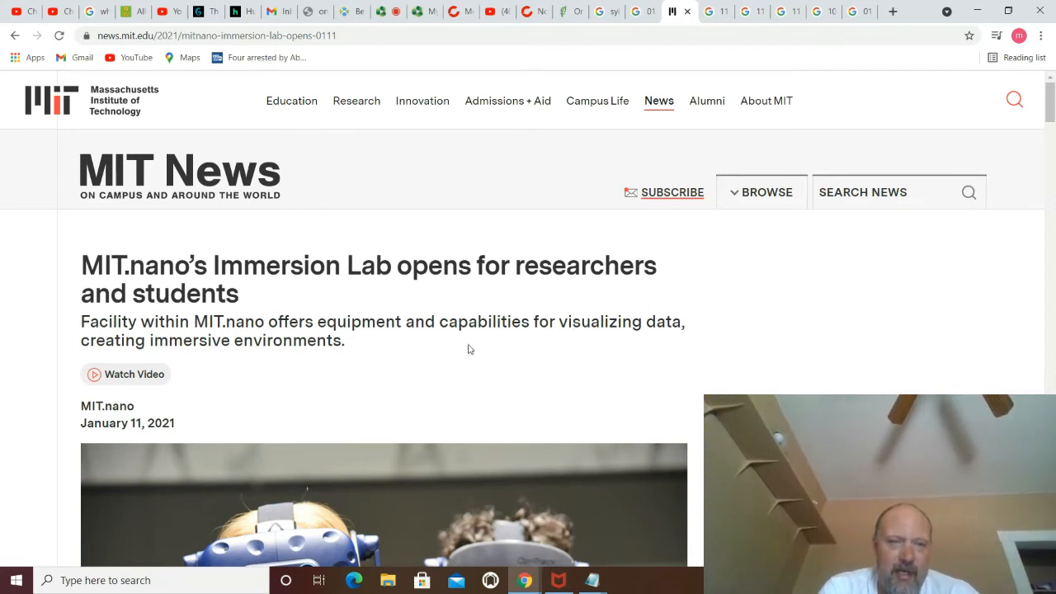
mouse_move(157, 363)
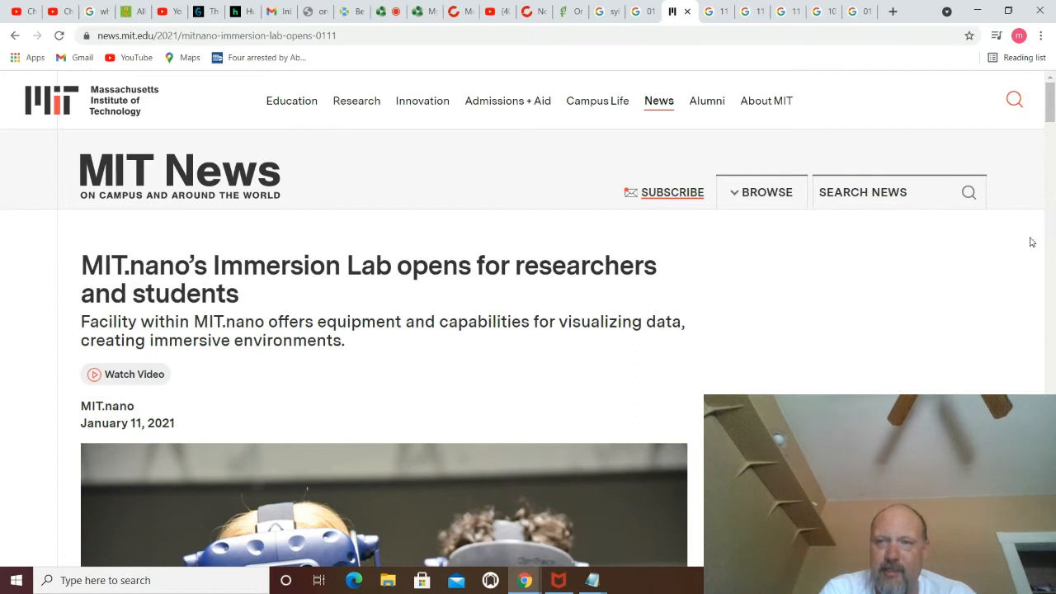
scroll("down", 3)
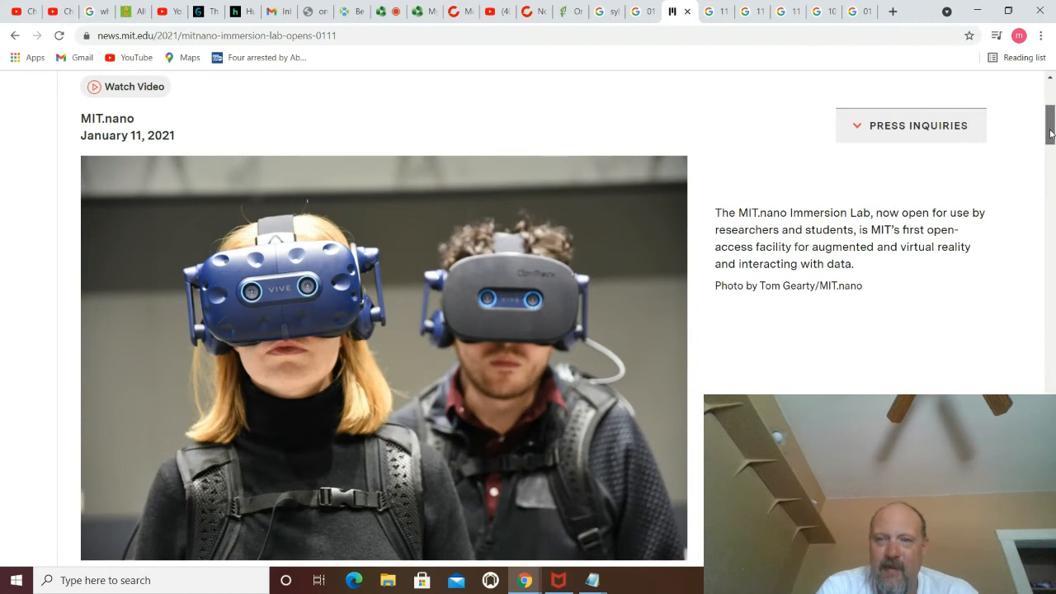
scroll("down", 3)
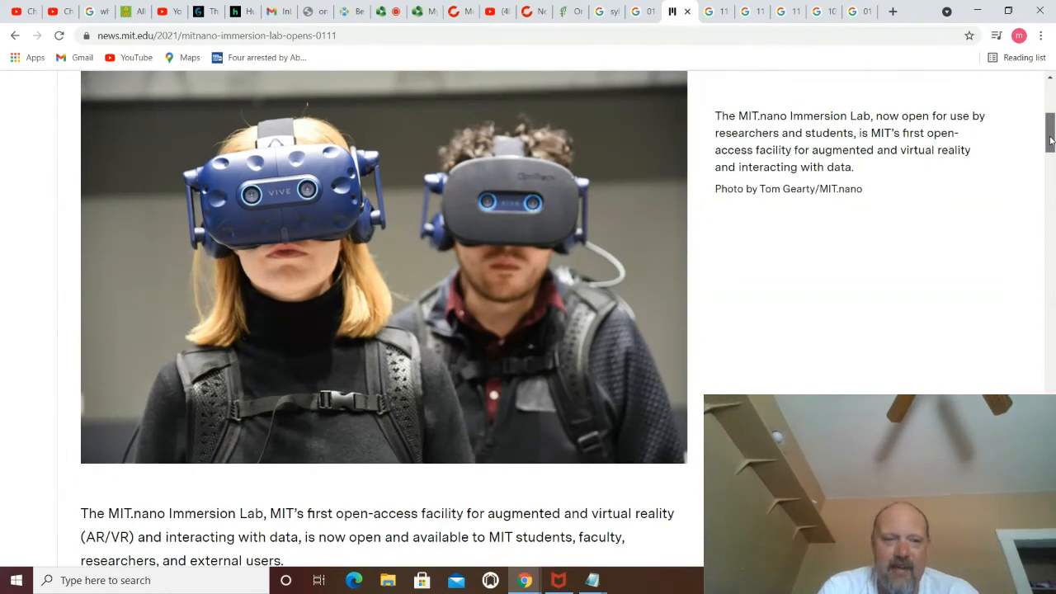
scroll("down", 3)
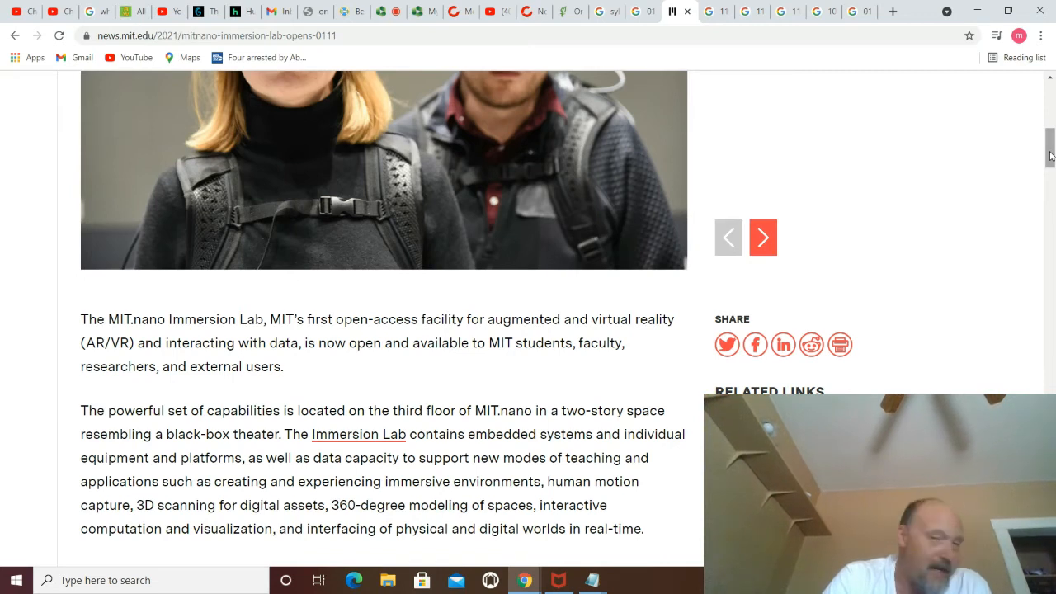
mouse_move(717, 11)
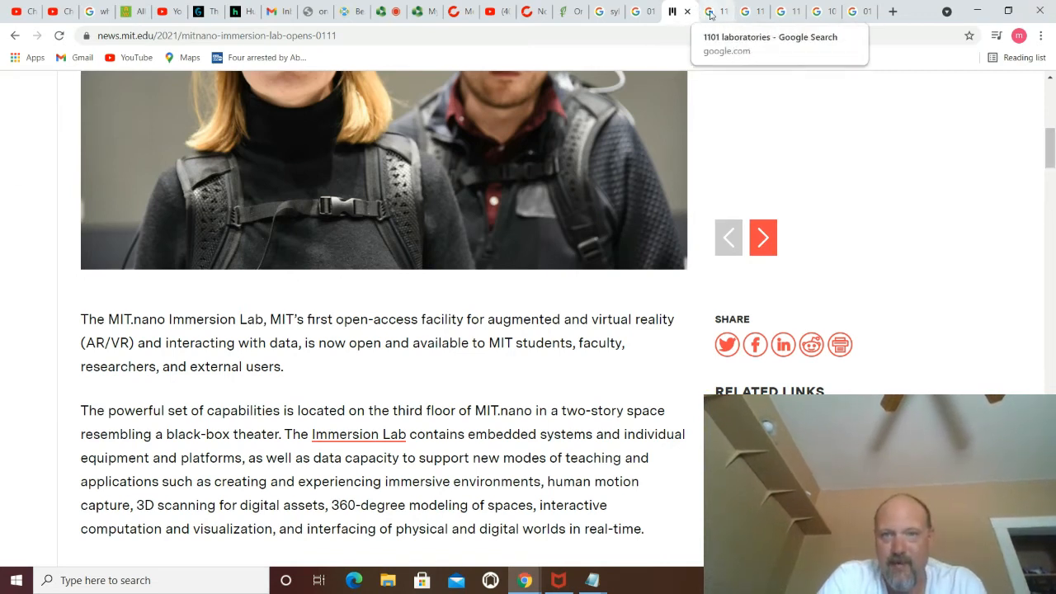
Step: On the '1101 laboratories' results, select the Diax Labs Tomball, TX snippet and browse further
left_click(717, 12)
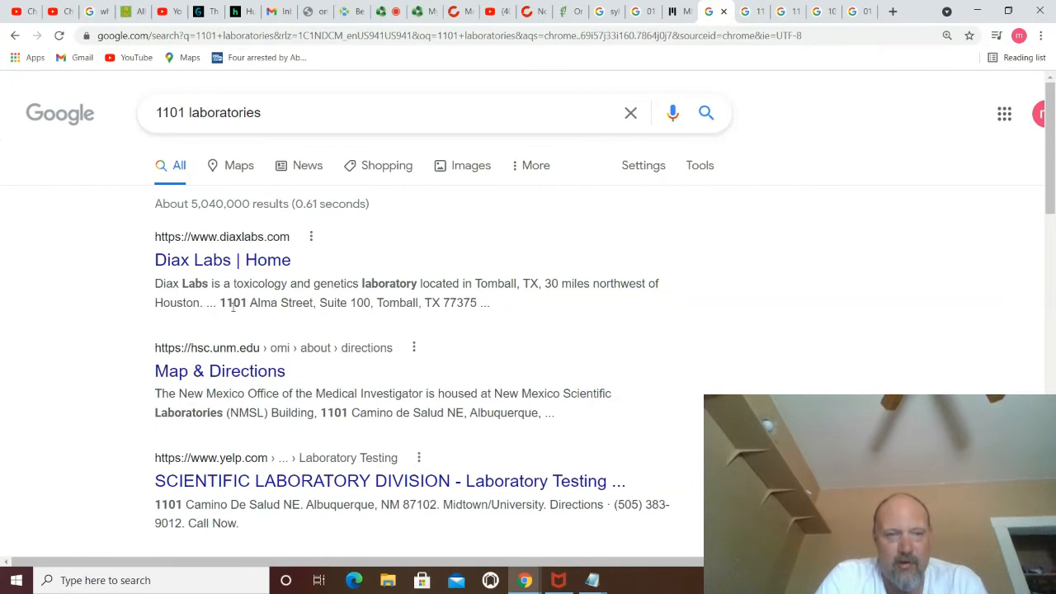
mouse_move(334, 298)
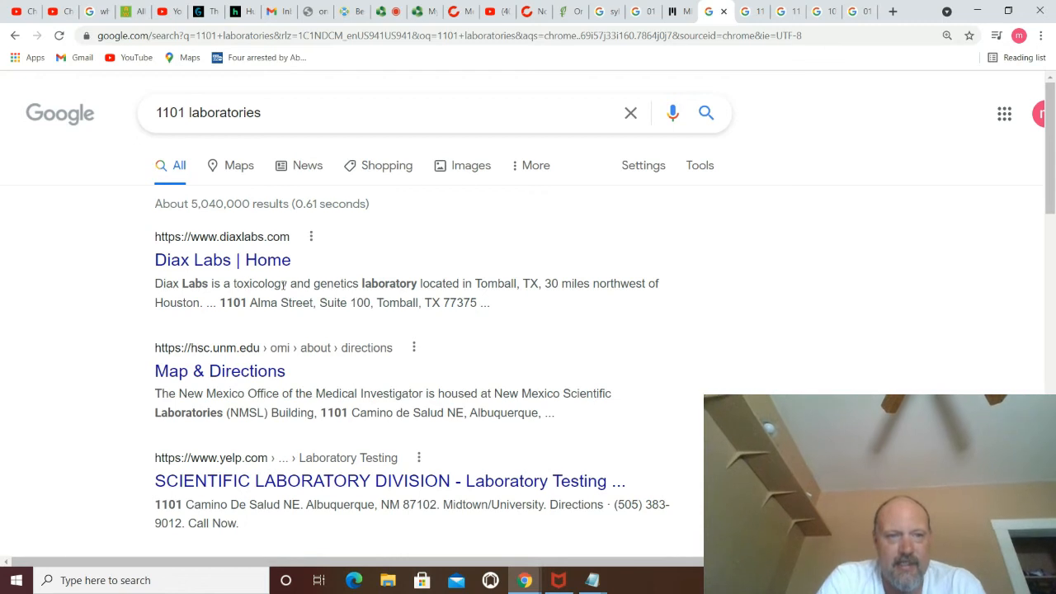
mouse_move(312, 284)
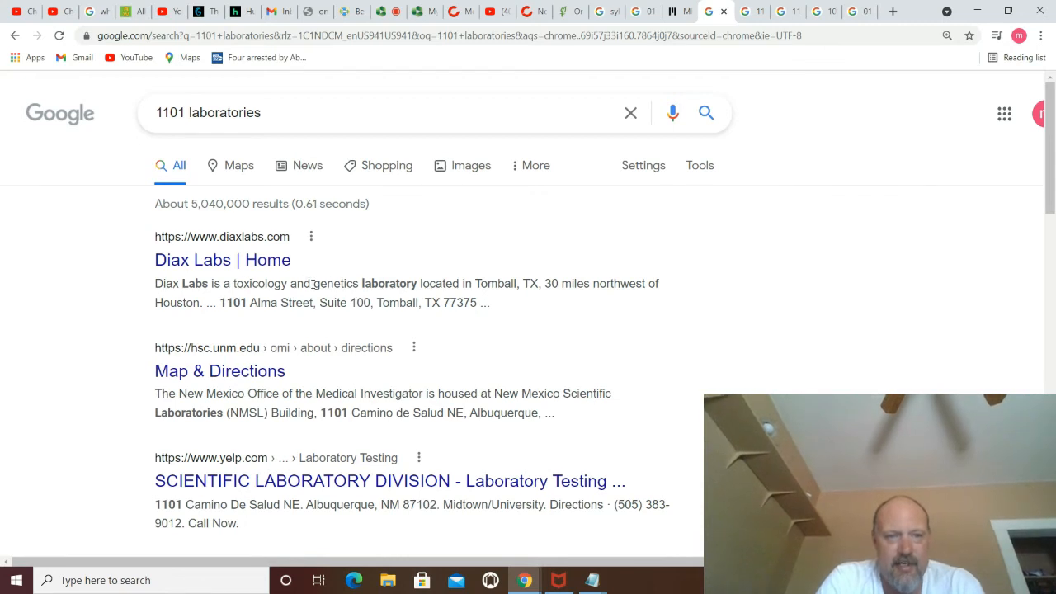
left_click_drag(156, 237, 313, 283)
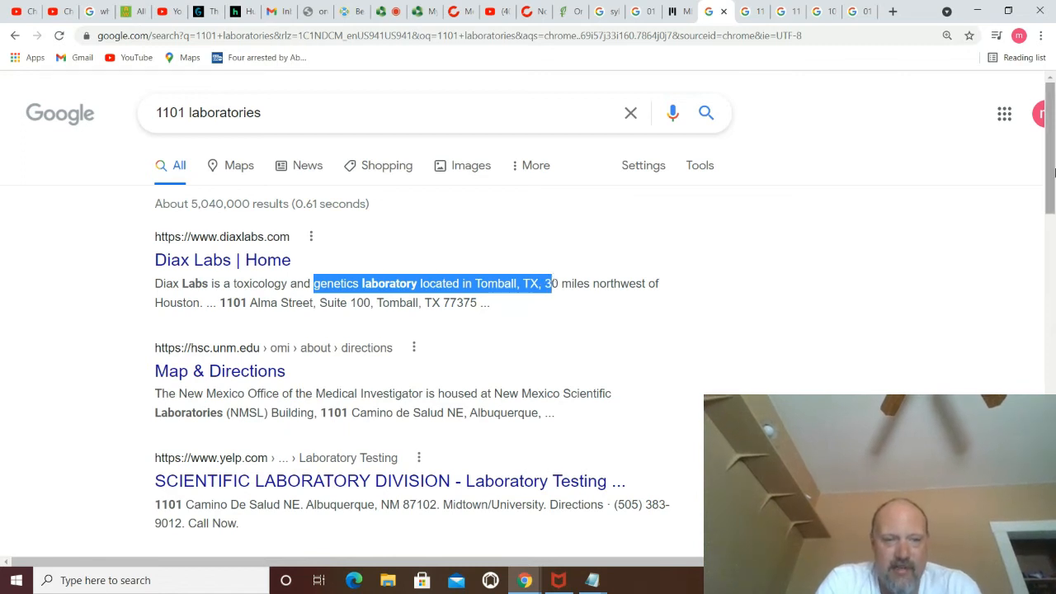
mouse_move(366, 481)
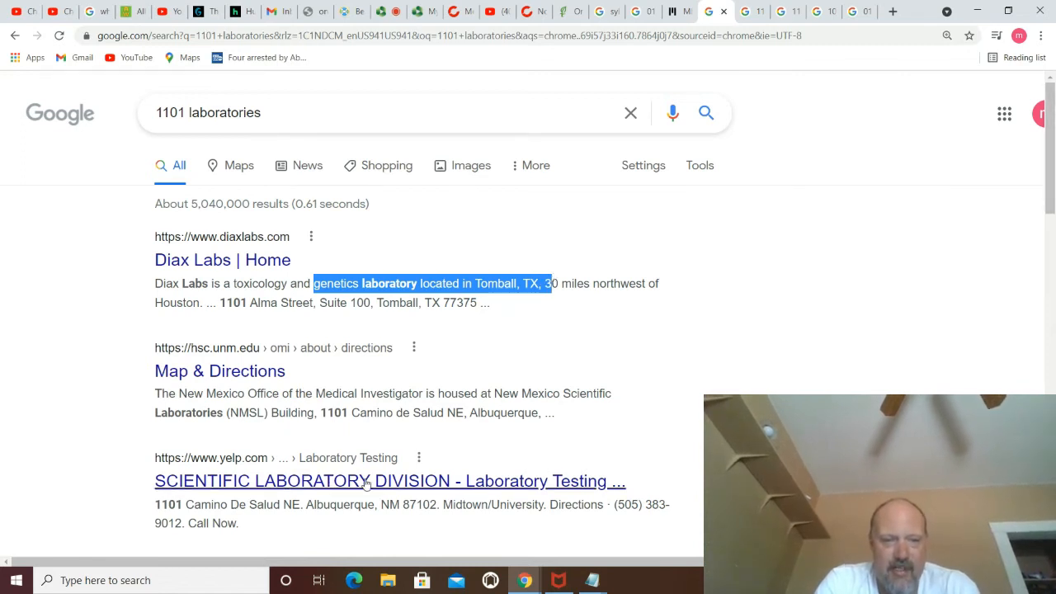
mouse_move(367, 483)
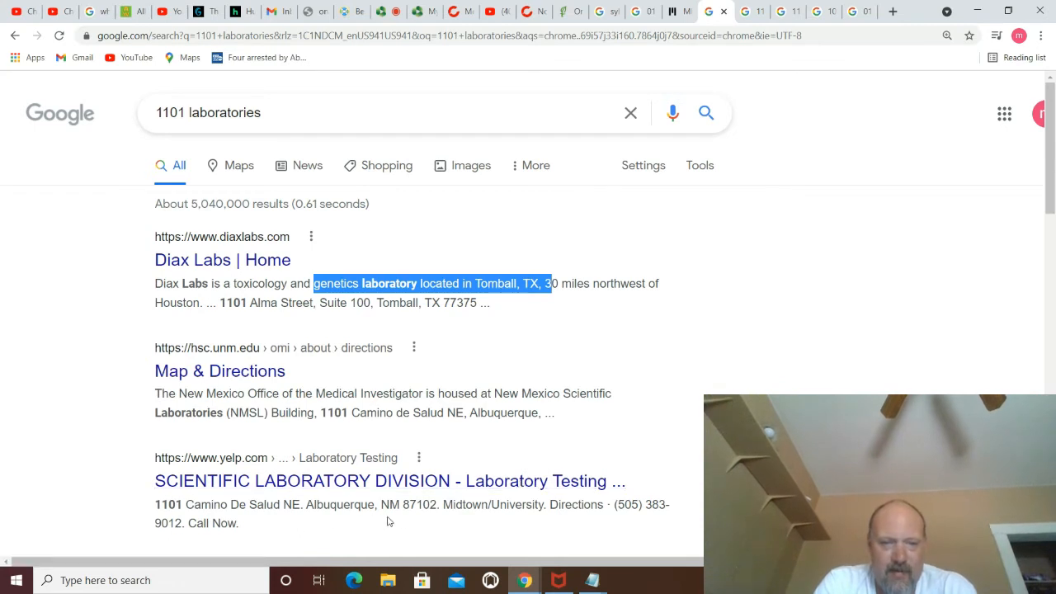
mouse_move(281, 515)
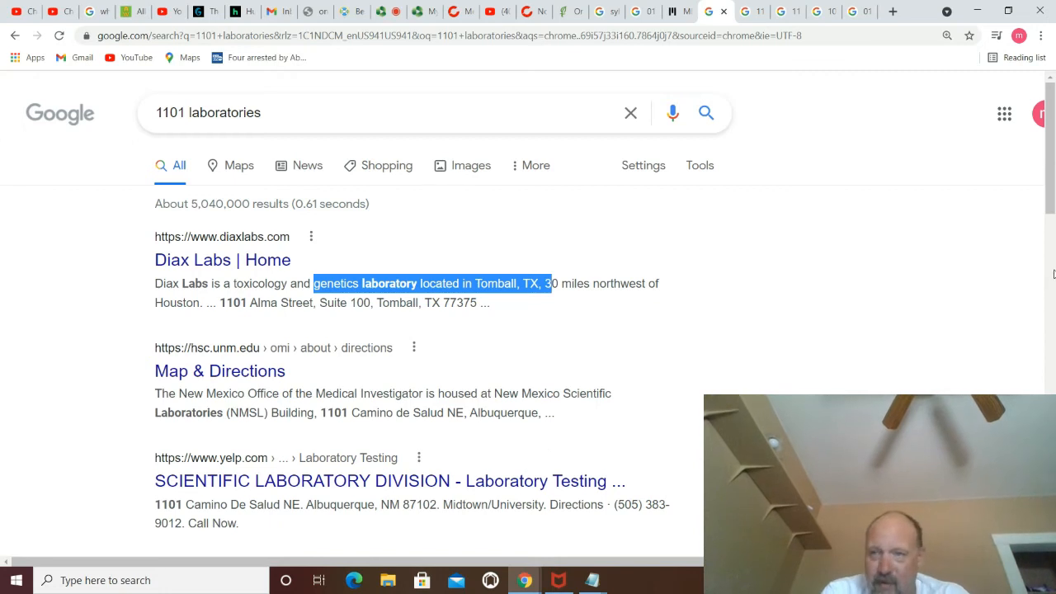
scroll("down", 3)
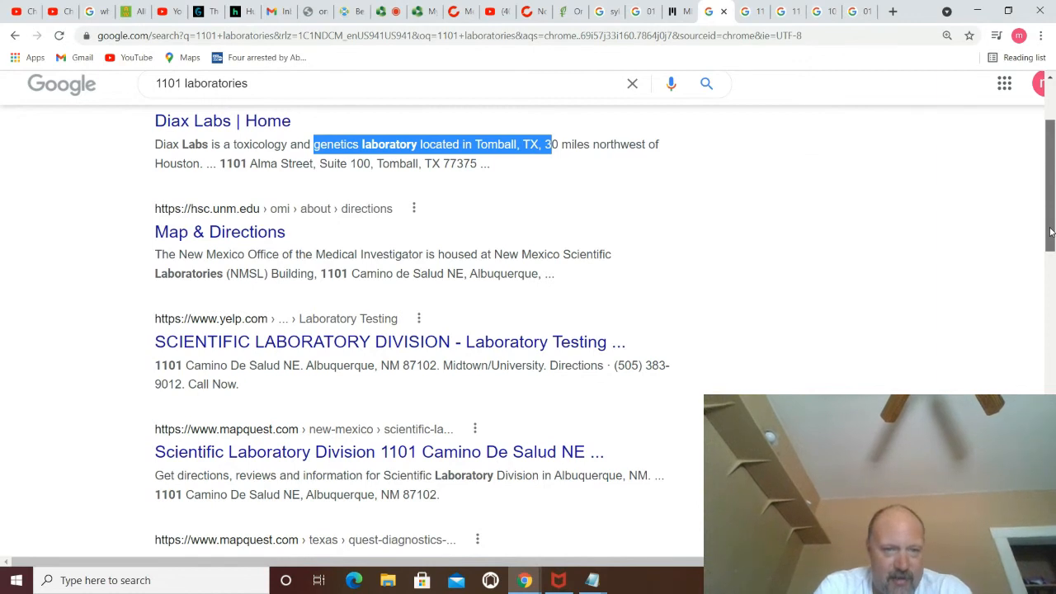
scroll("down", 3)
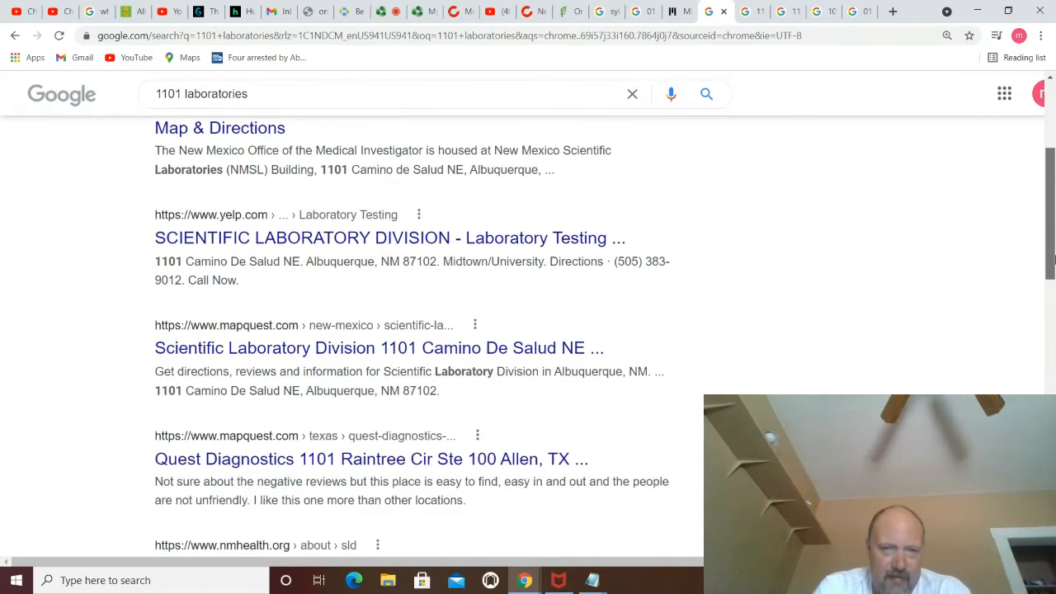
scroll("down", 3)
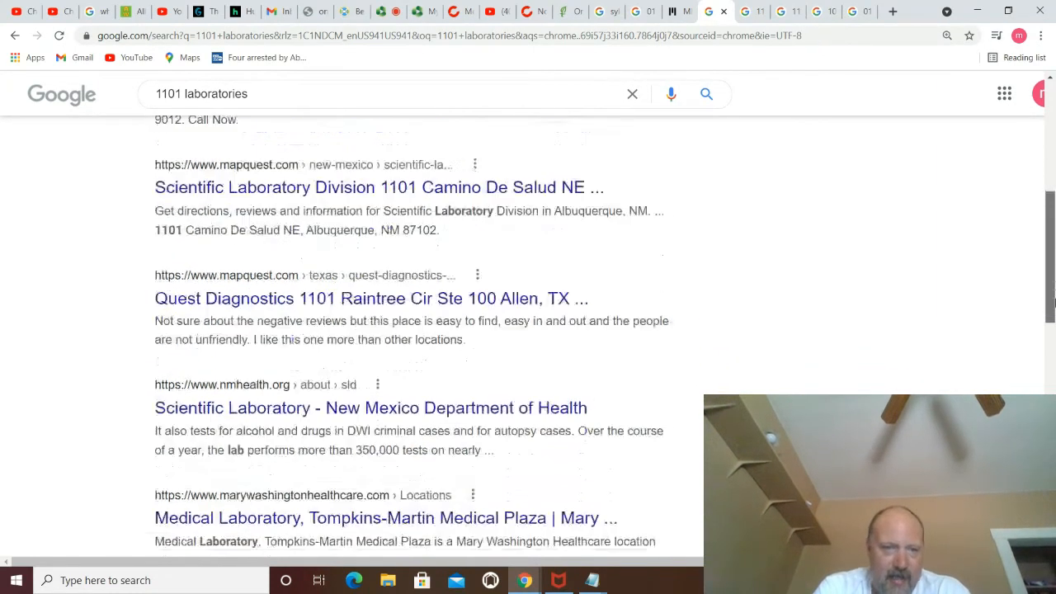
scroll("down", 3)
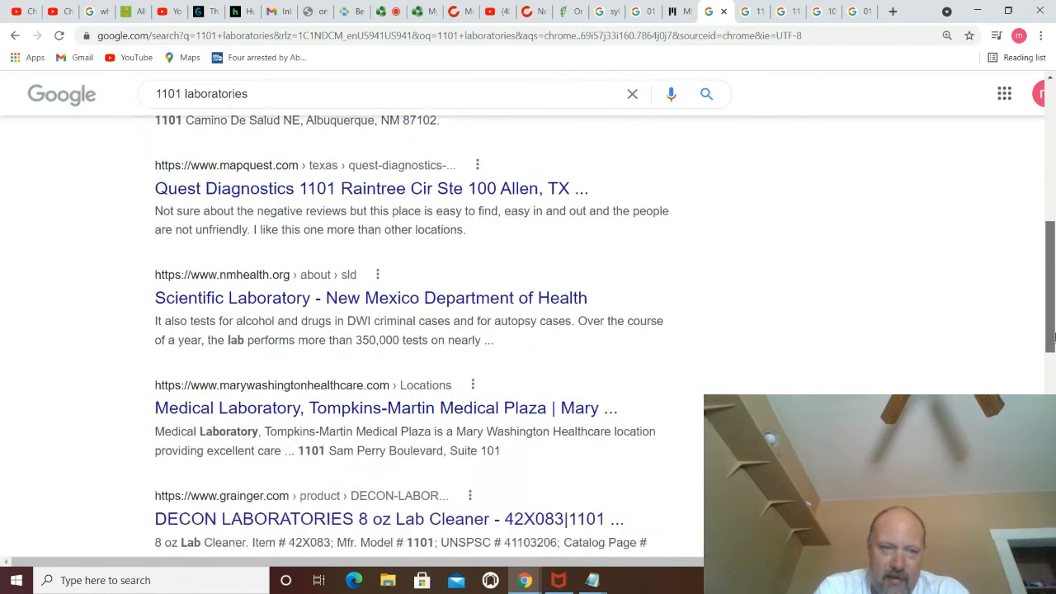
scroll("down", 3)
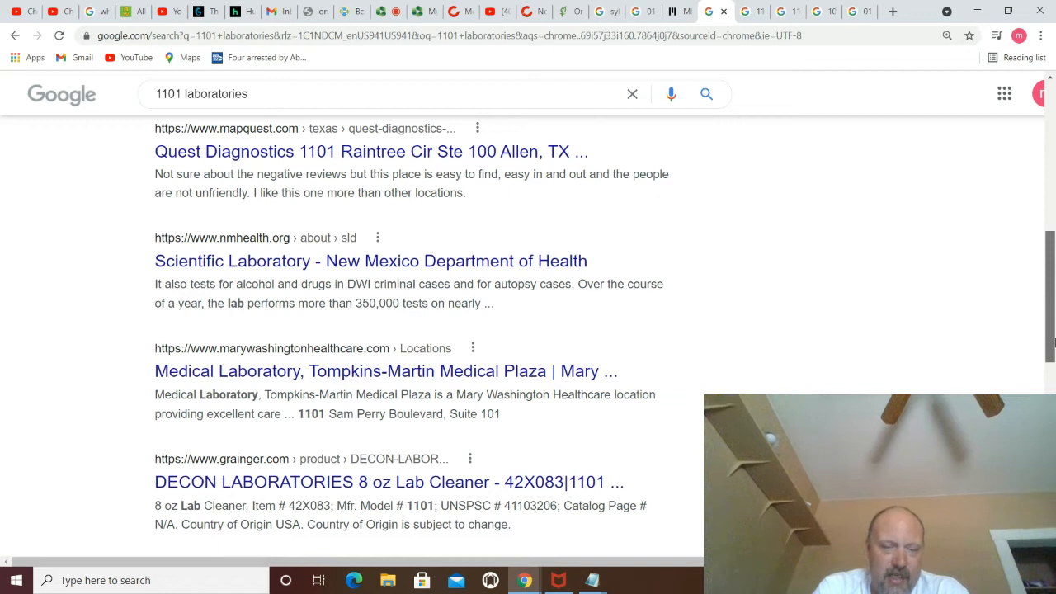
scroll("down", 3)
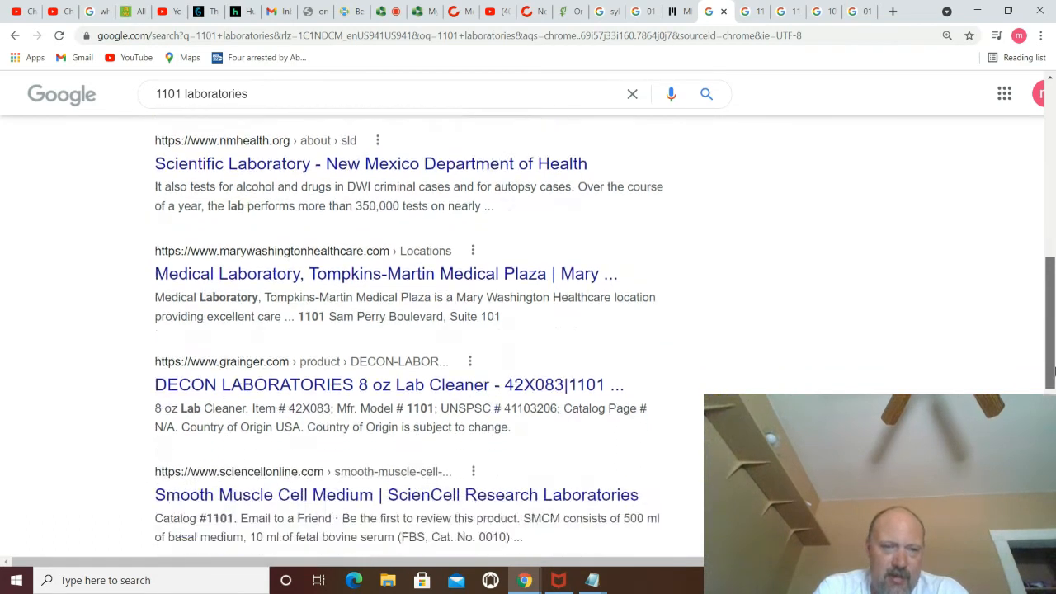
scroll("down", 3)
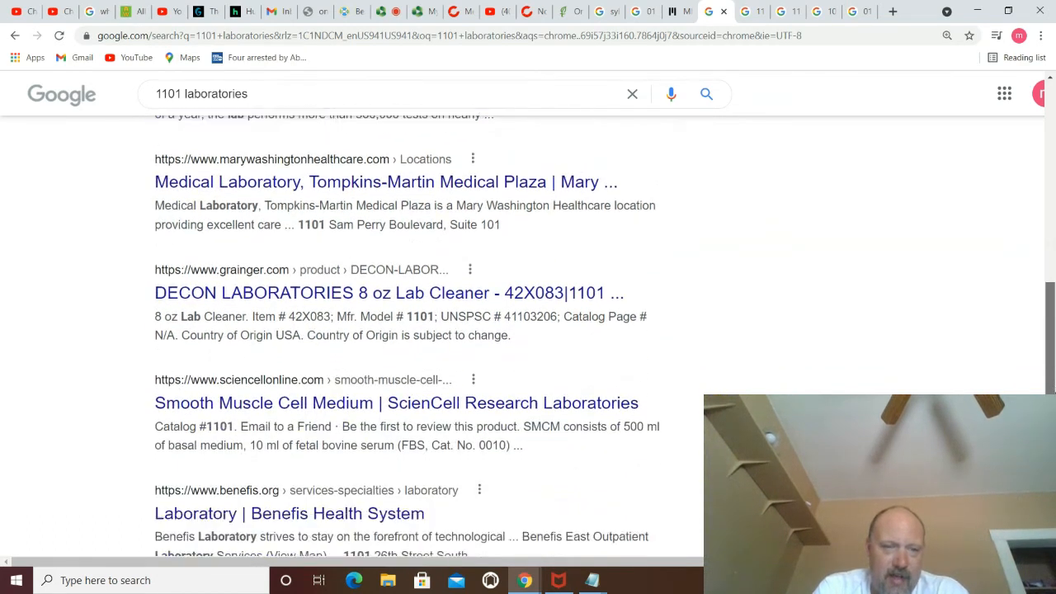
scroll("down", 3)
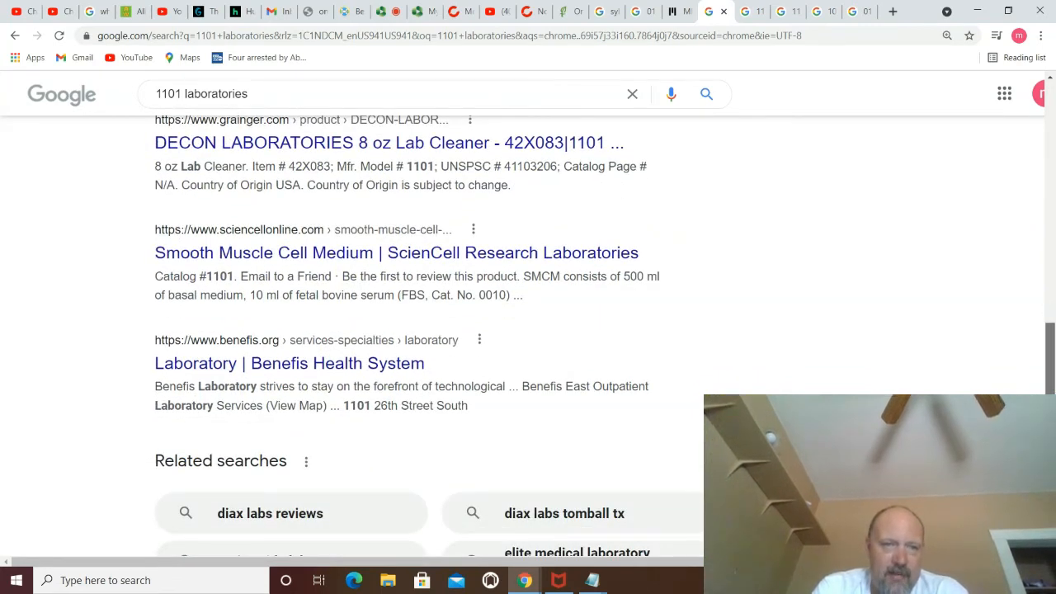
scroll("down", 3)
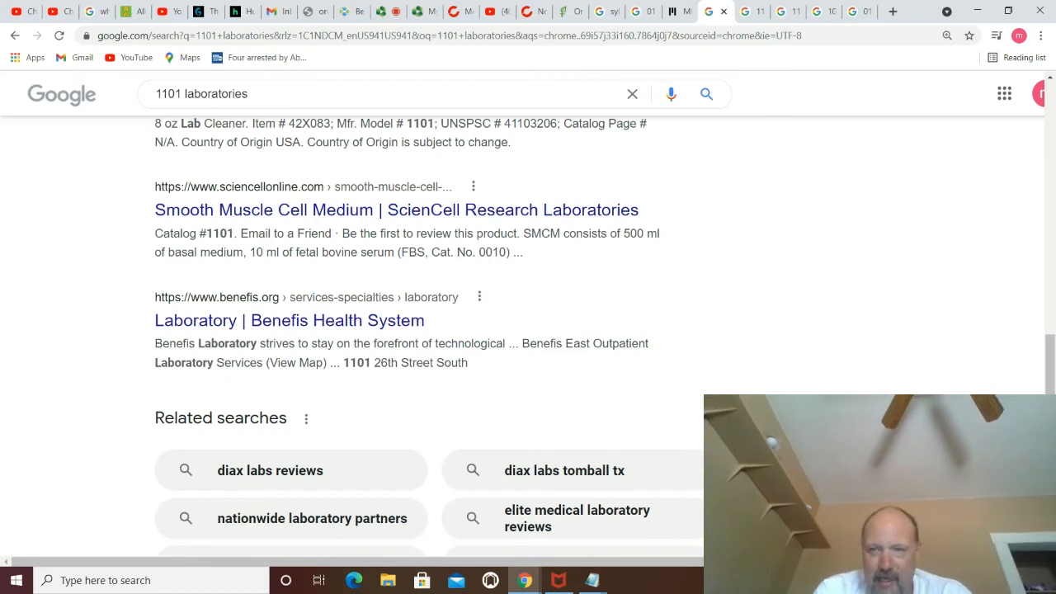
scroll("down", 3)
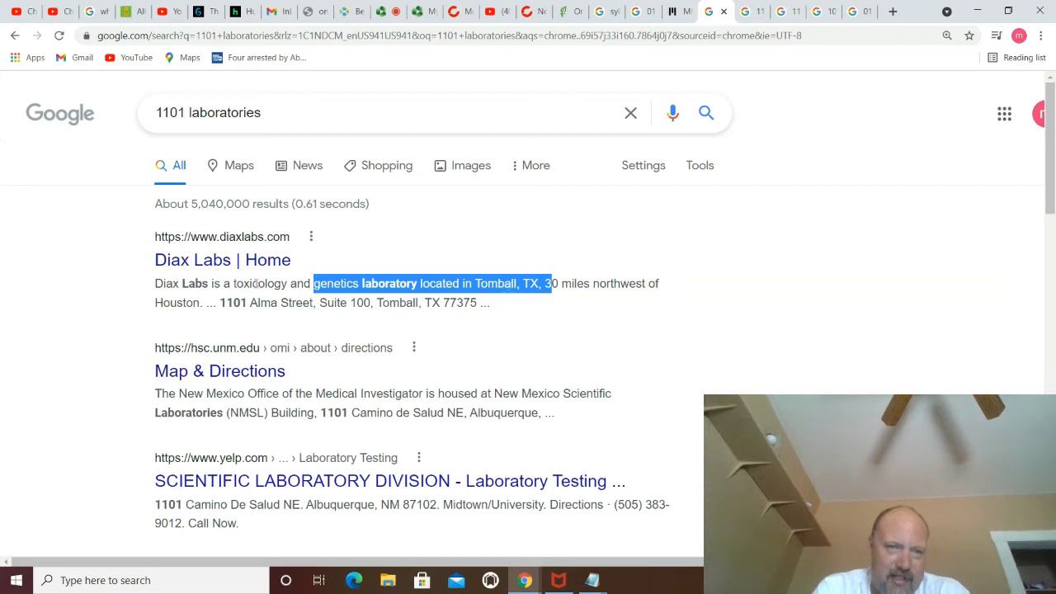
mouse_move(471, 283)
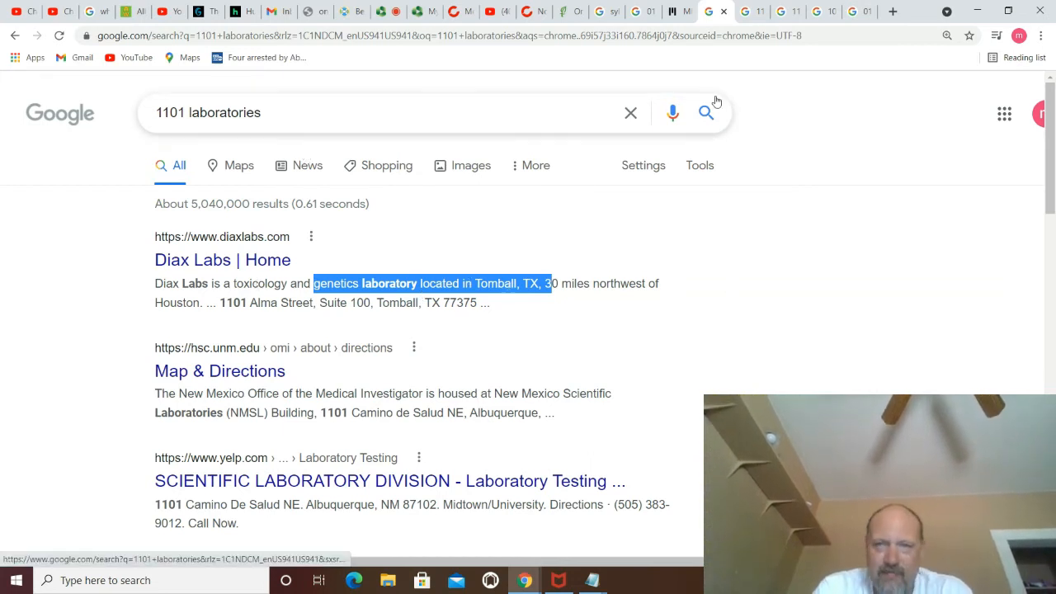
mouse_move(752, 11)
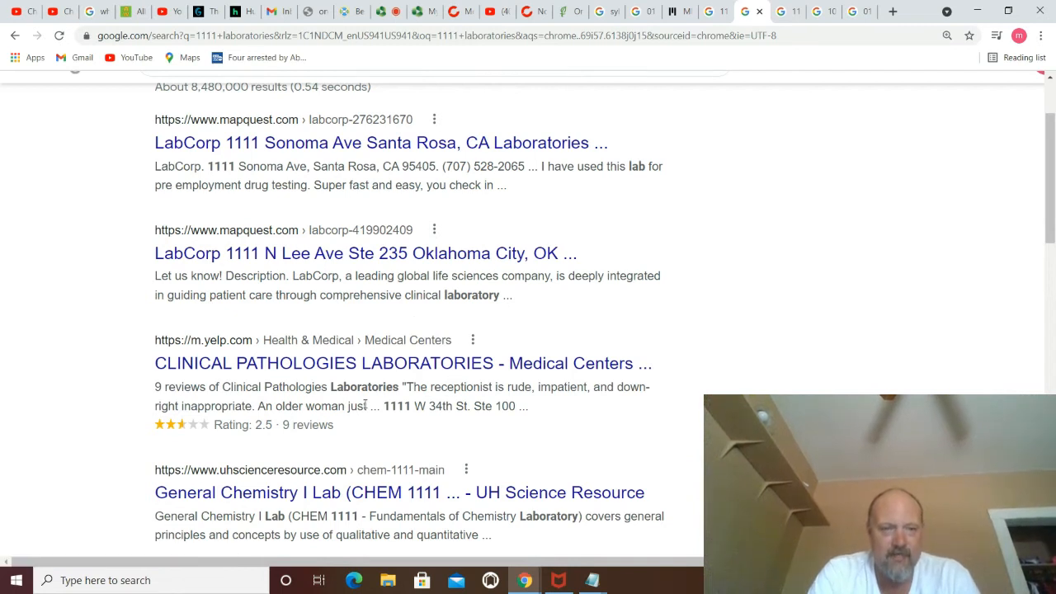
double_click(388, 405)
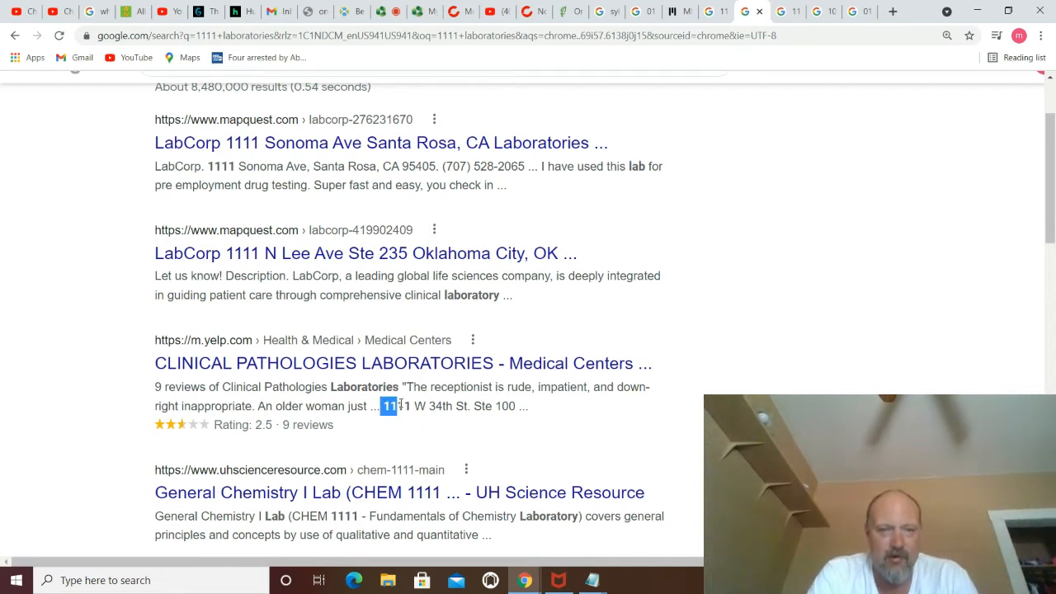
left_click_drag(388, 406, 466, 406)
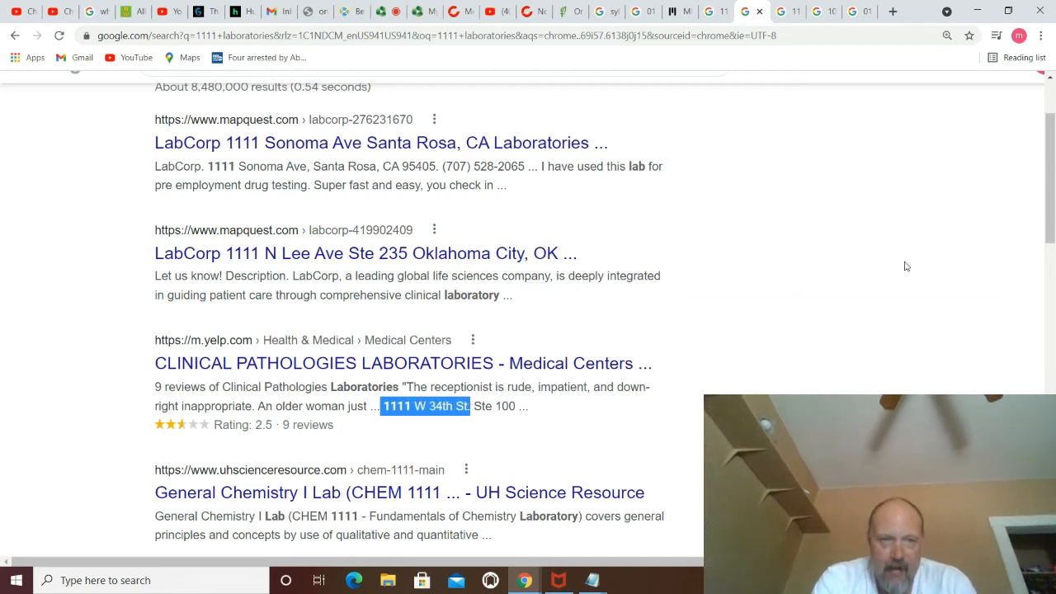
mouse_move(323, 325)
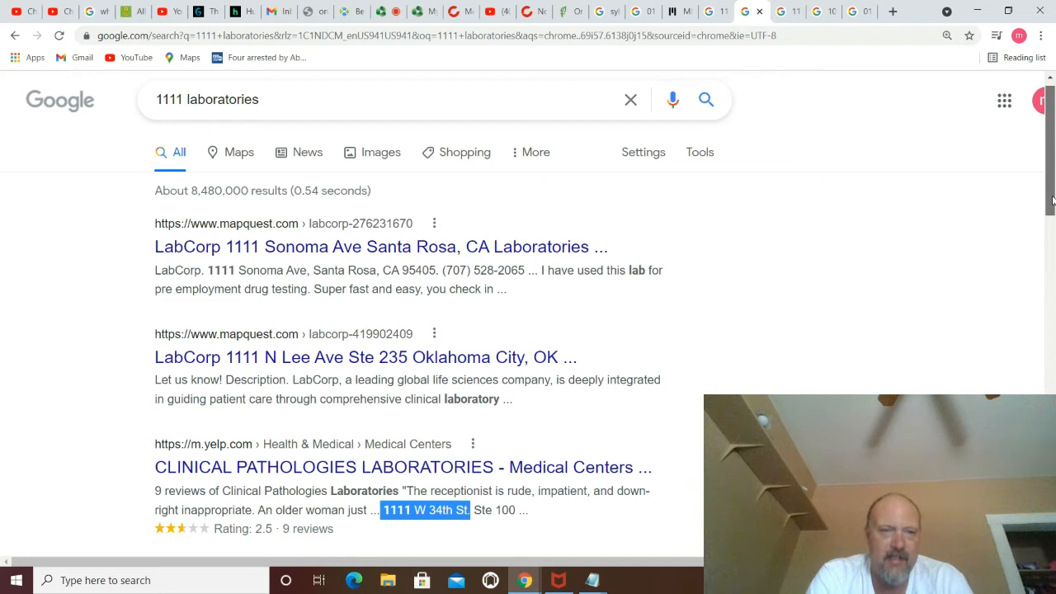
scroll("down", 3)
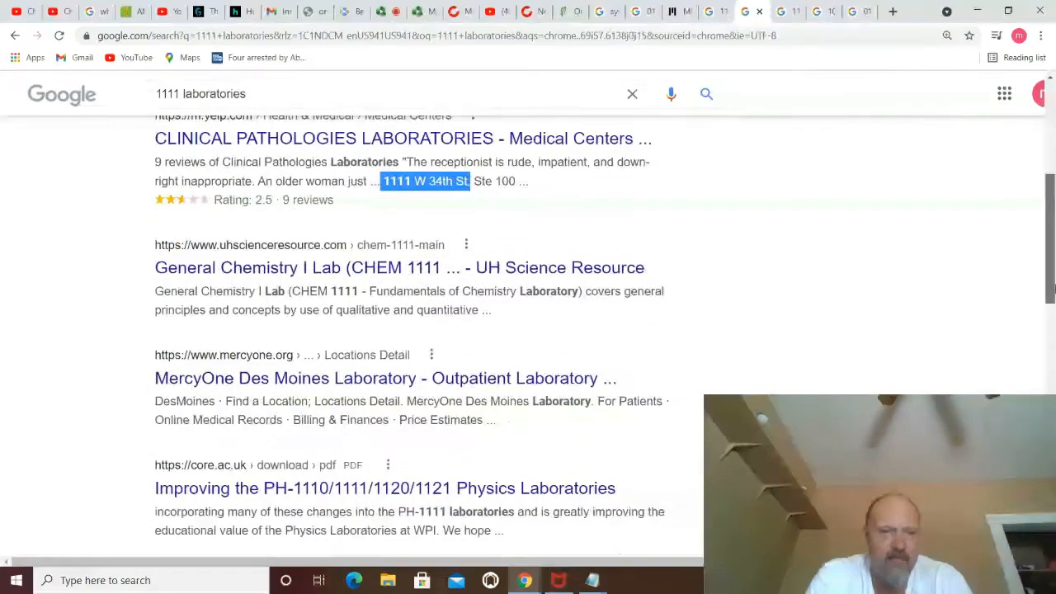
scroll("down", 3)
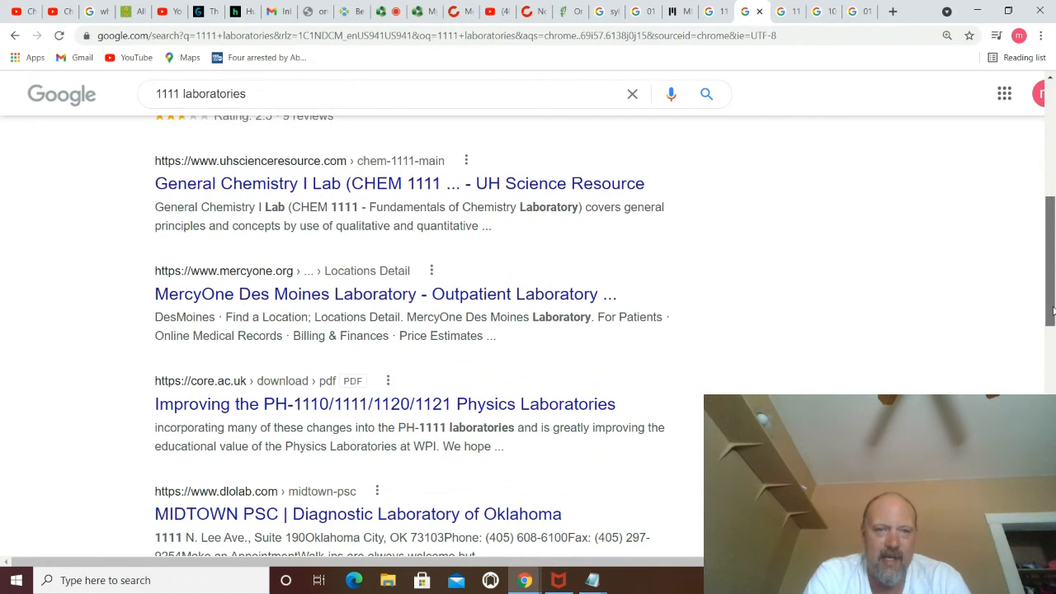
scroll("down", 3)
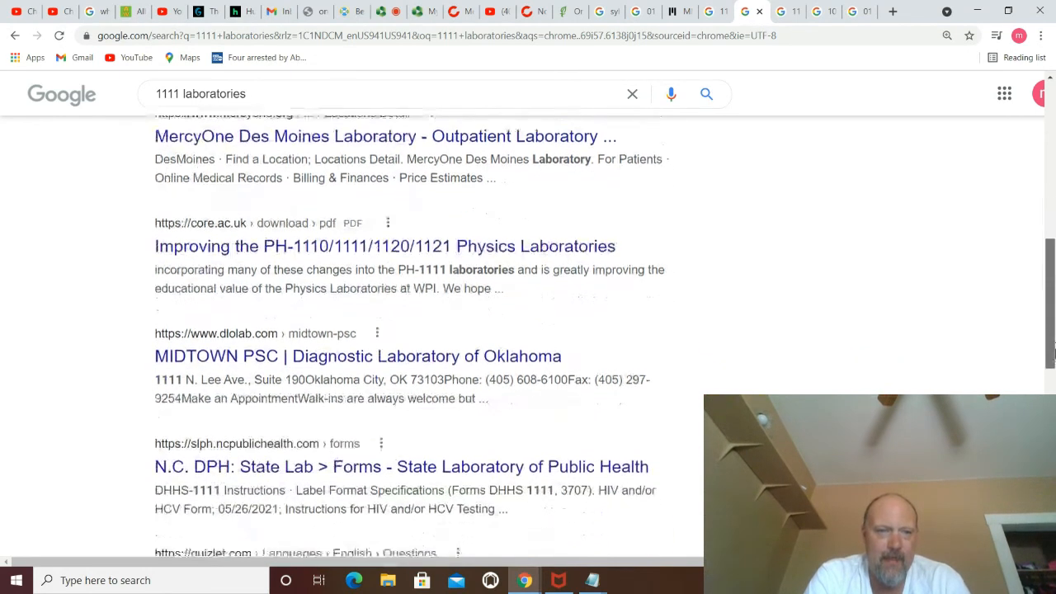
scroll("down", 3)
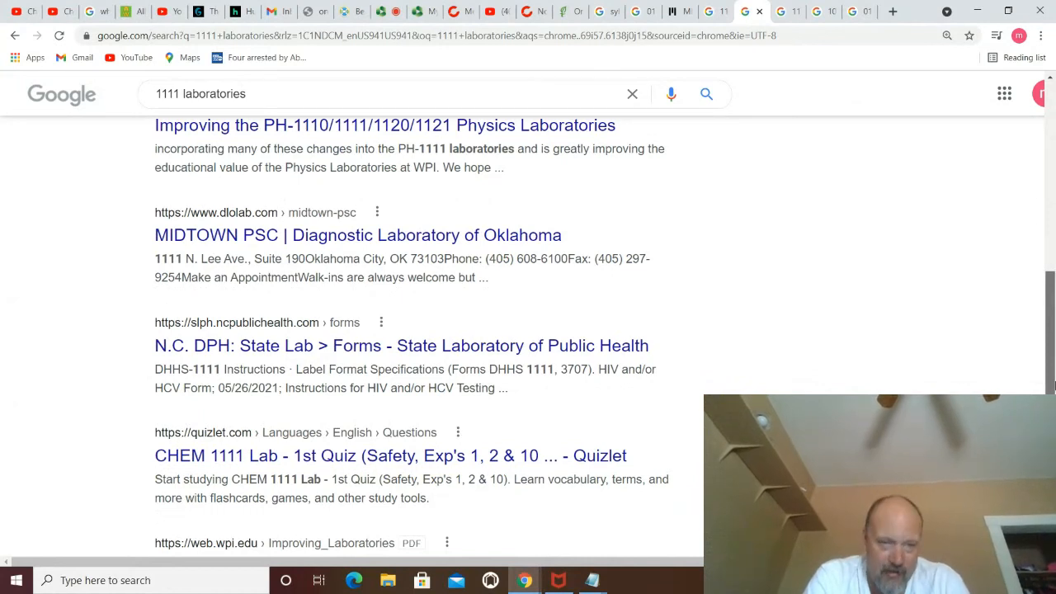
scroll("down", 3)
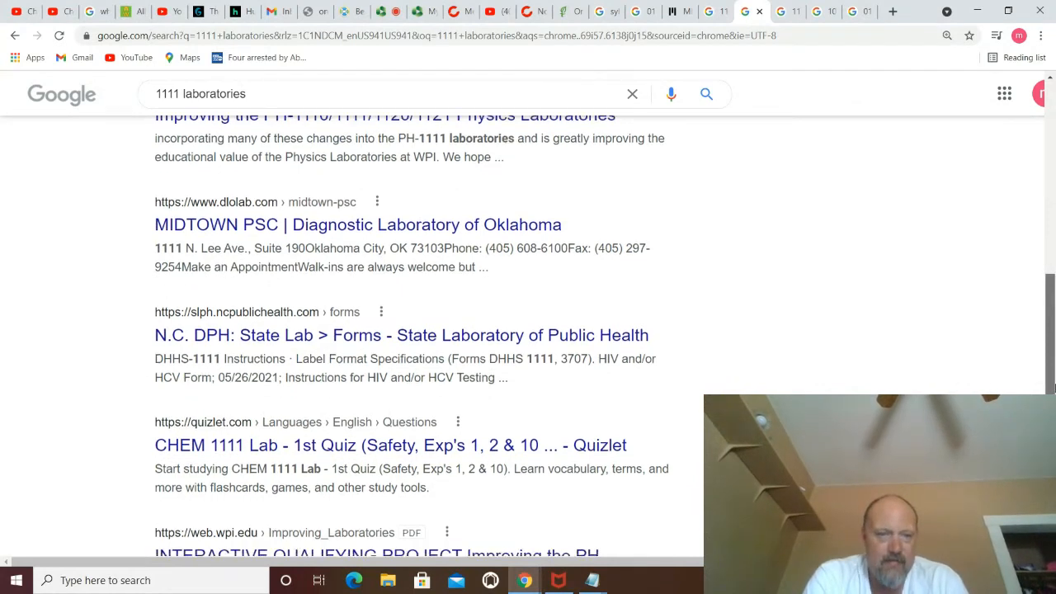
scroll("down", 3)
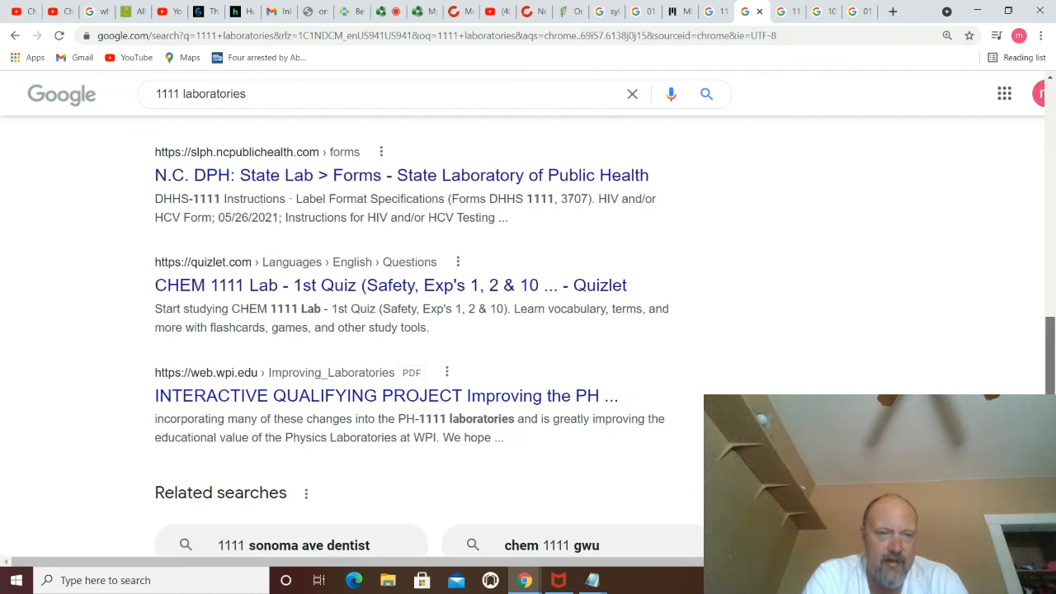
scroll("down", 3)
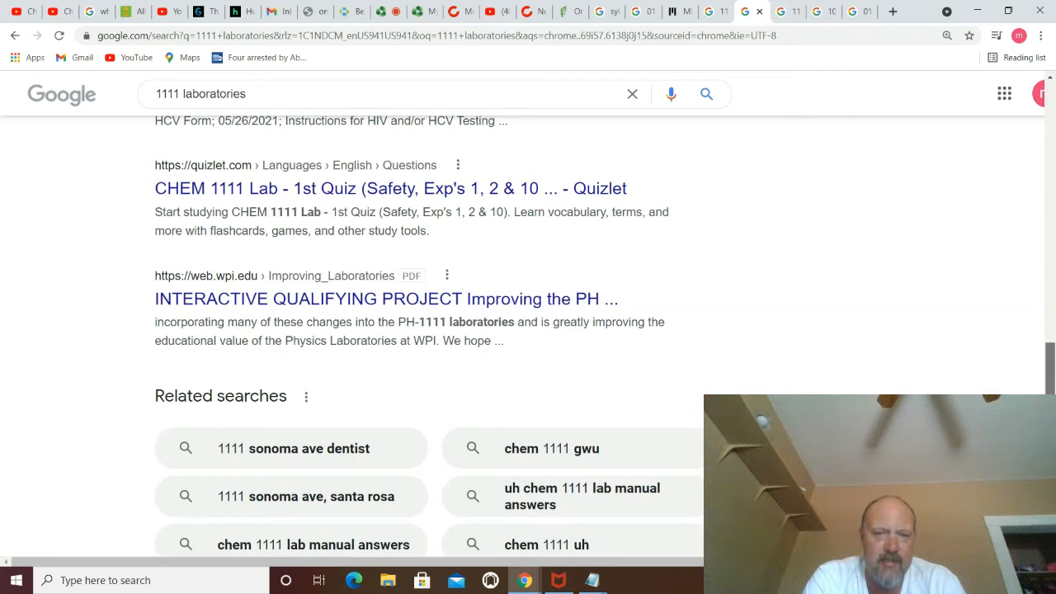
scroll("down", 3)
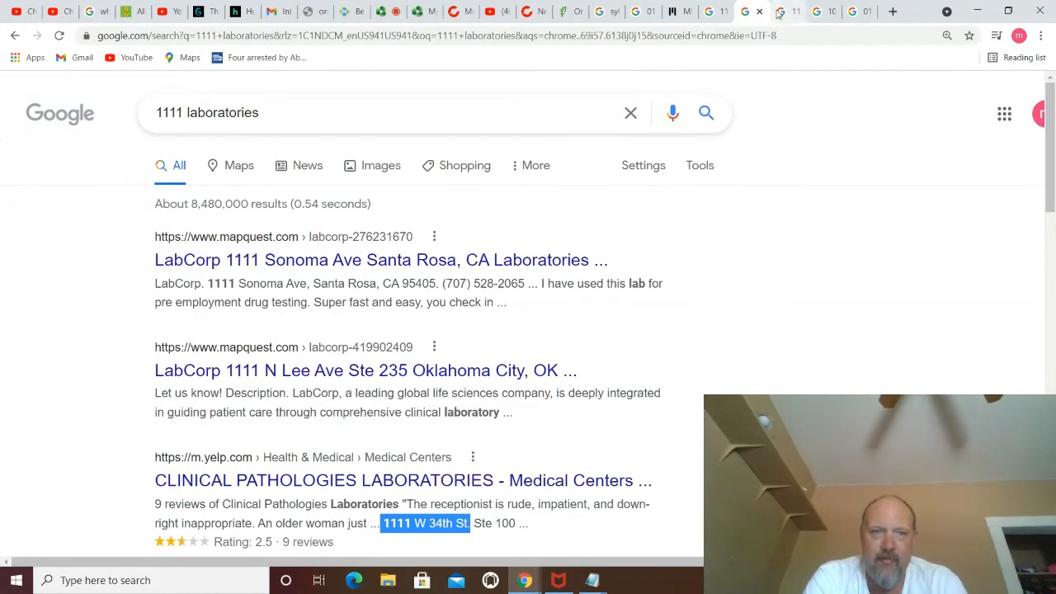
mouse_move(784, 12)
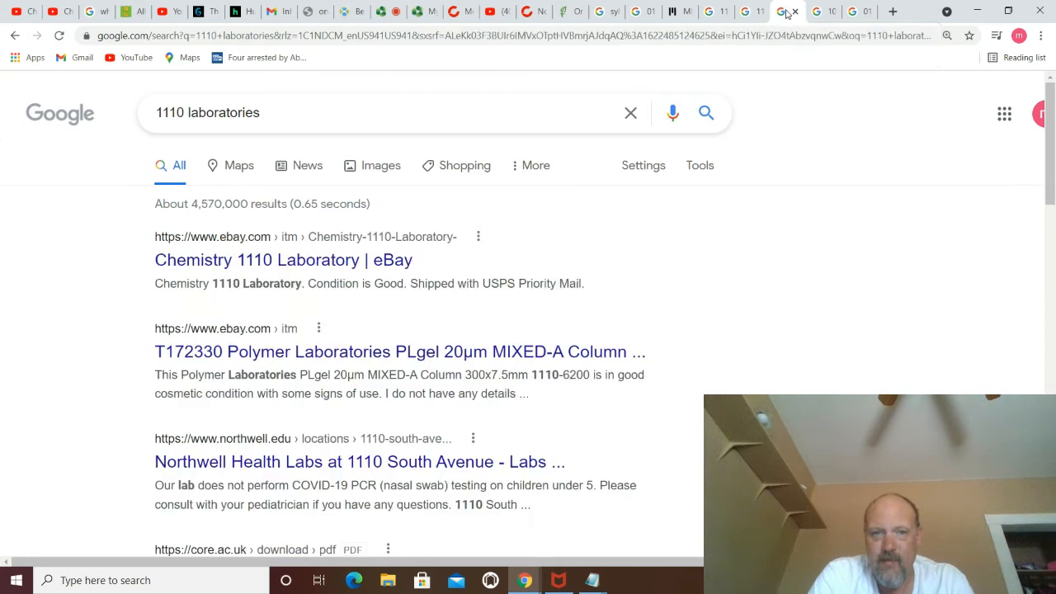
mouse_move(236, 449)
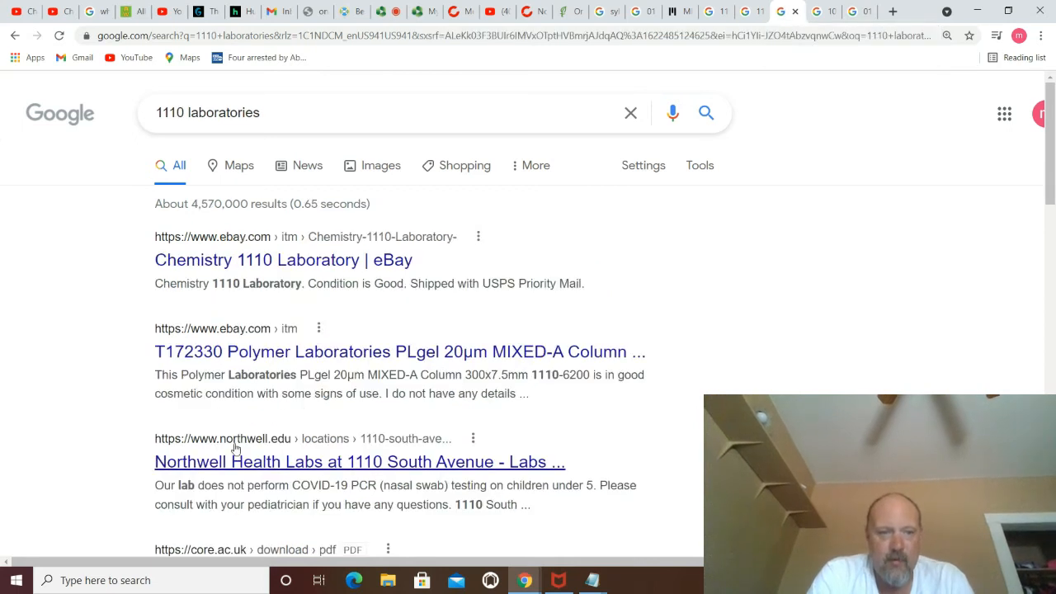
mouse_move(392, 470)
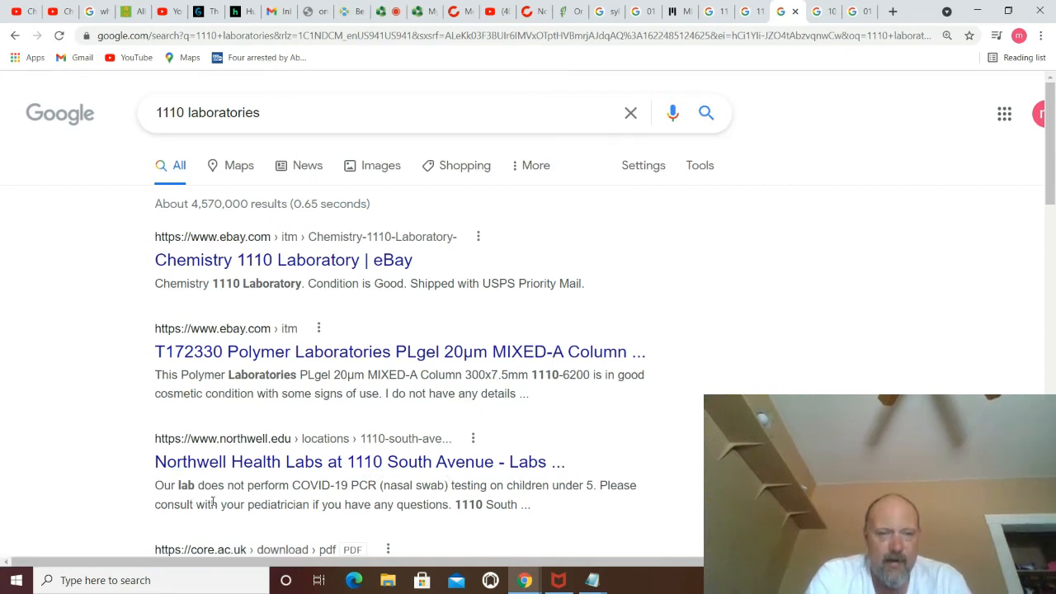
mouse_move(347, 501)
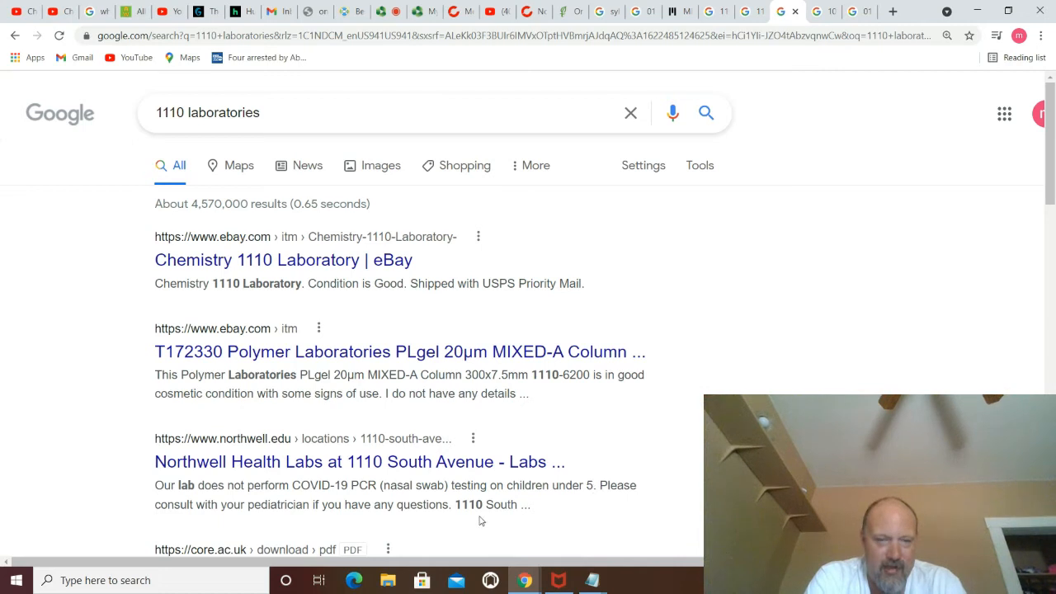
mouse_move(1021, 389)
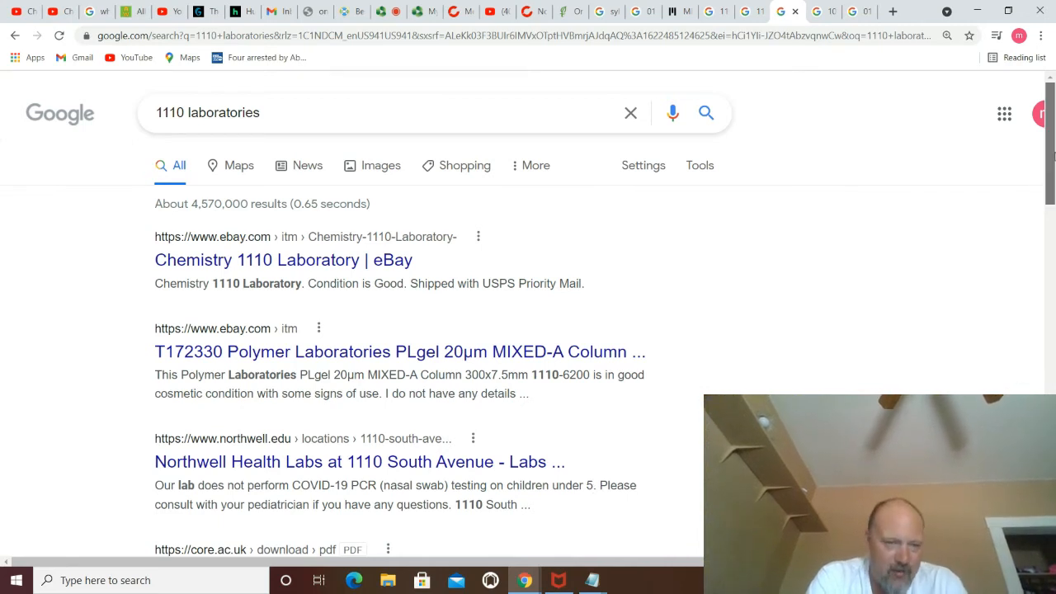
Step: Scroll the '1110 laboratories' results down to the KAB, NJ Labs and New Jersey Laboratories listings
scroll("down", 3)
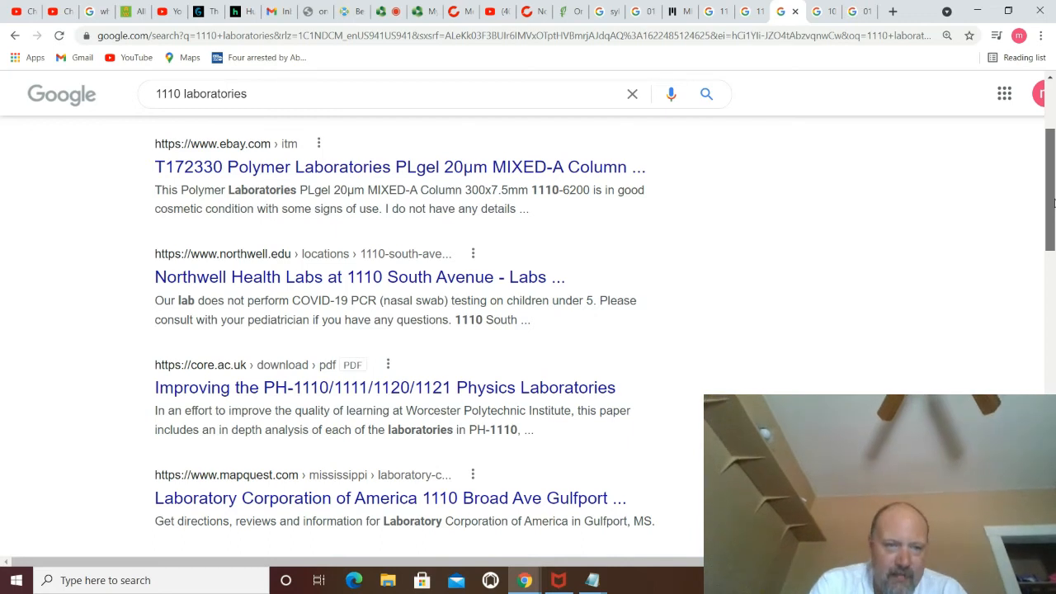
scroll("down", 3)
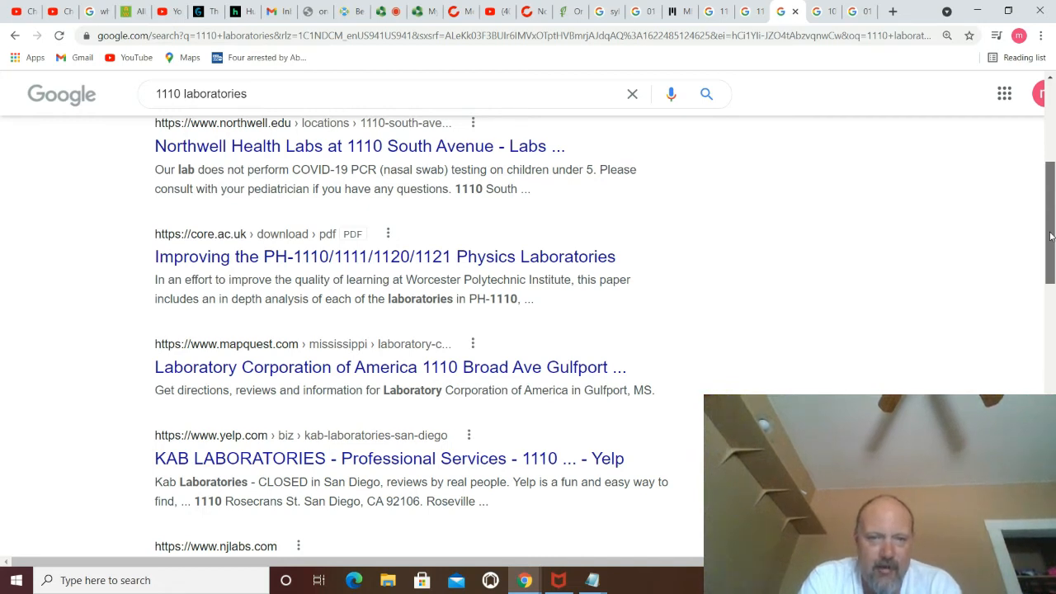
scroll("down", 3)
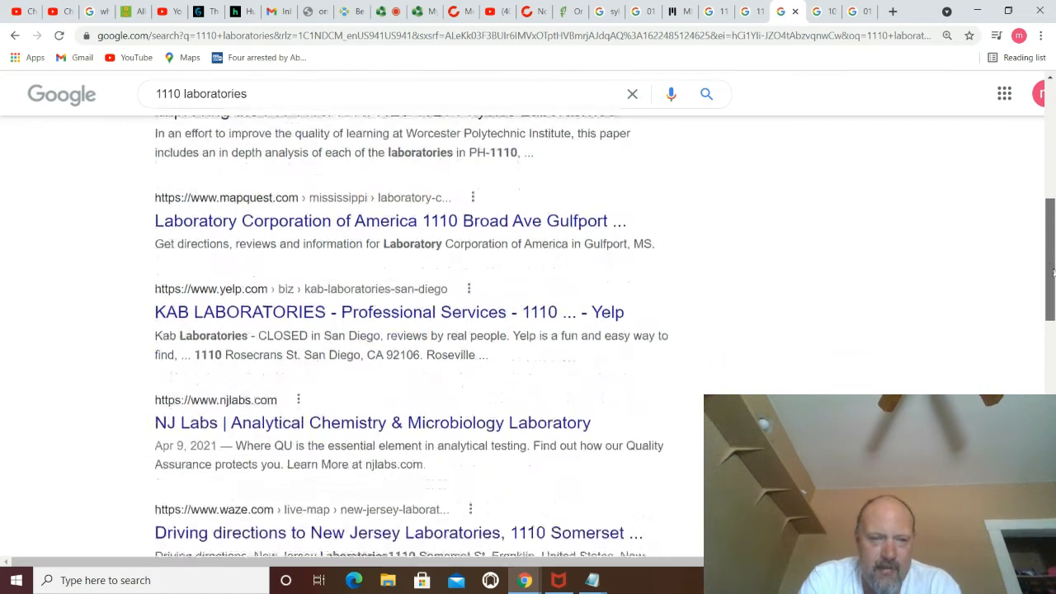
scroll("down", 3)
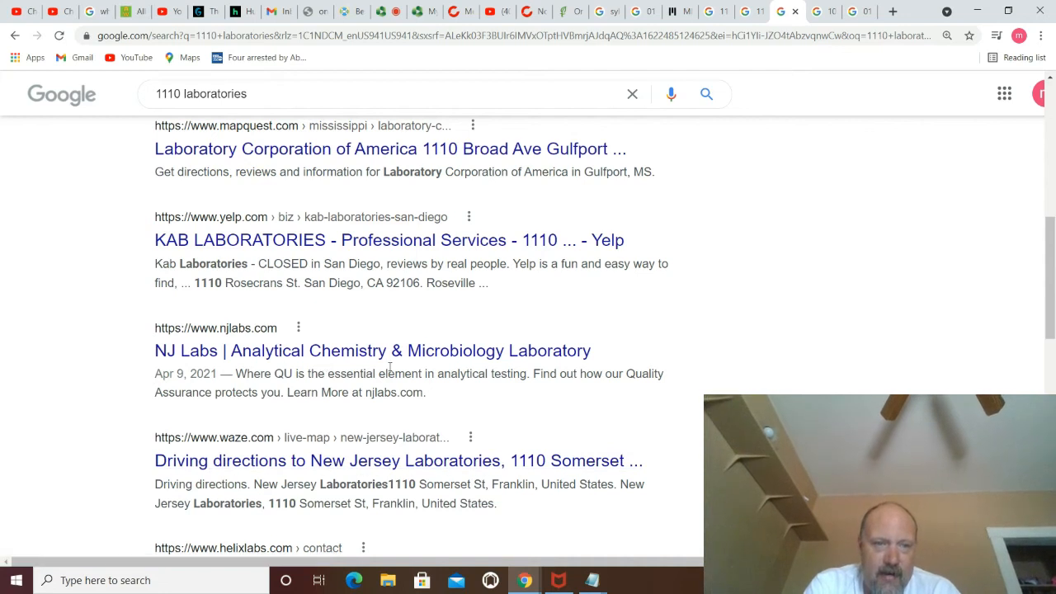
mouse_move(404, 428)
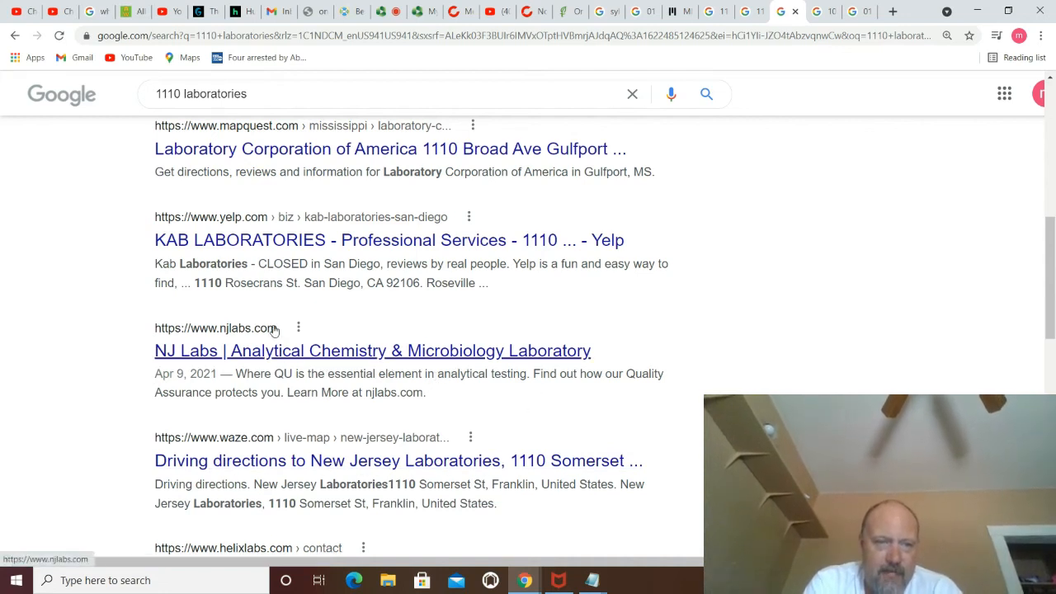
Step: Open the NJ Labs site and scroll to its 1110 Somerset Street footer and back
left_click(372, 351)
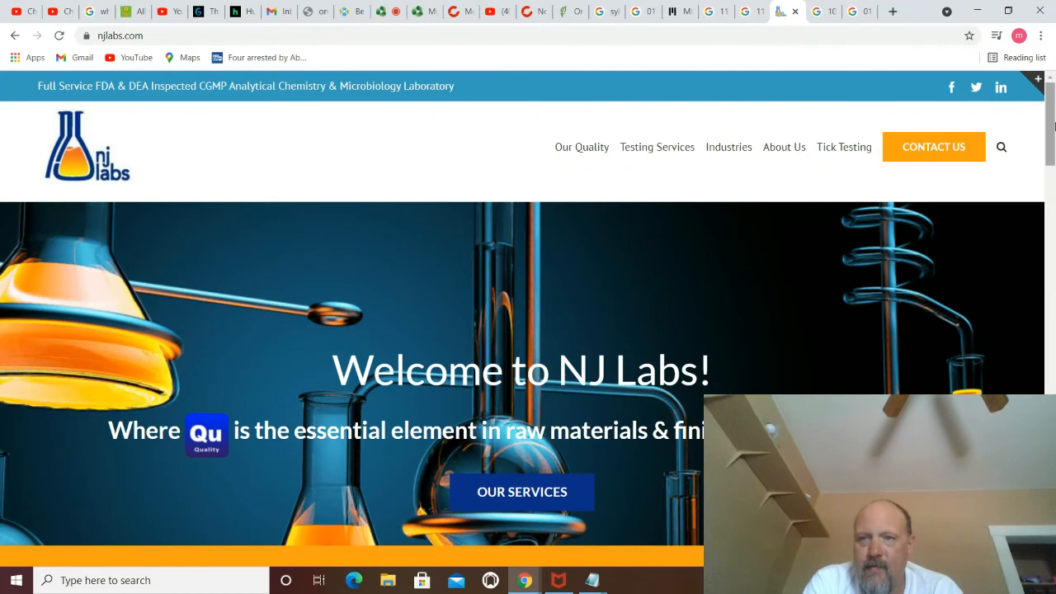
scroll("down", 3)
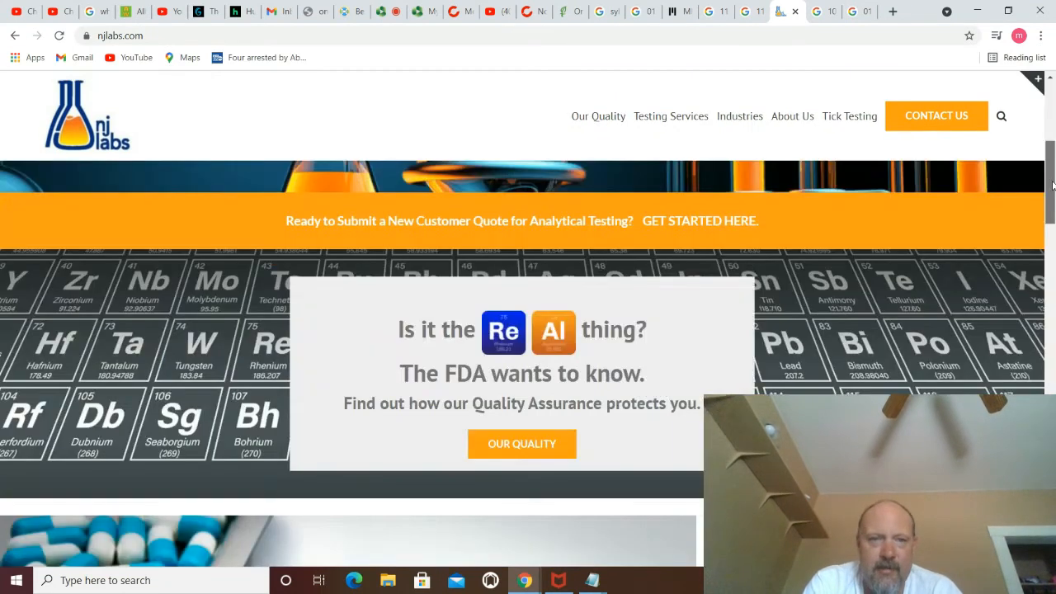
scroll("down", 3)
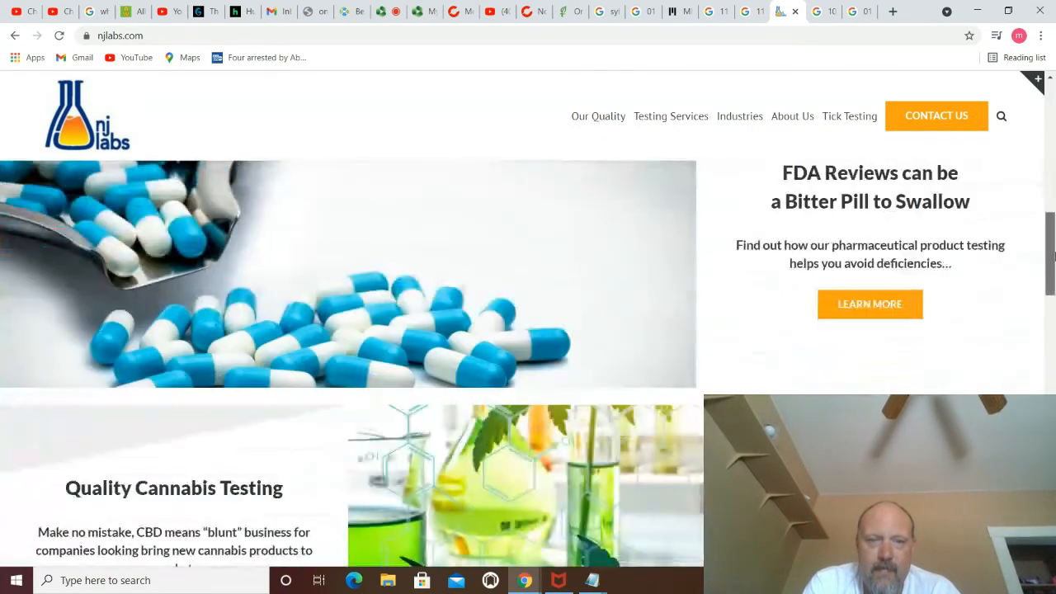
scroll("down", 3)
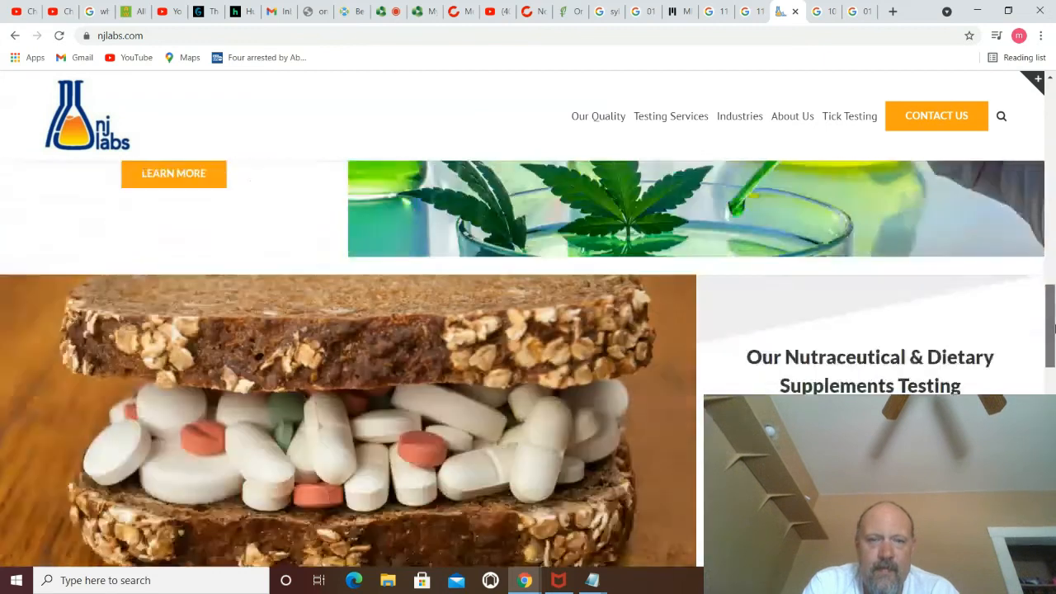
scroll("down", 3)
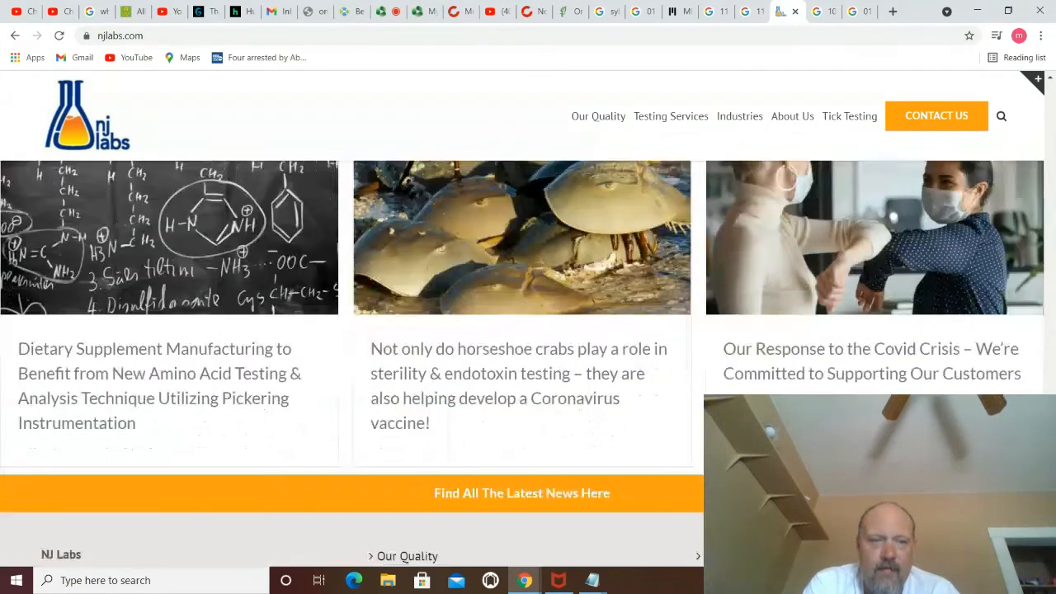
scroll("down", 3)
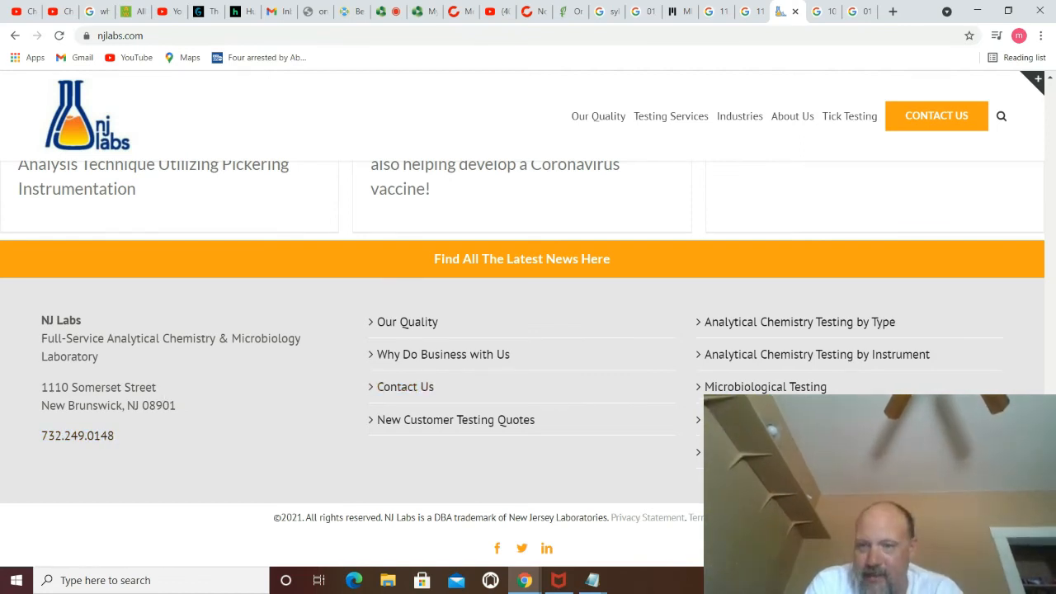
scroll("up", 3)
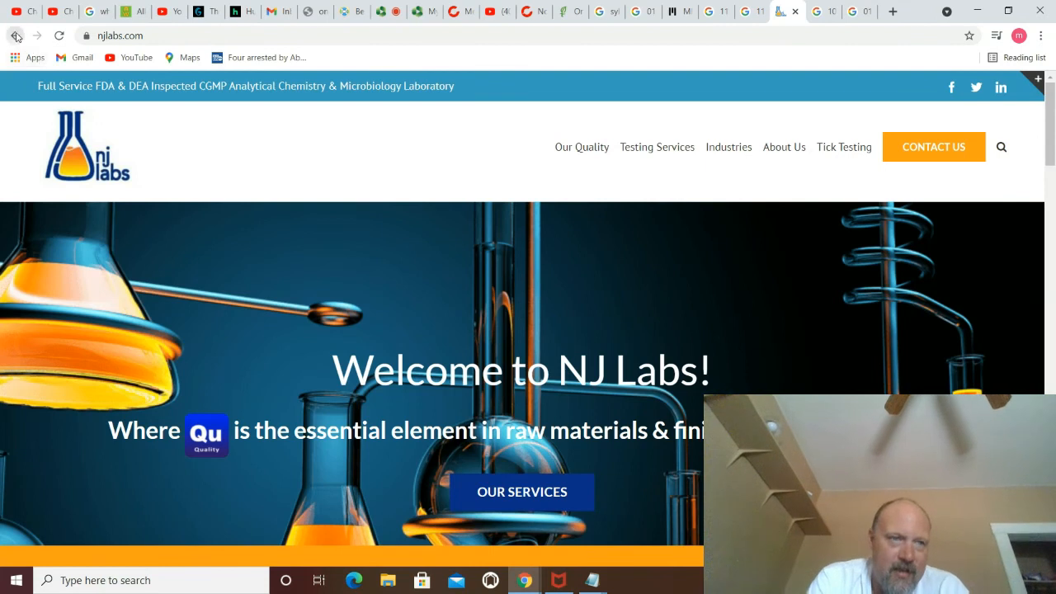
Step: Go back to the '1110 laboratories' results and scroll past the NJ Labs and Waze entries
left_click(16, 36)
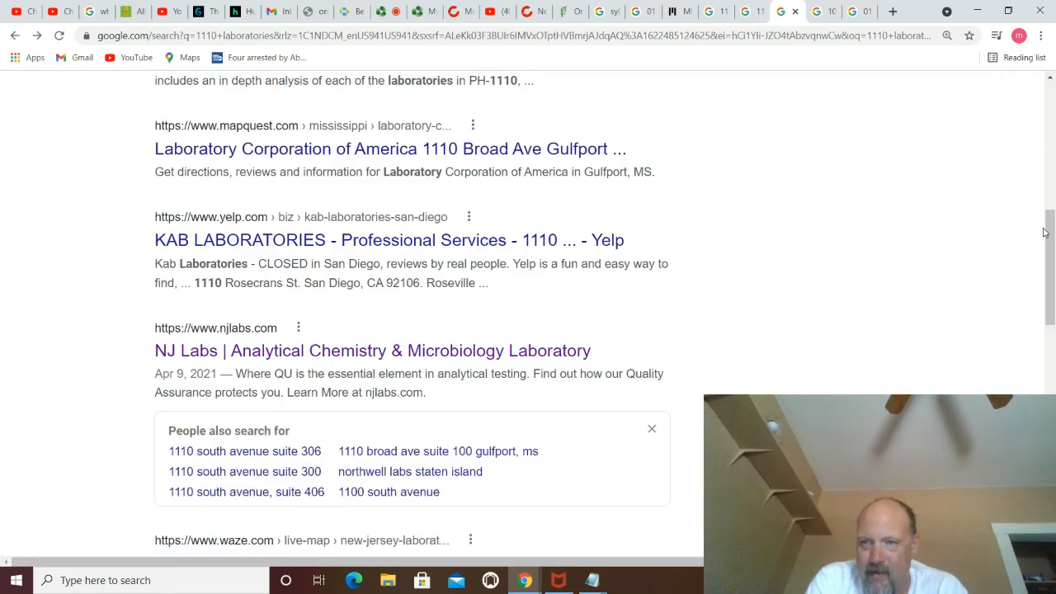
scroll("down", 3)
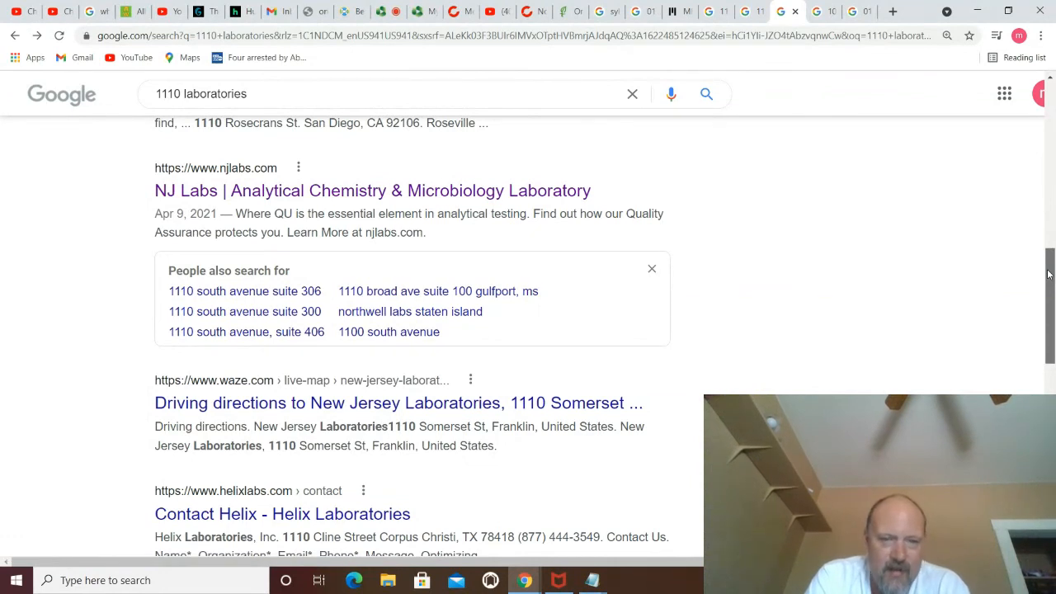
scroll("down", 3)
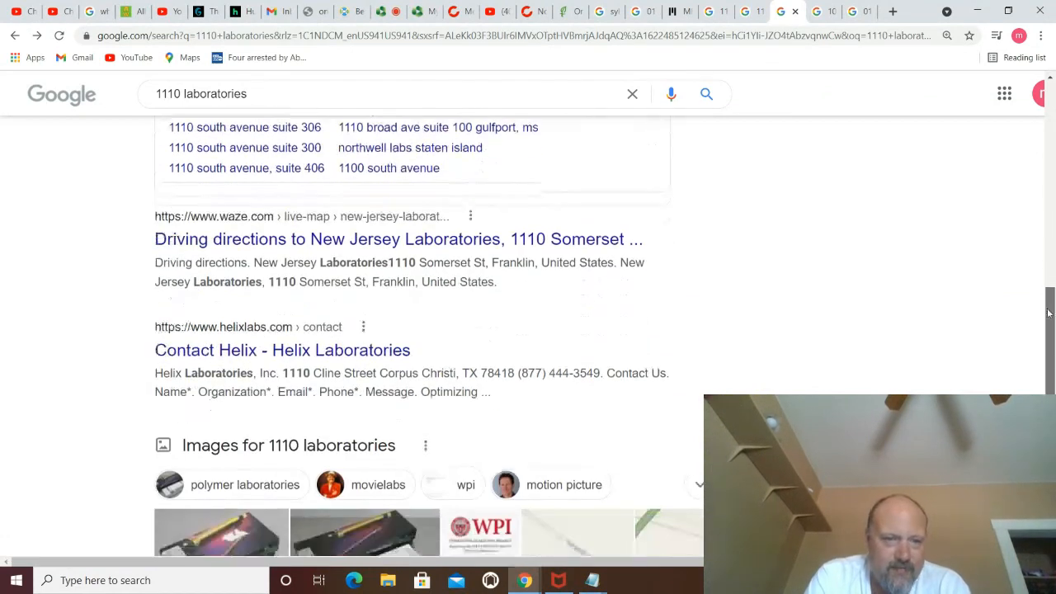
scroll("down", 3)
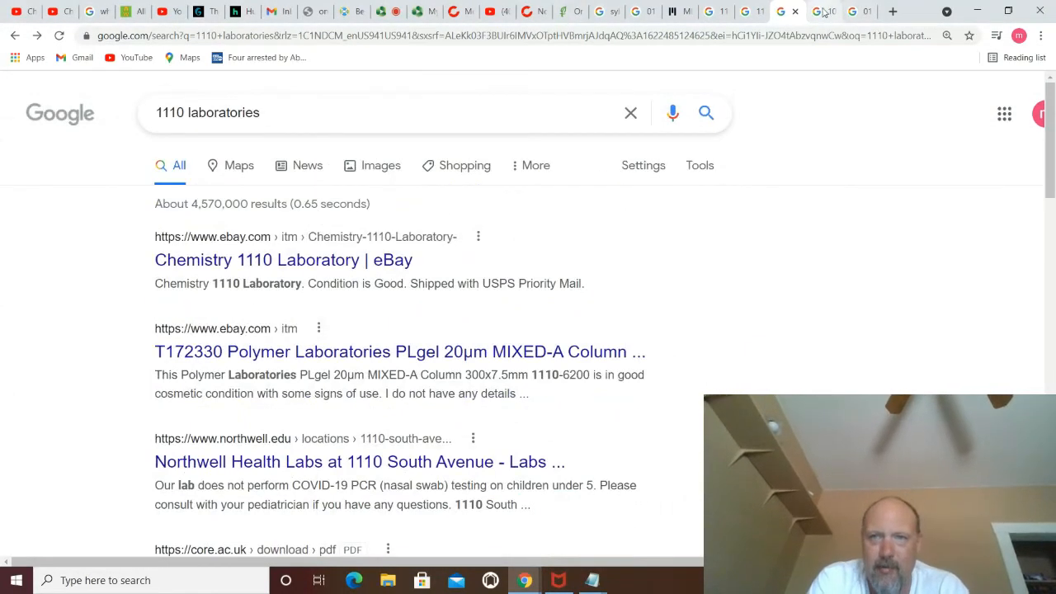
mouse_move(824, 12)
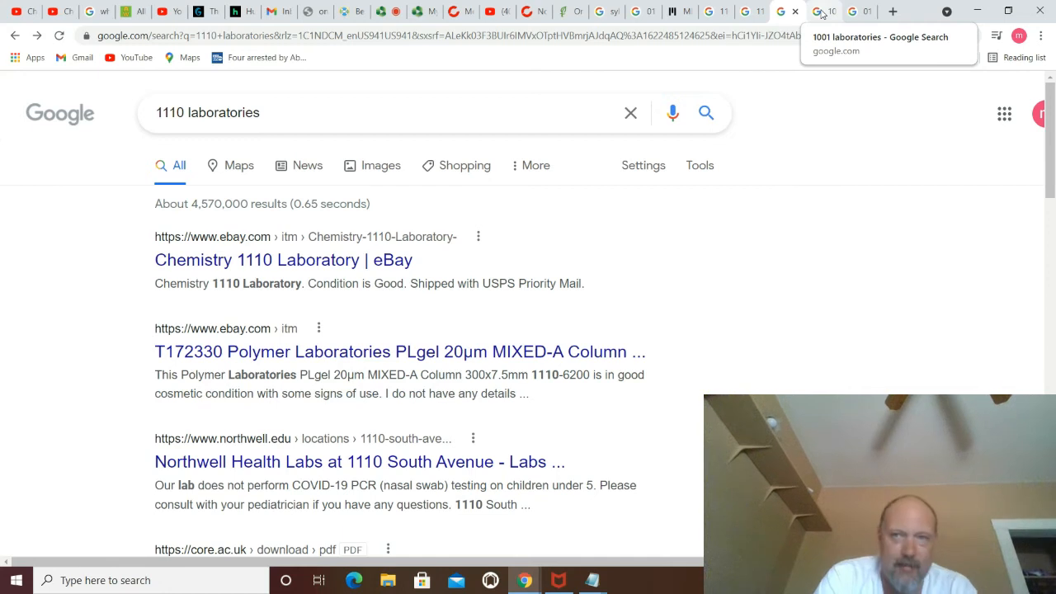
left_click(823, 11)
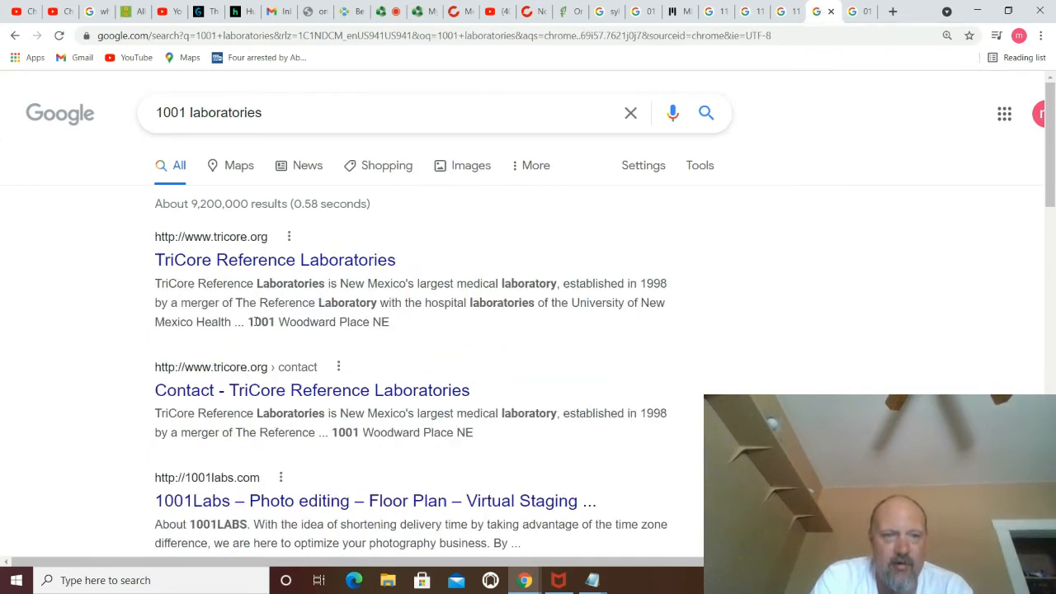
mouse_move(450, 327)
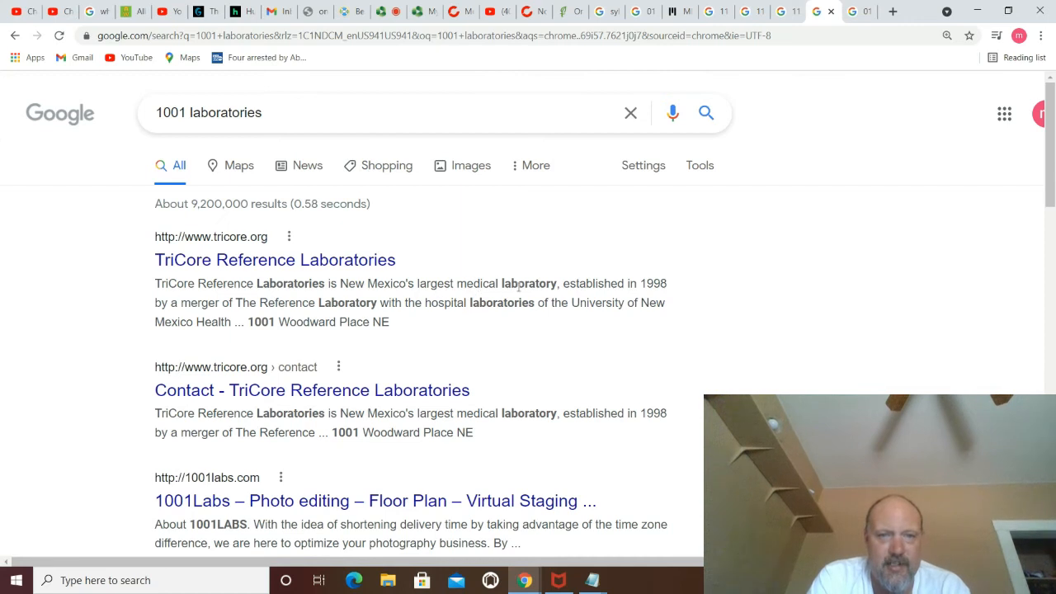
mouse_move(600, 297)
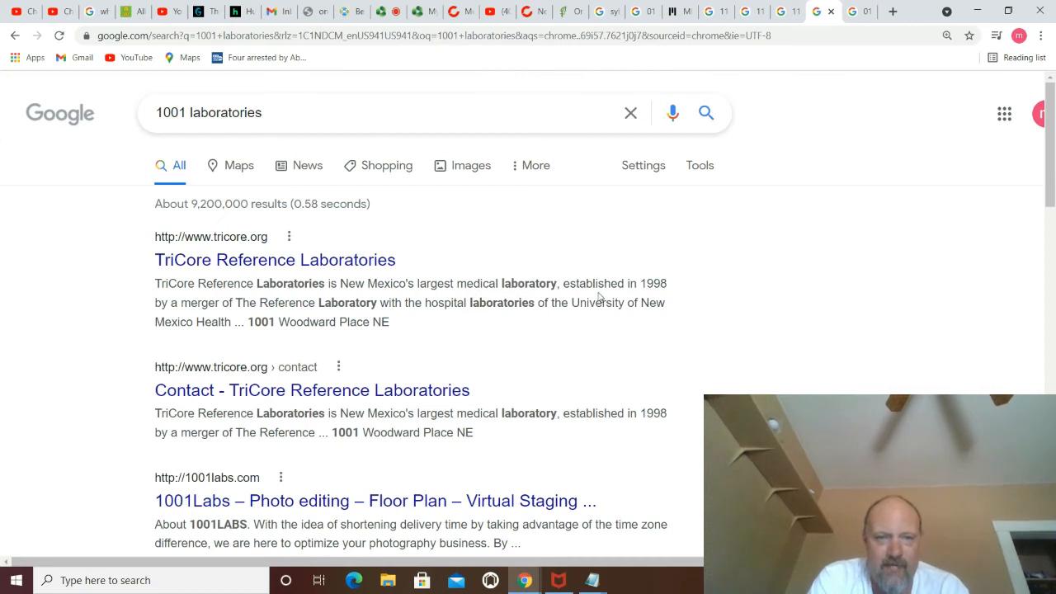
mouse_move(388, 349)
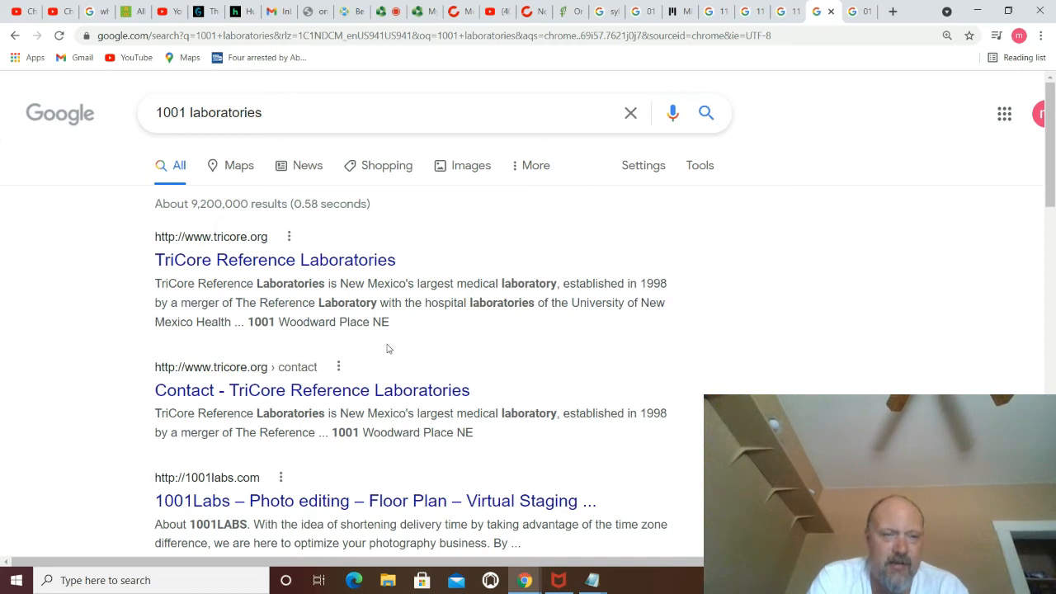
mouse_move(666, 344)
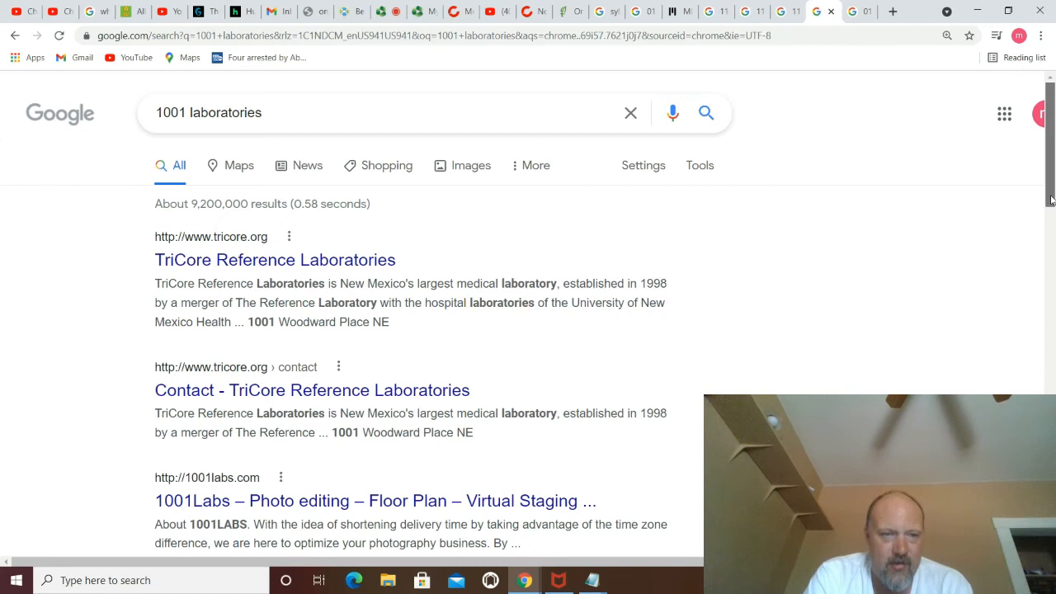
scroll("down", 3)
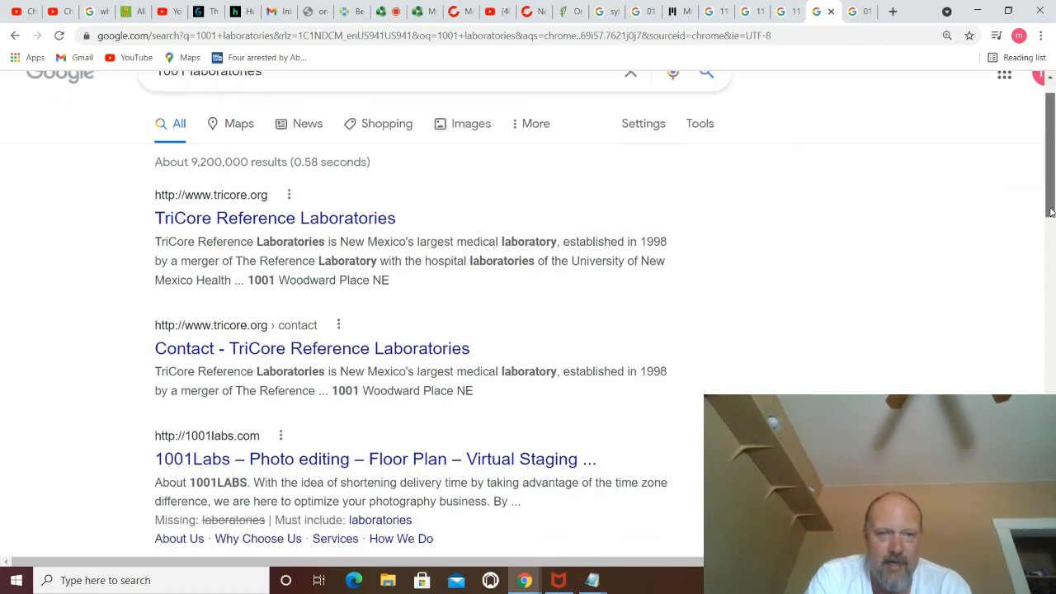
scroll("down", 3)
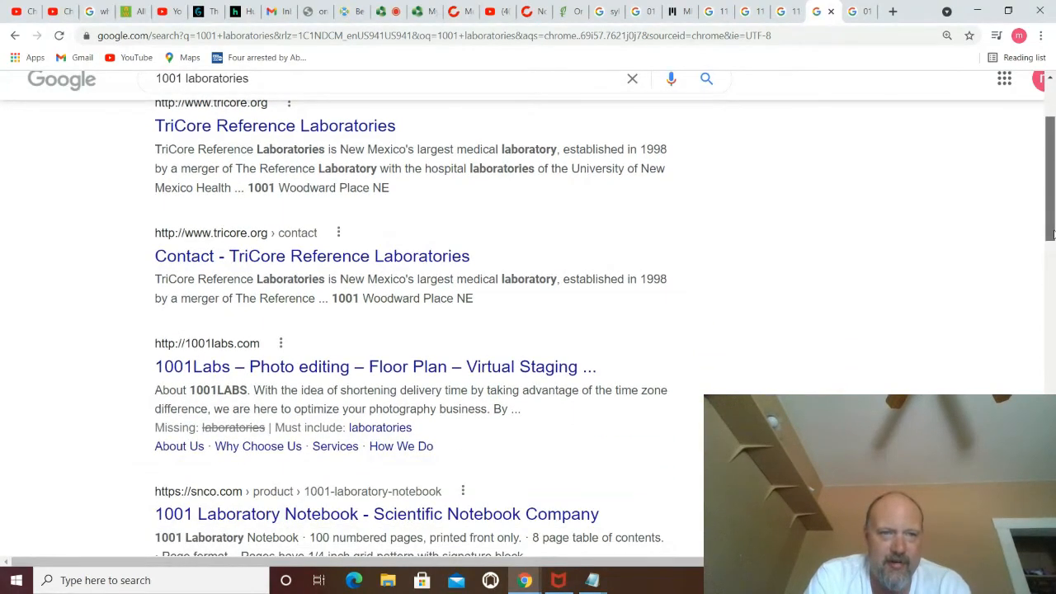
scroll("down", 3)
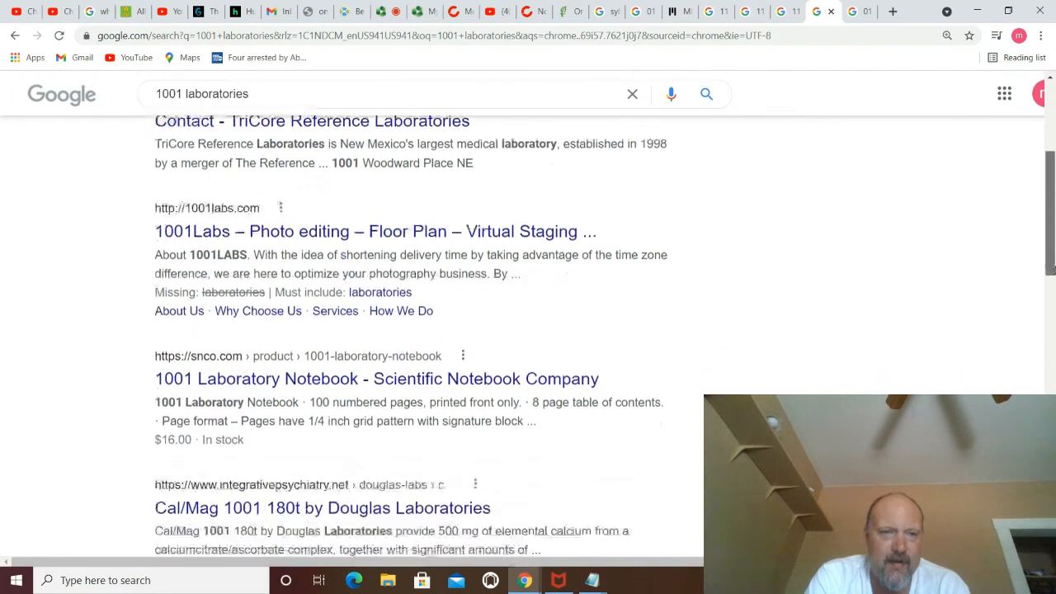
scroll("down", 3)
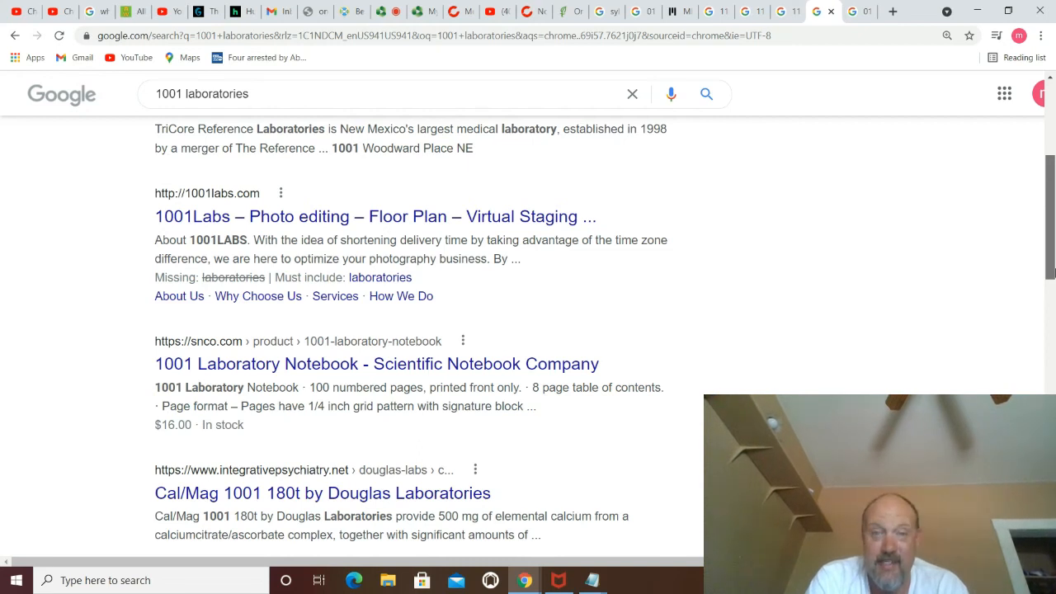
scroll("down", 3)
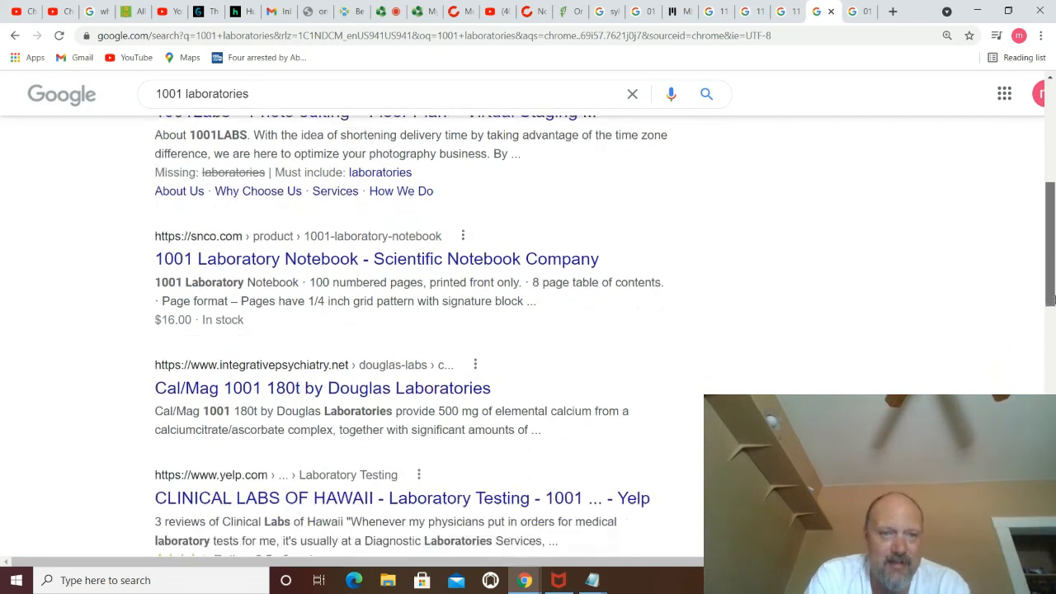
scroll("down", 3)
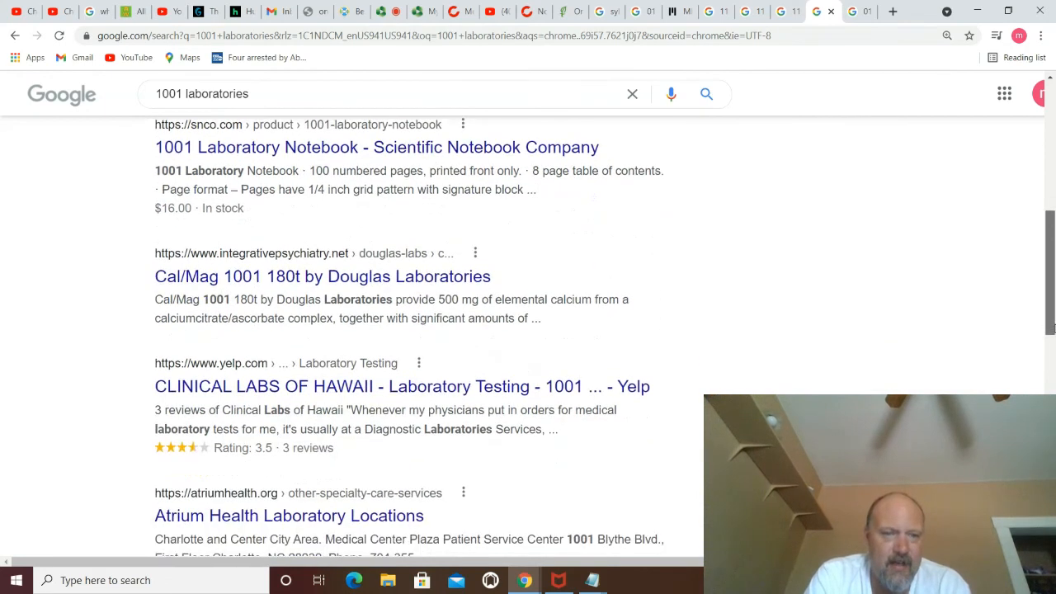
scroll("down", 3)
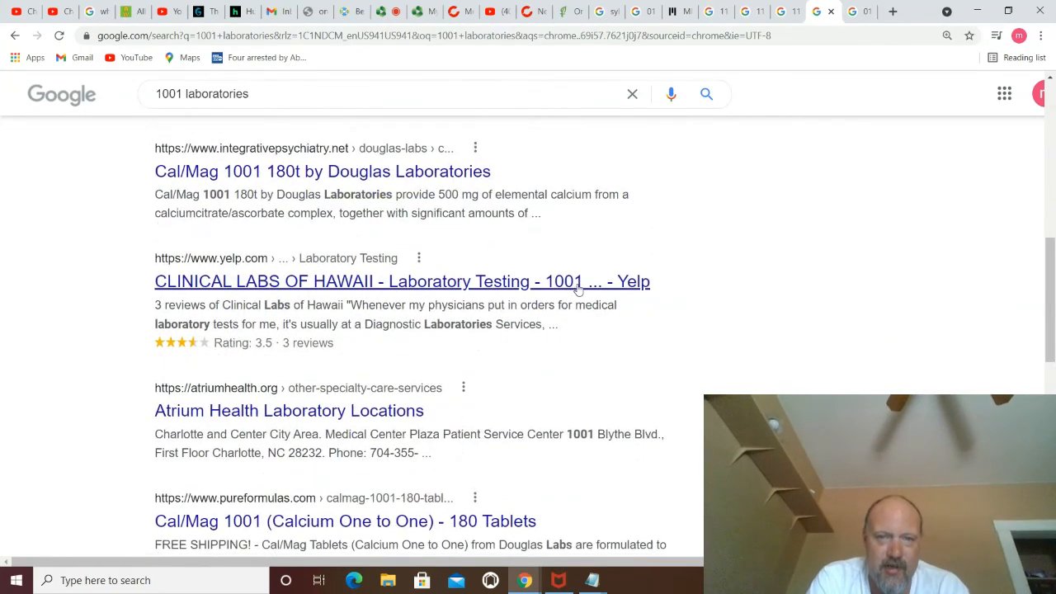
mouse_move(877, 307)
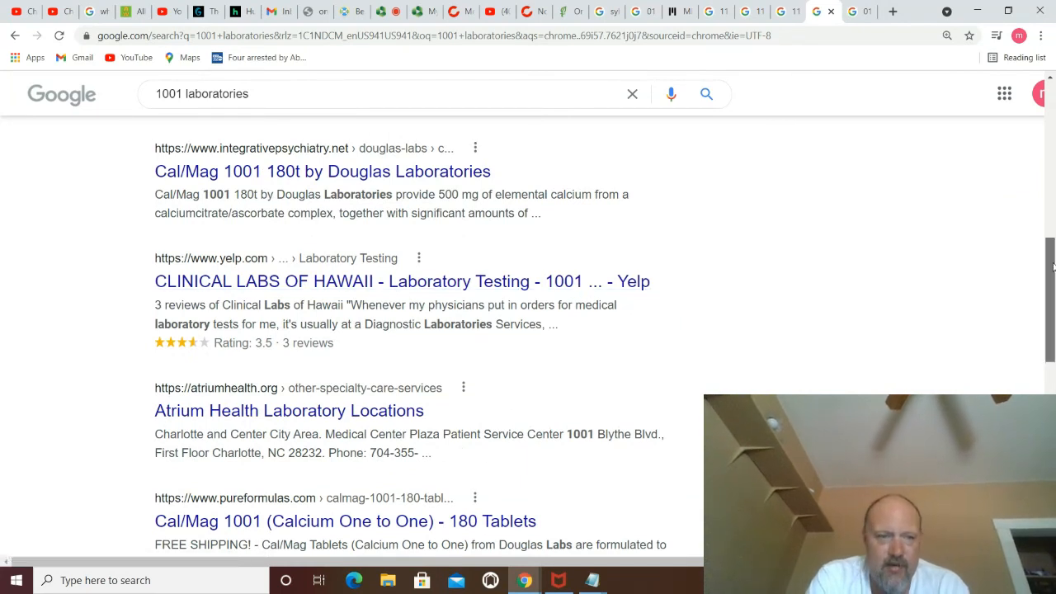
scroll("down", 3)
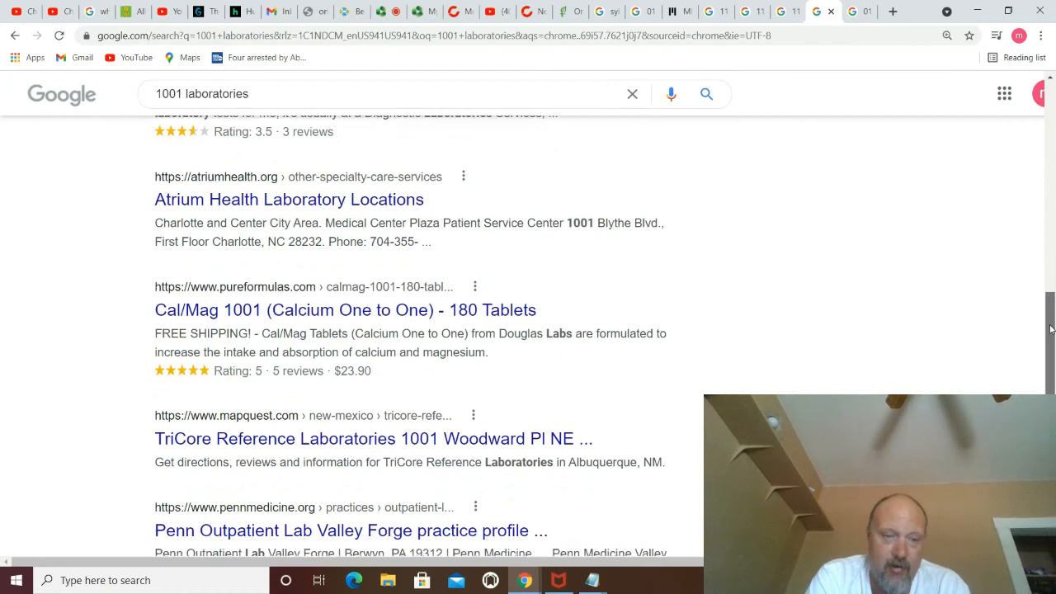
scroll("down", 3)
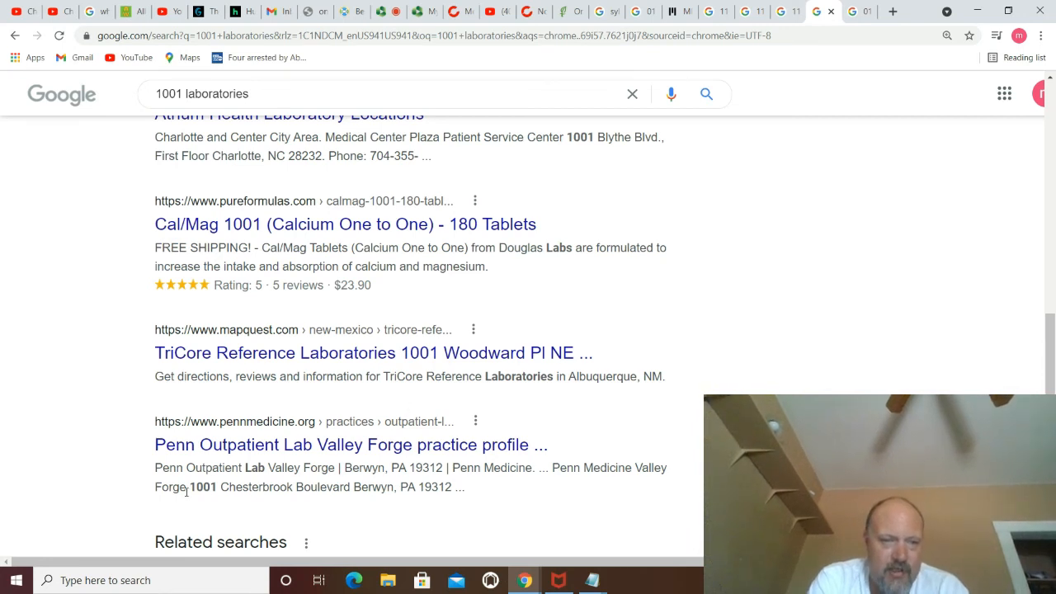
mouse_move(440, 499)
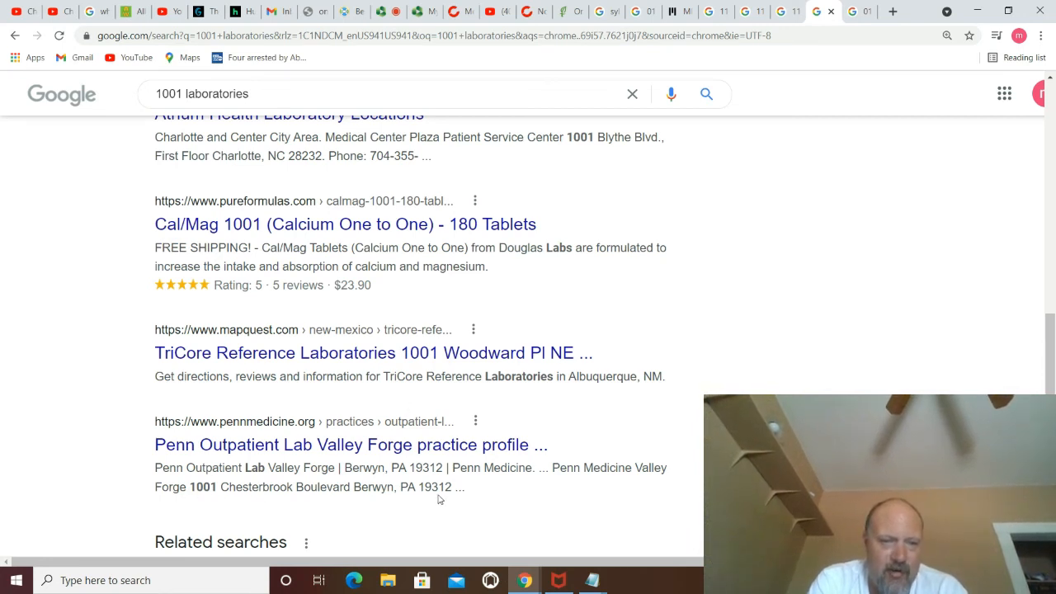
scroll("down", 3)
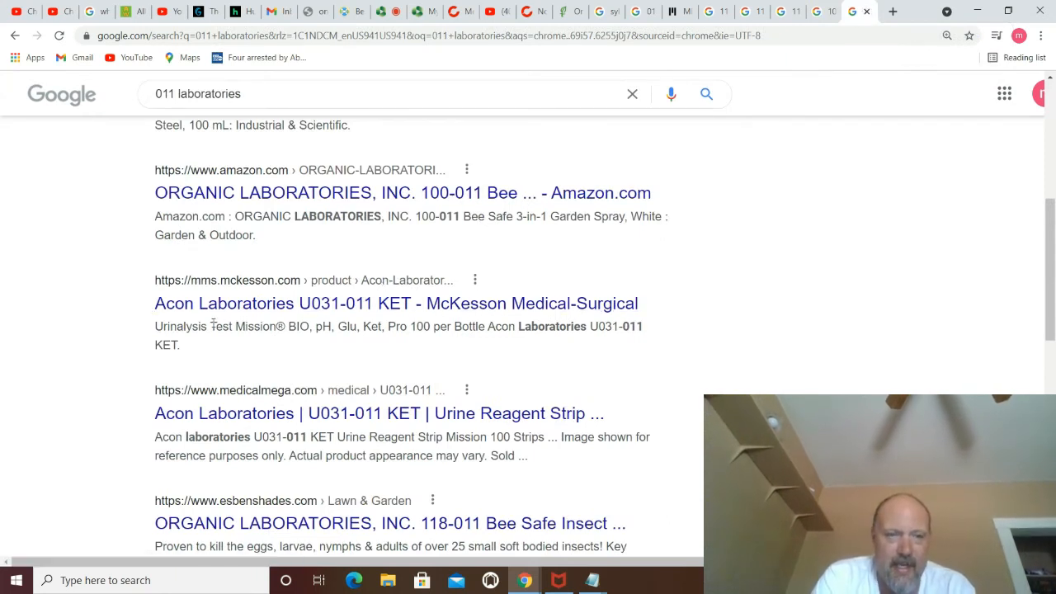
mouse_move(526, 312)
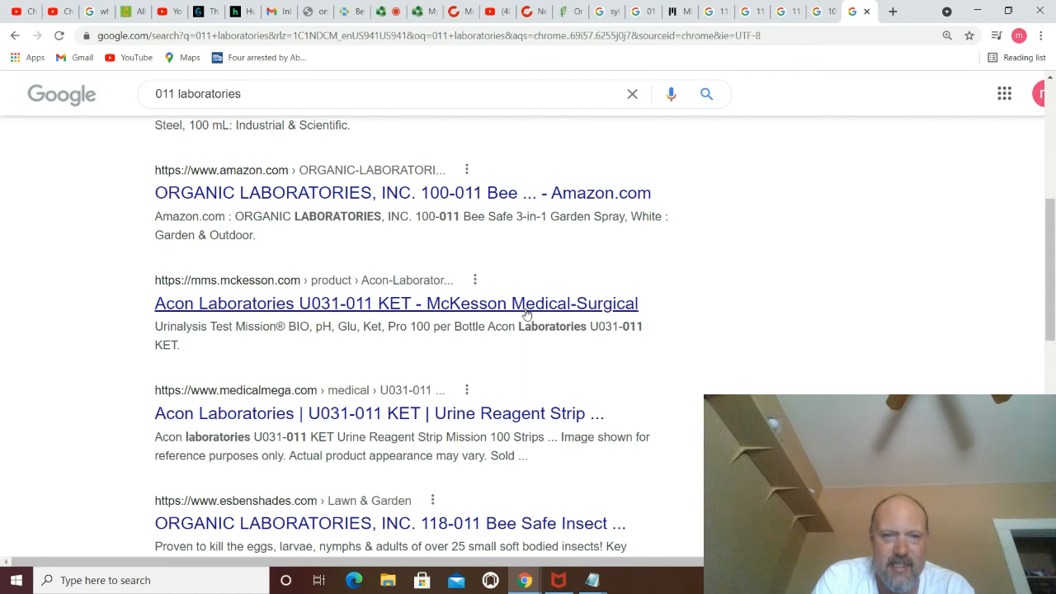
mouse_move(619, 307)
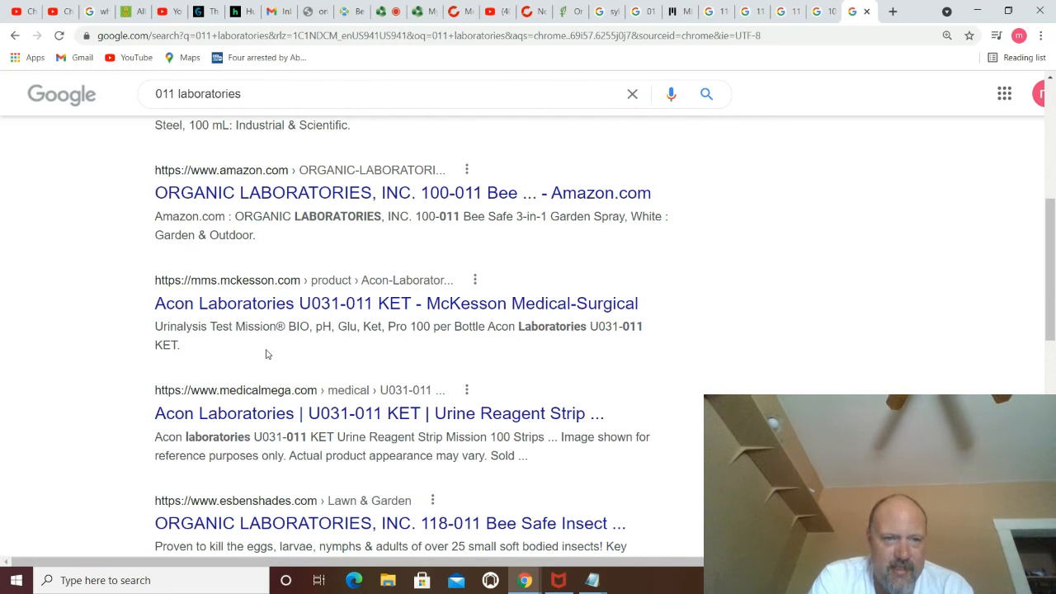
mouse_move(559, 344)
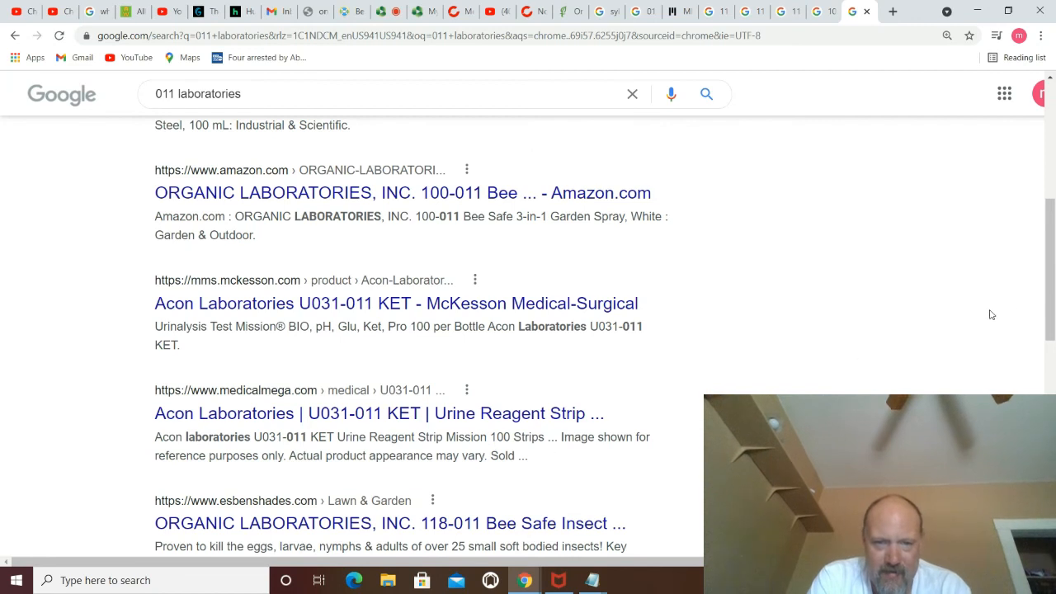
Step: Highlight 011 in the PubMed snippet and 11 in the Array 11 snippet
scroll("up", 3)
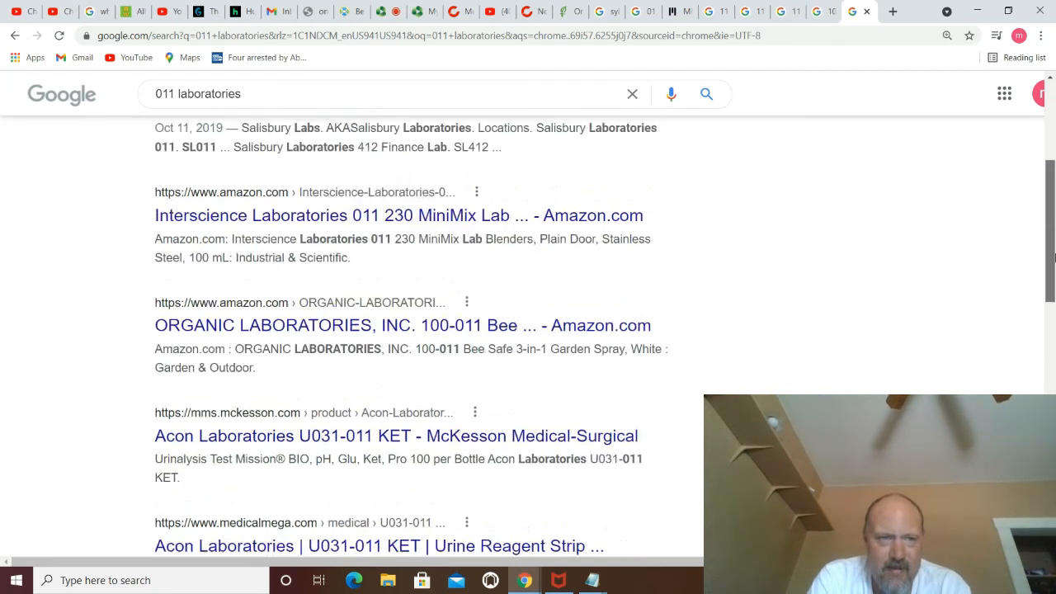
scroll("down", 3)
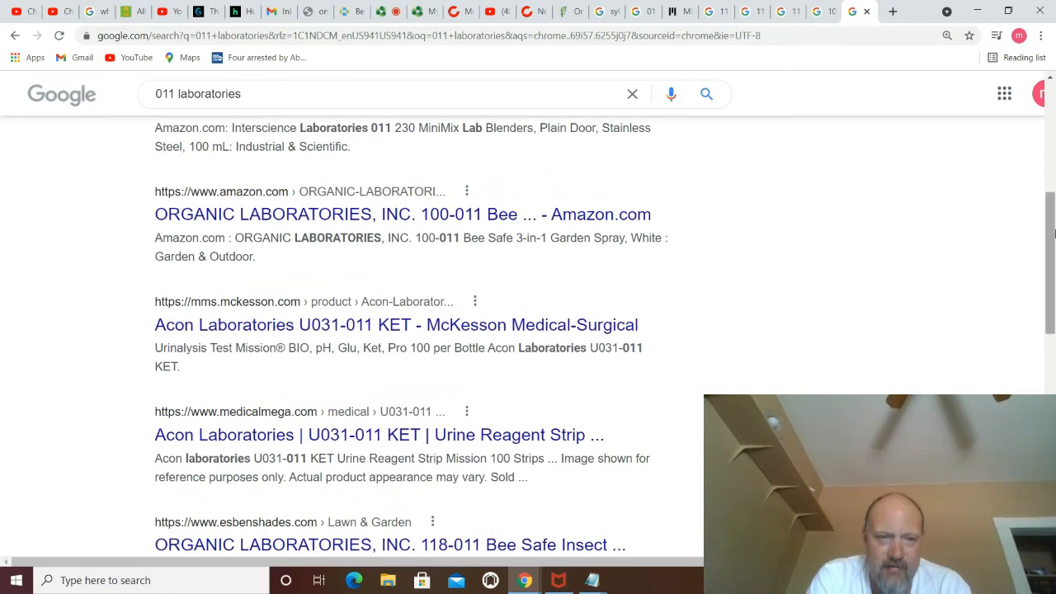
scroll("up", 3)
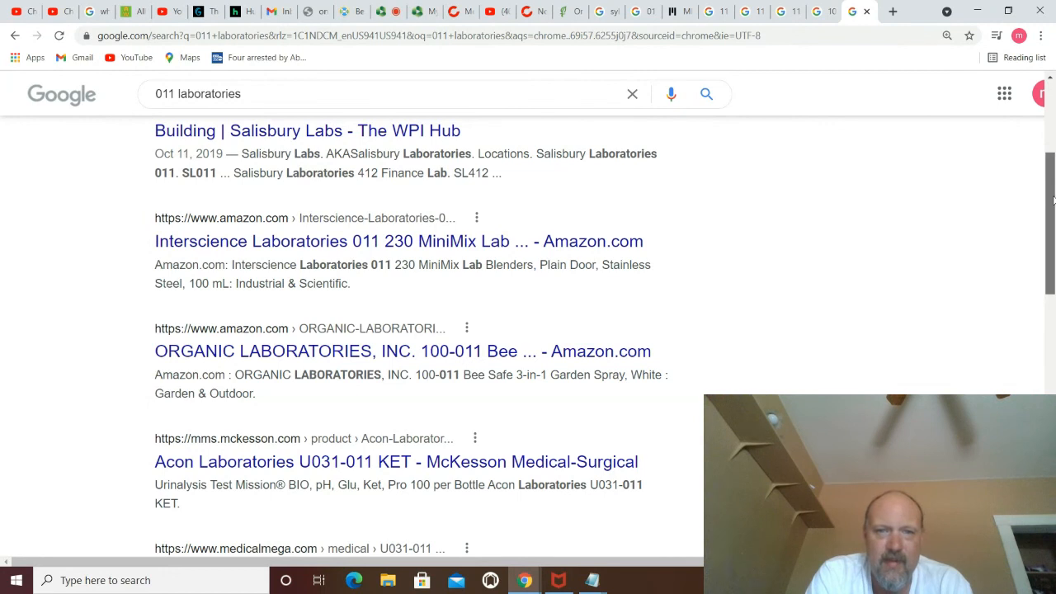
scroll("up", 3)
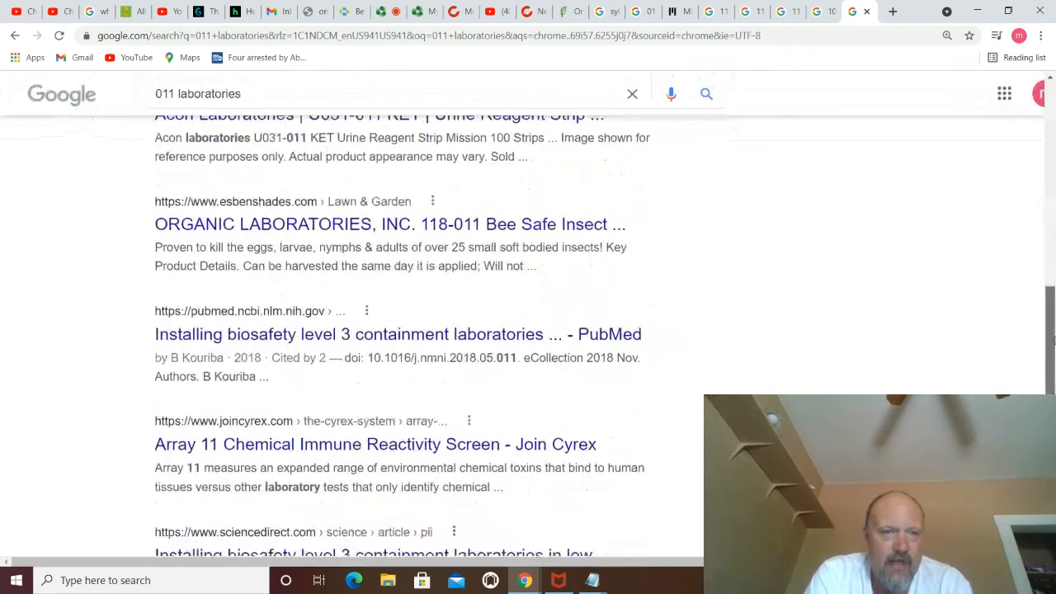
scroll("down", 3)
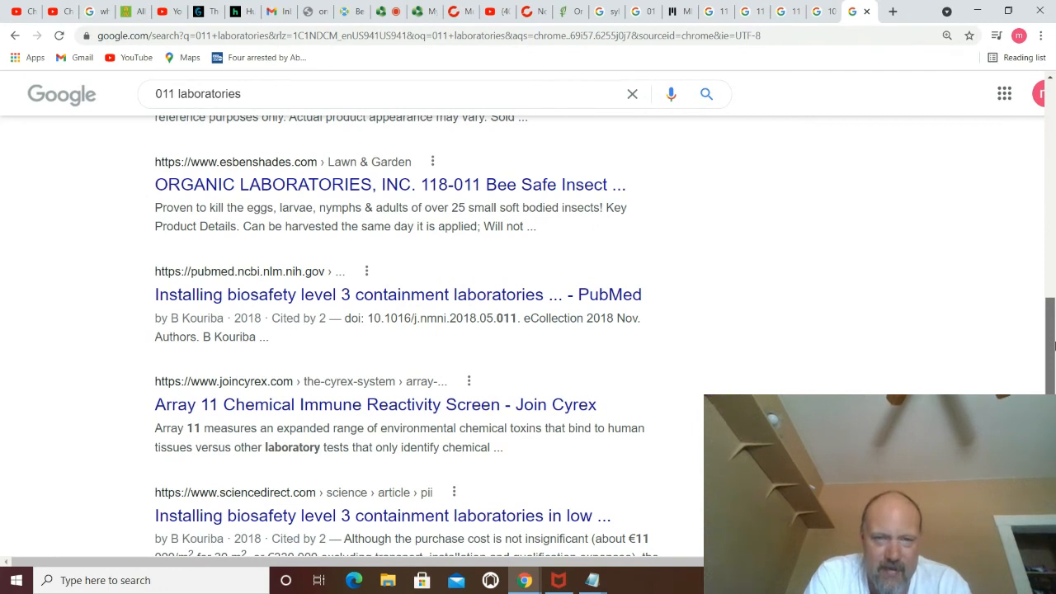
mouse_move(487, 339)
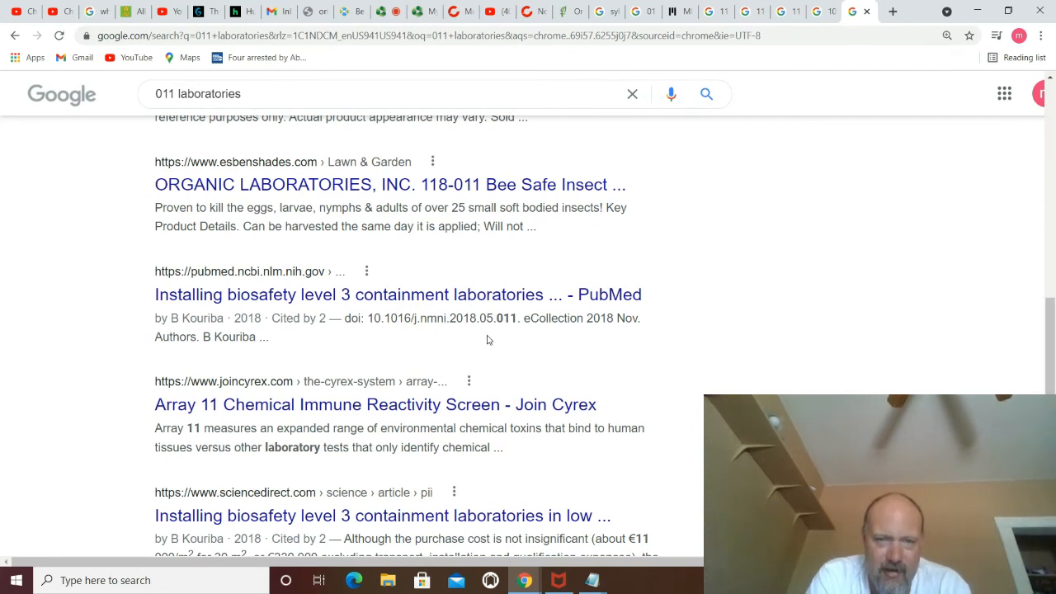
double_click(506, 319)
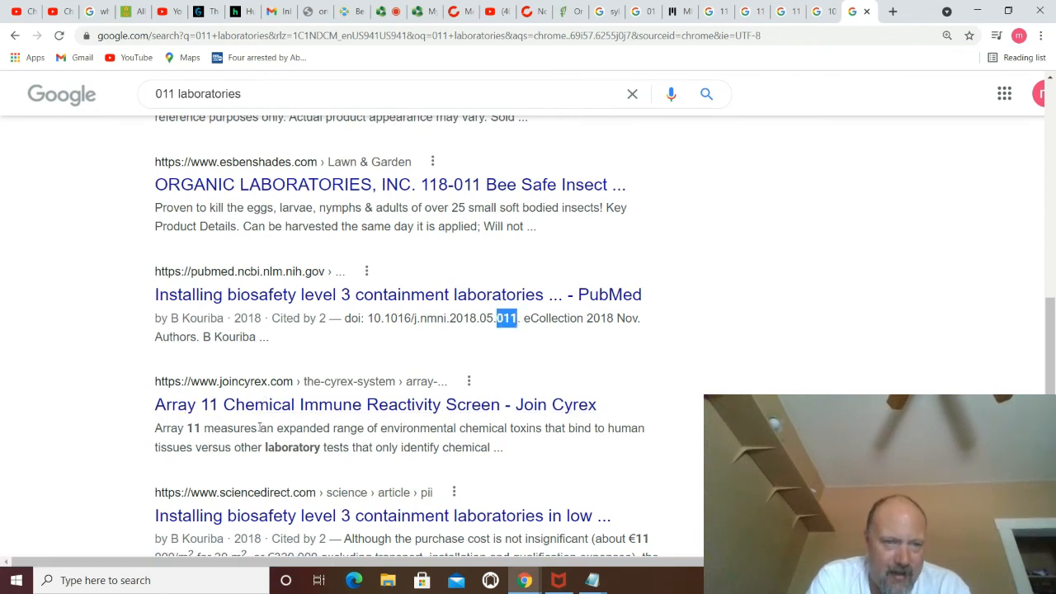
mouse_move(375, 405)
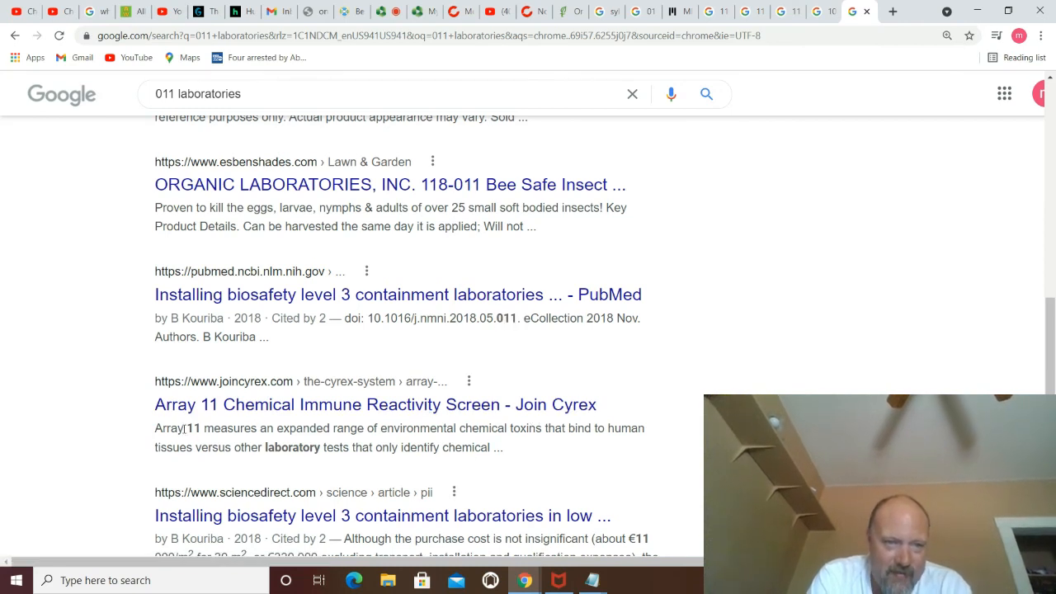
double_click(191, 428)
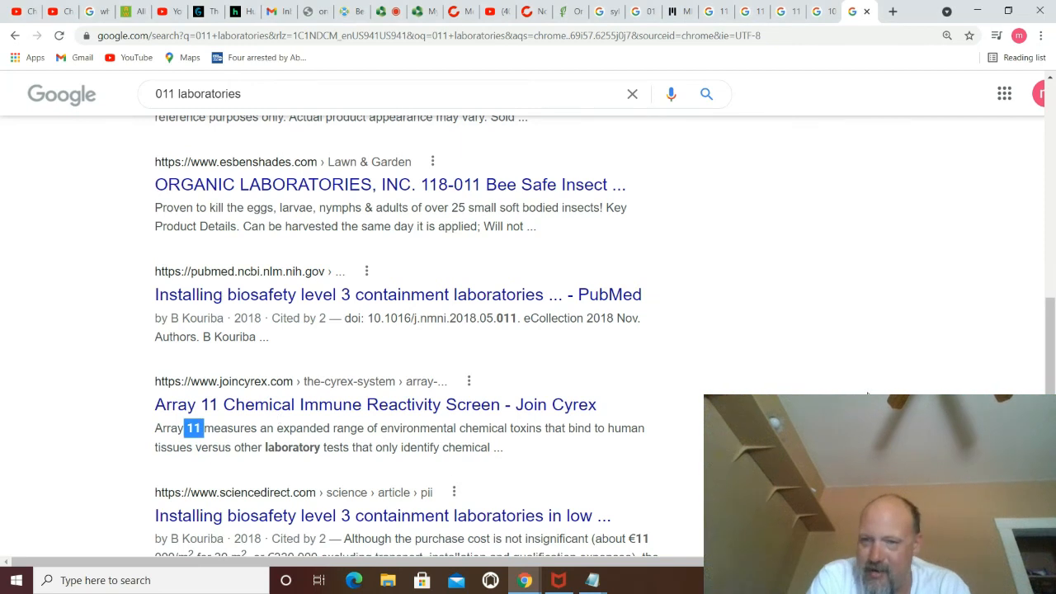
scroll("down", 3)
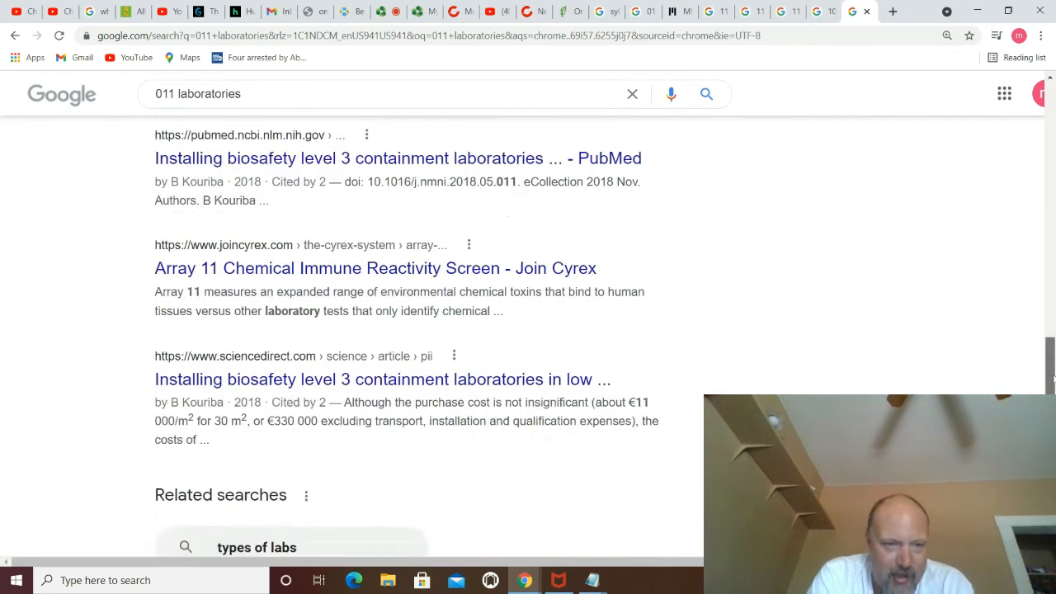